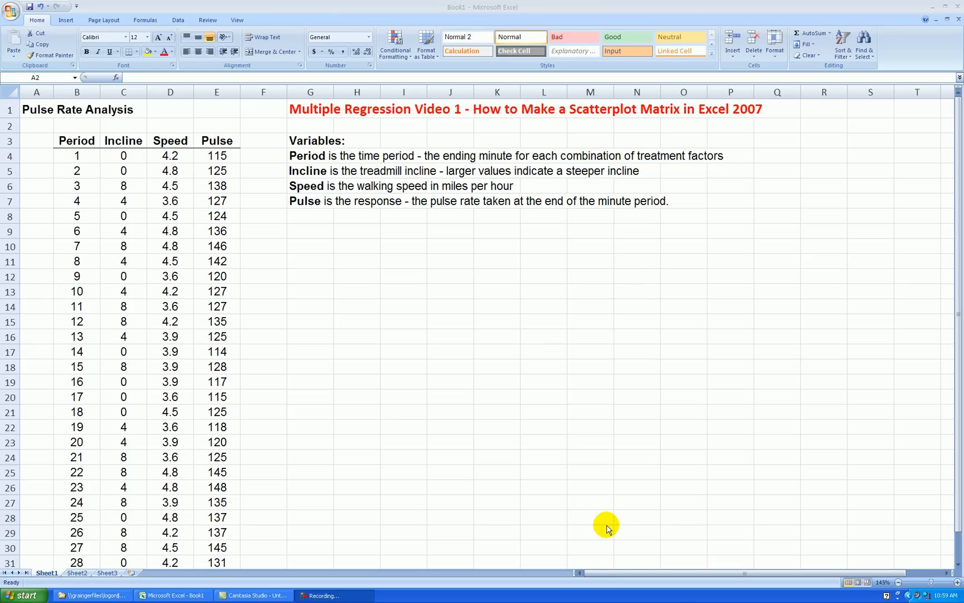
{"action": "mouse_move", "coordinate": [660, 174]}
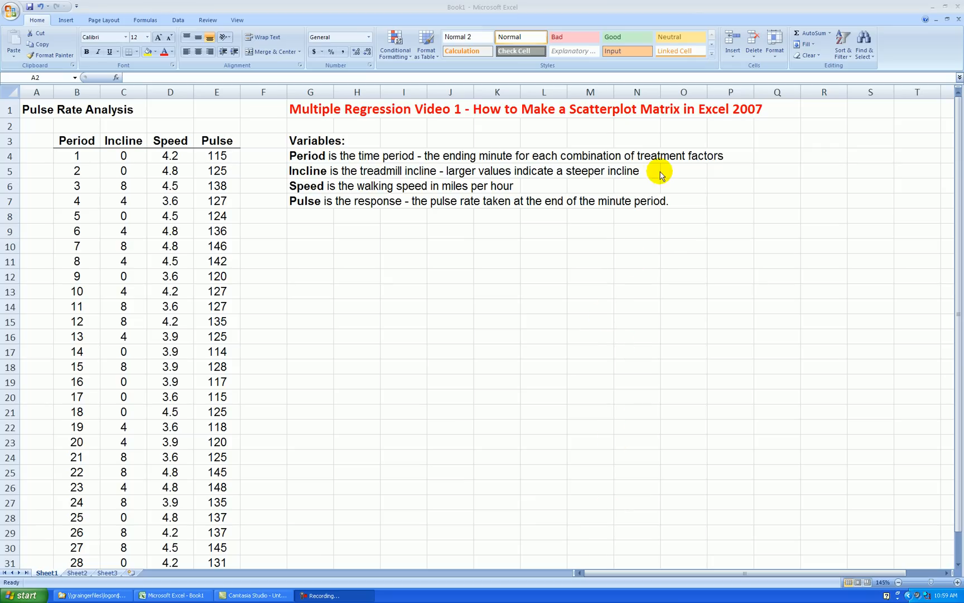
{"action": "mouse_move", "coordinate": [578, 274]}
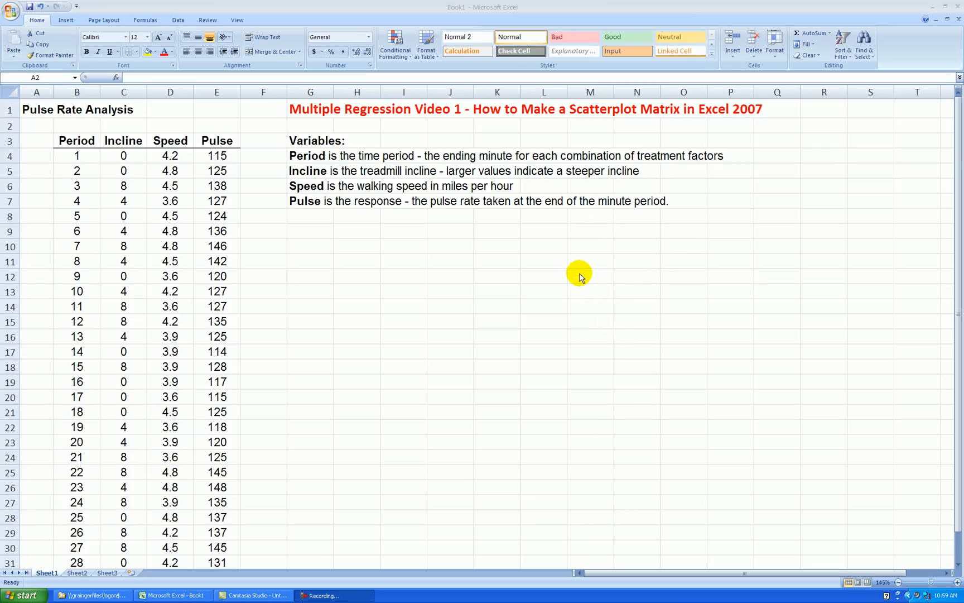
{"action": "mouse_move", "coordinate": [581, 289]}
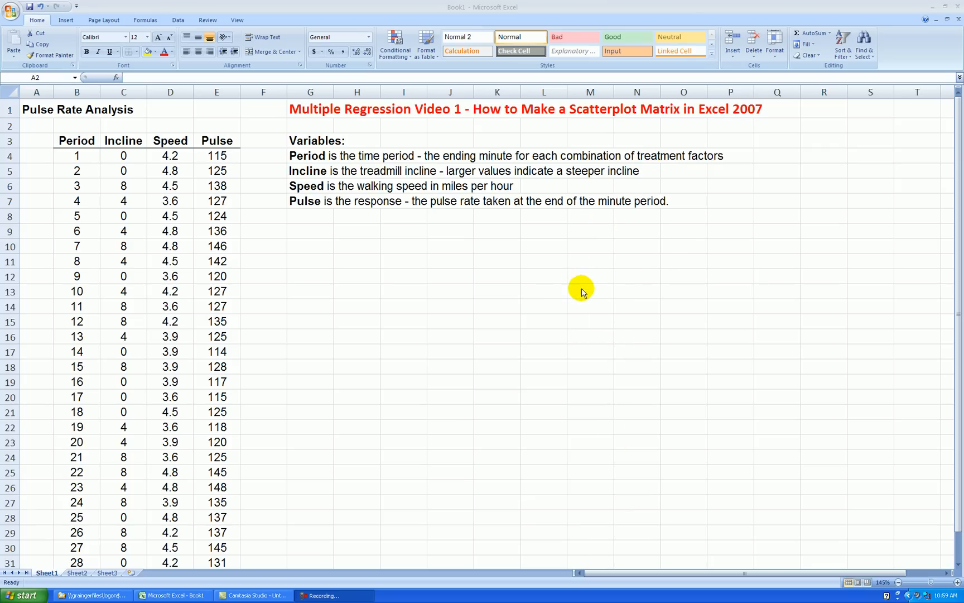
{"action": "mouse_move", "coordinate": [412, 272]}
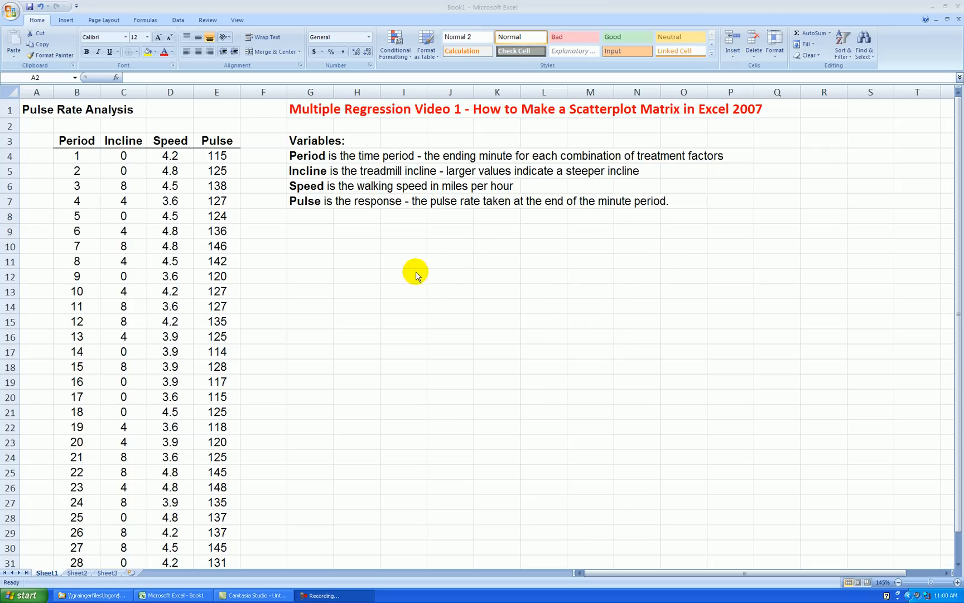
{"action": "mouse_move", "coordinate": [413, 259]}
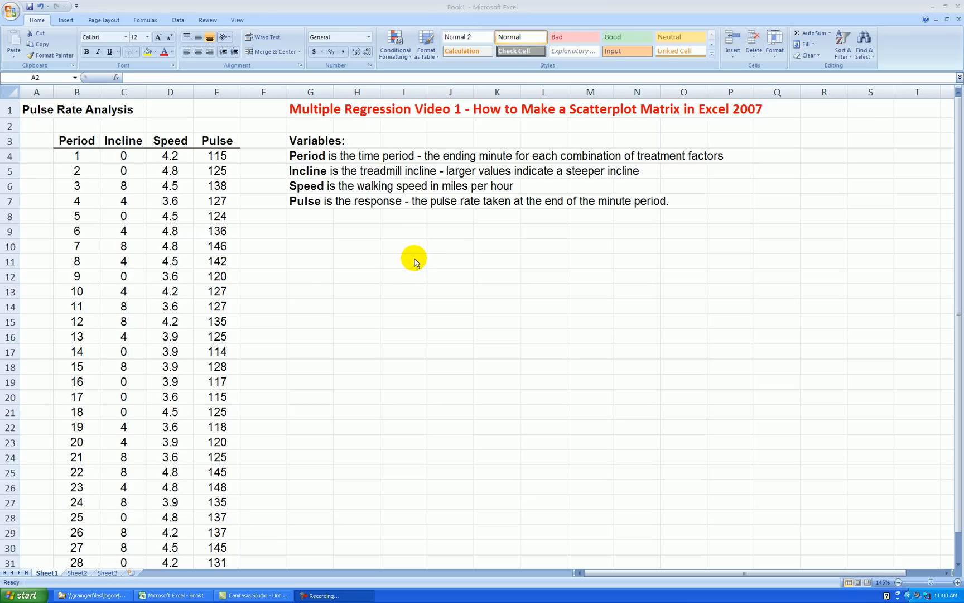
{"action": "mouse_move", "coordinate": [423, 271]}
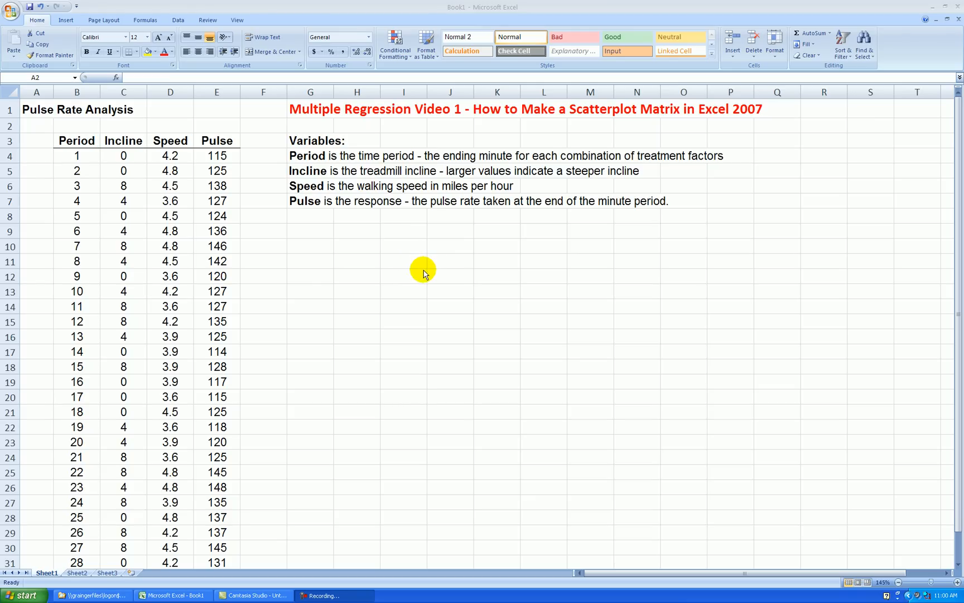
{"action": "mouse_move", "coordinate": [413, 253]}
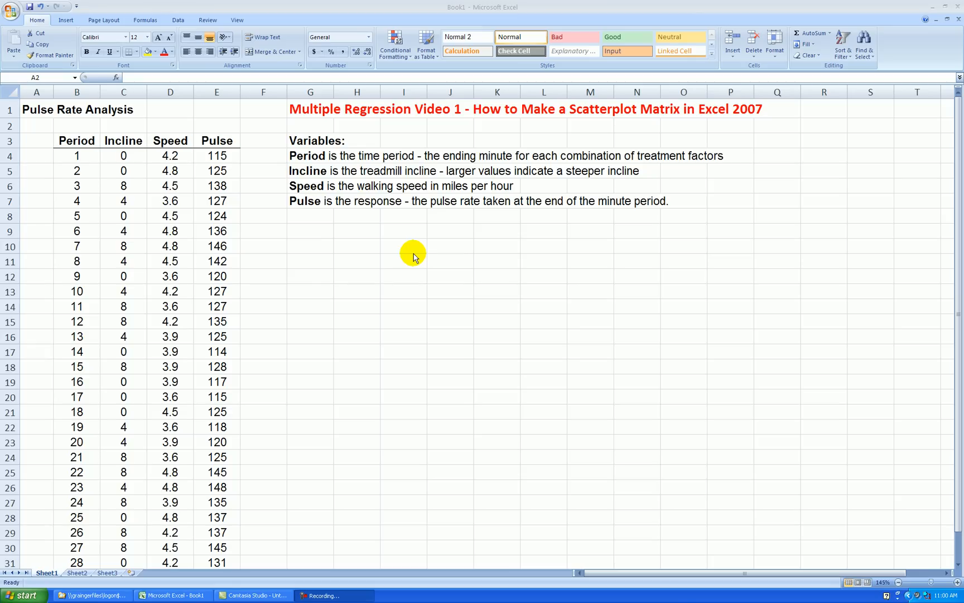
{"action": "mouse_move", "coordinate": [420, 270]}
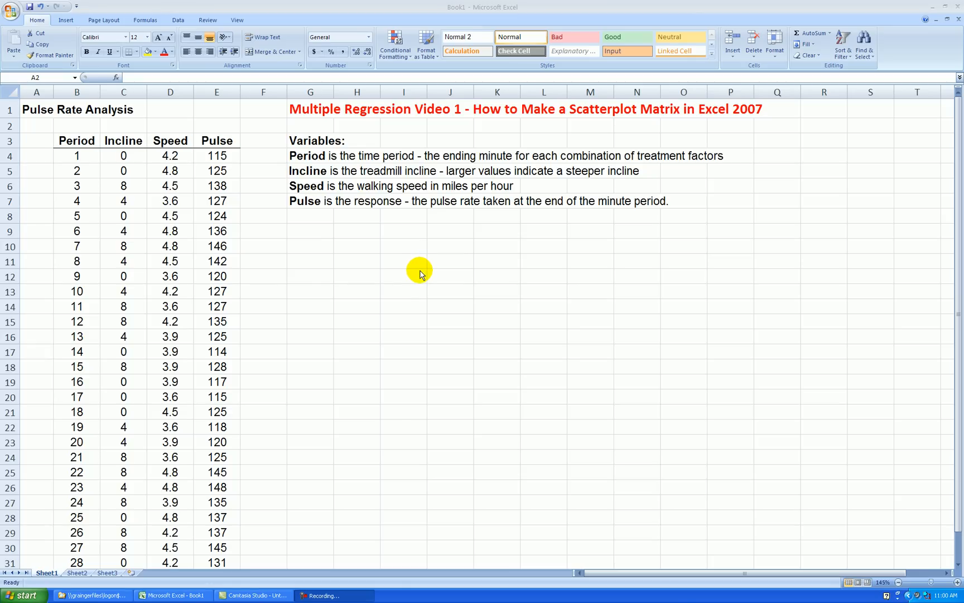
{"action": "mouse_move", "coordinate": [430, 275]}
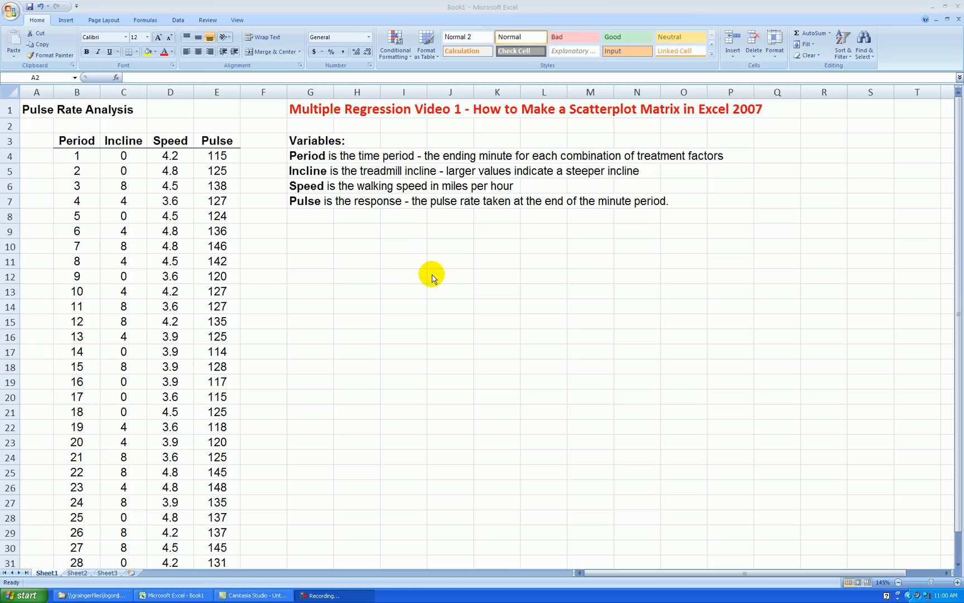
{"action": "mouse_move", "coordinate": [444, 284]}
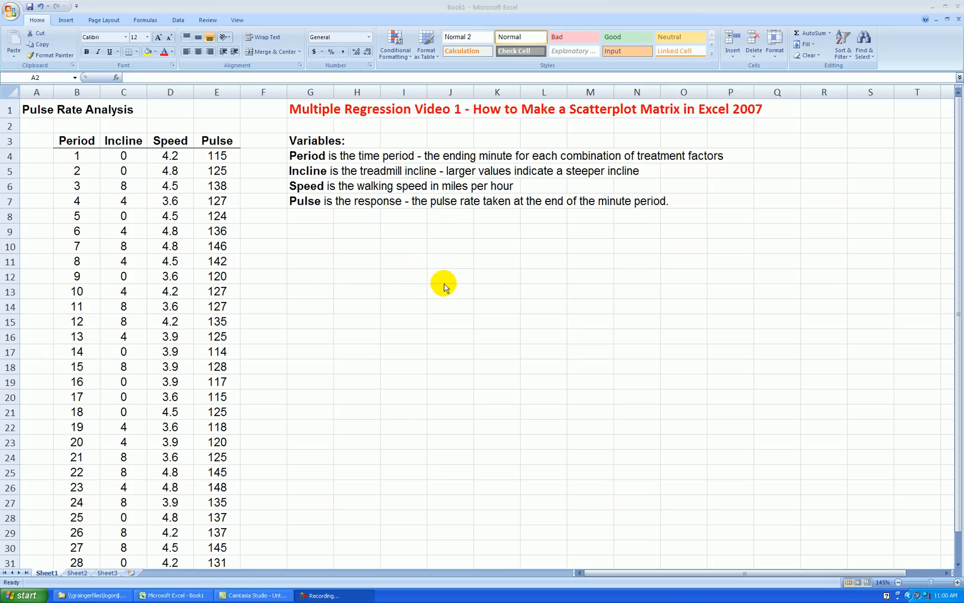
{"action": "mouse_move", "coordinate": [332, 206]}
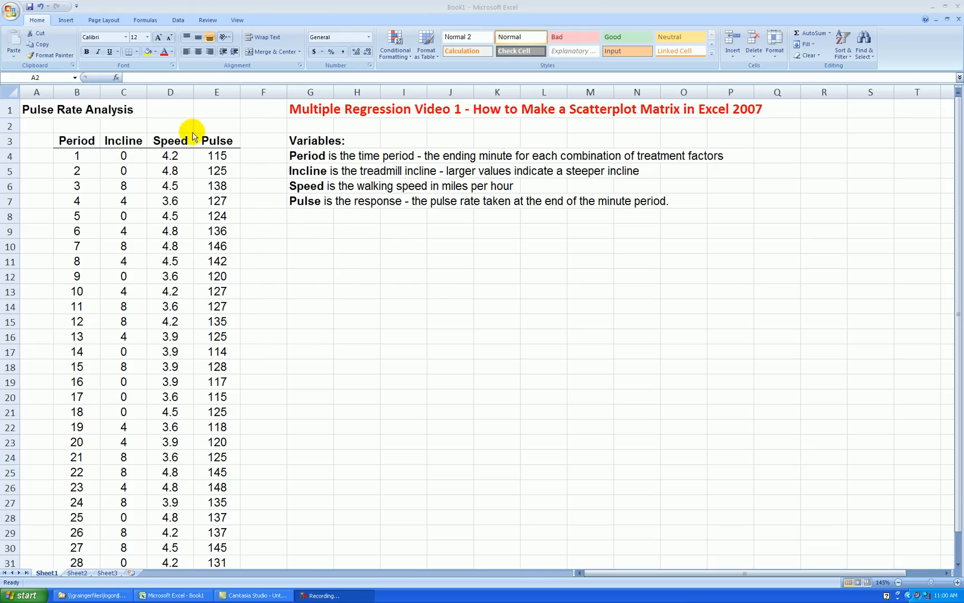
{"action": "mouse_move", "coordinate": [223, 206]}
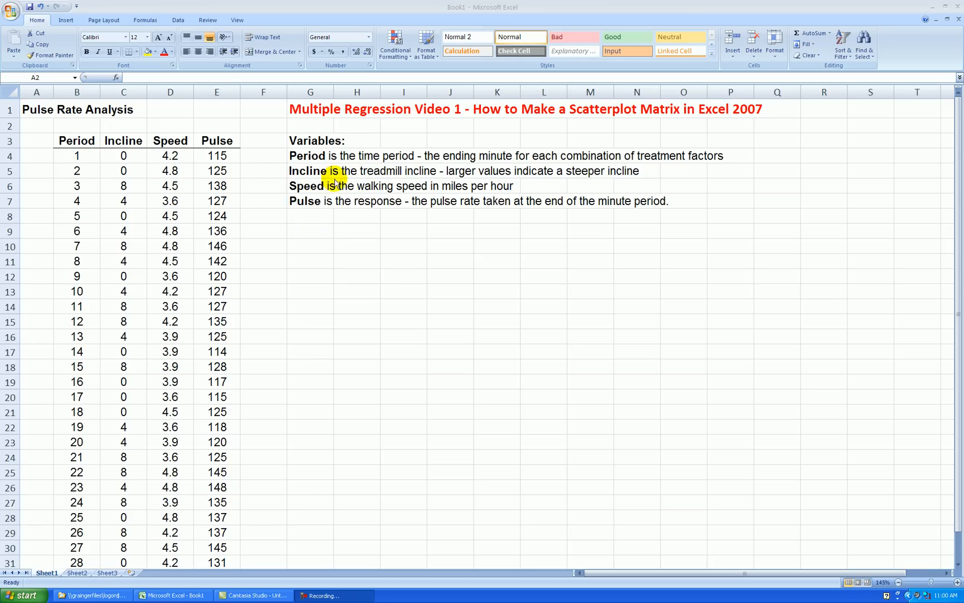
{"action": "mouse_move", "coordinate": [339, 179]}
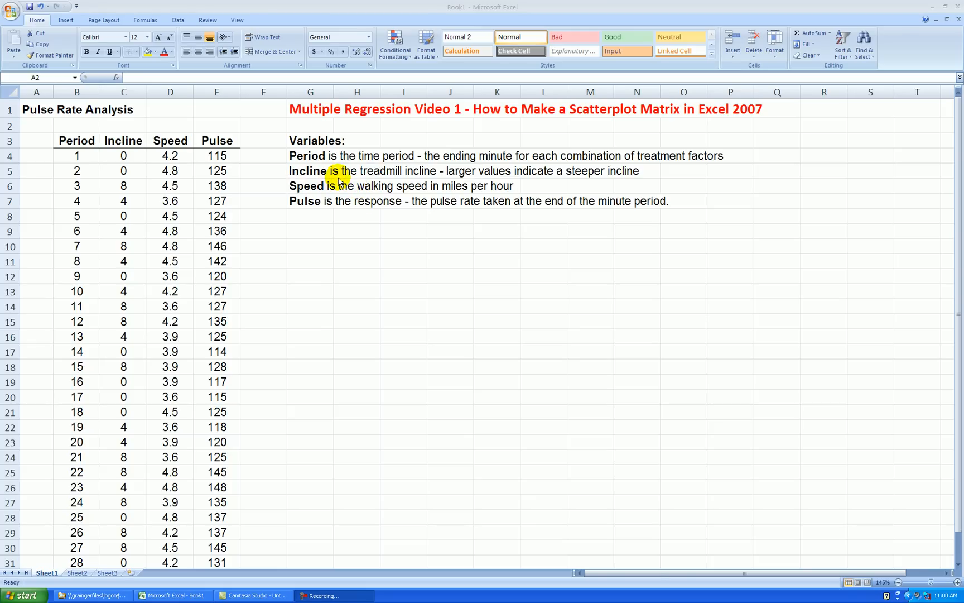
{"action": "mouse_move", "coordinate": [308, 176]}
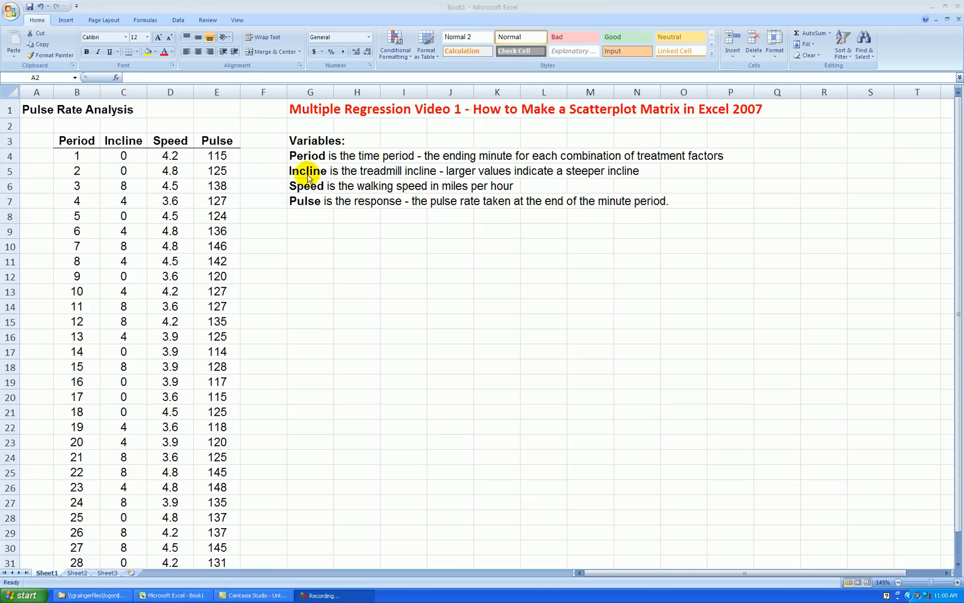
{"action": "mouse_move", "coordinate": [335, 200]}
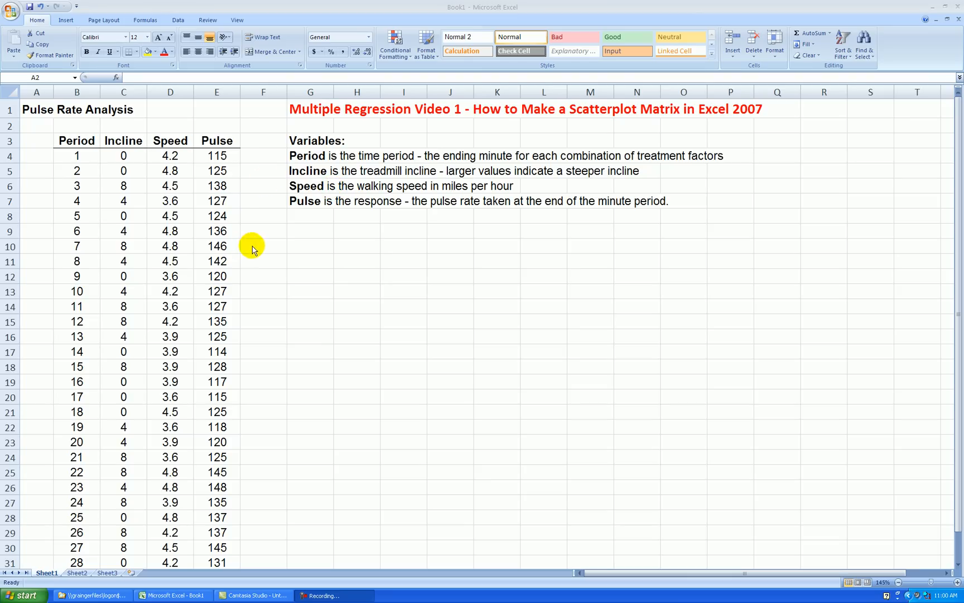
{"action": "mouse_move", "coordinate": [352, 186]}
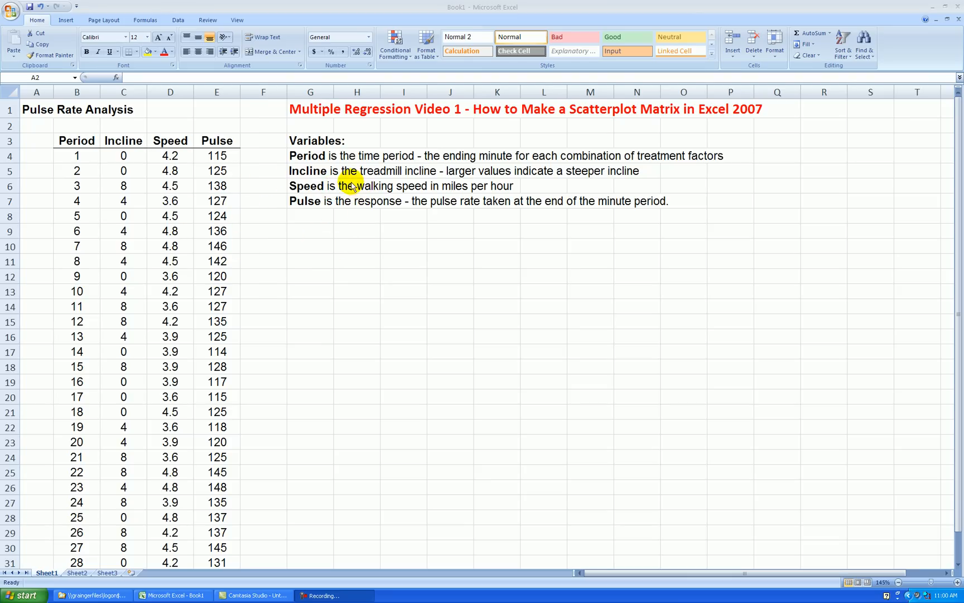
{"action": "mouse_move", "coordinate": [135, 151]}
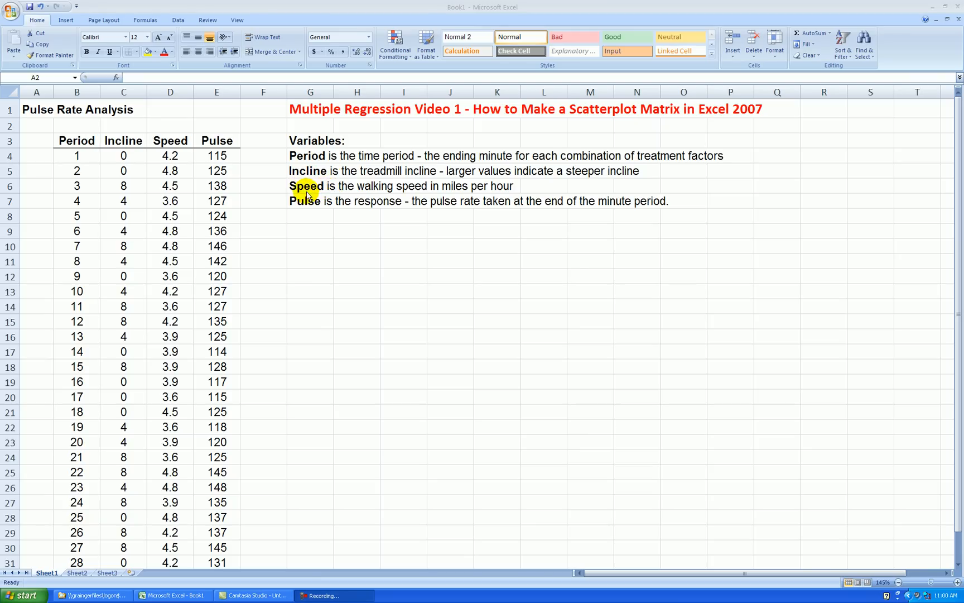
{"action": "mouse_move", "coordinate": [323, 202]}
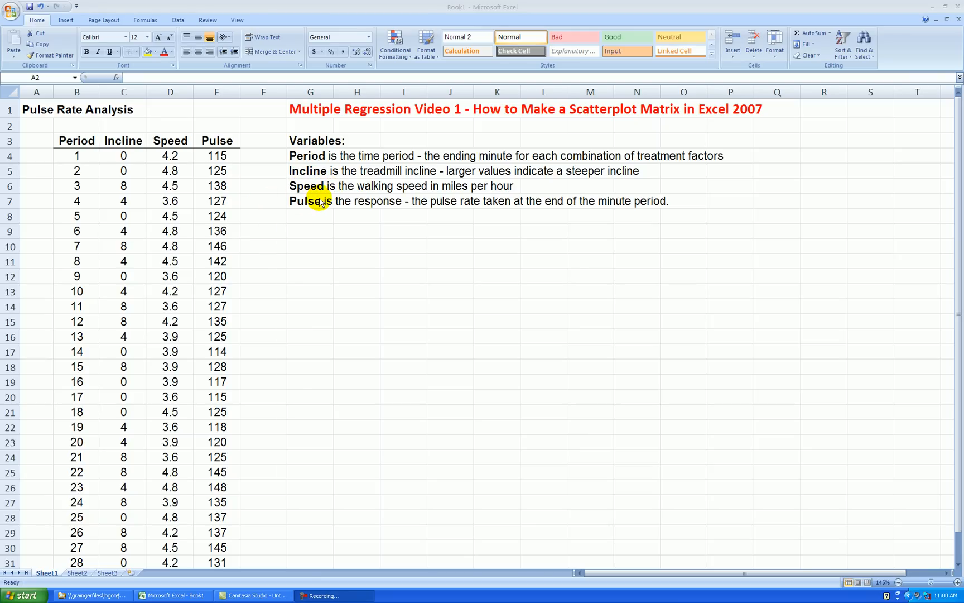
{"action": "mouse_move", "coordinate": [321, 188]}
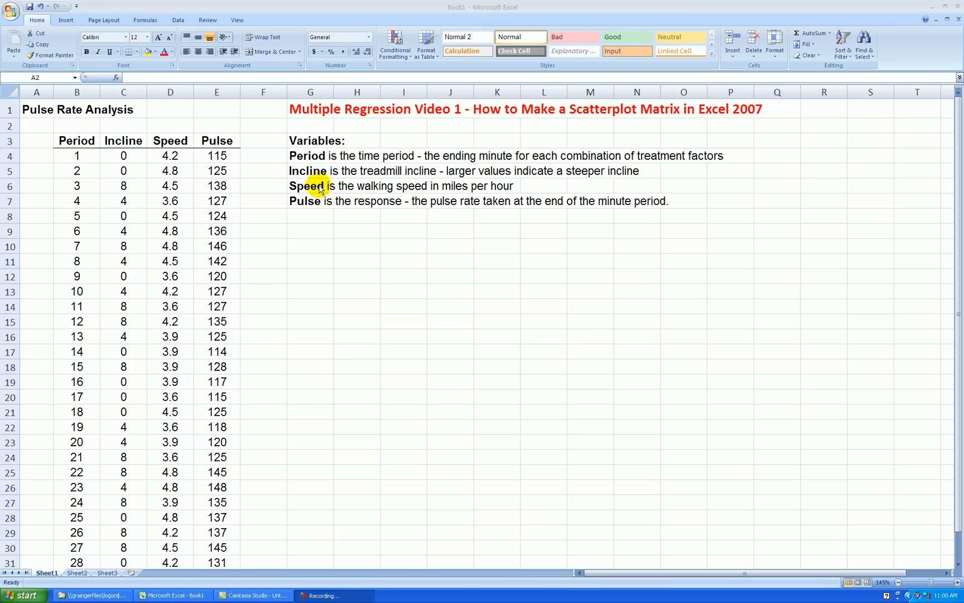
{"action": "mouse_move", "coordinate": [339, 210]}
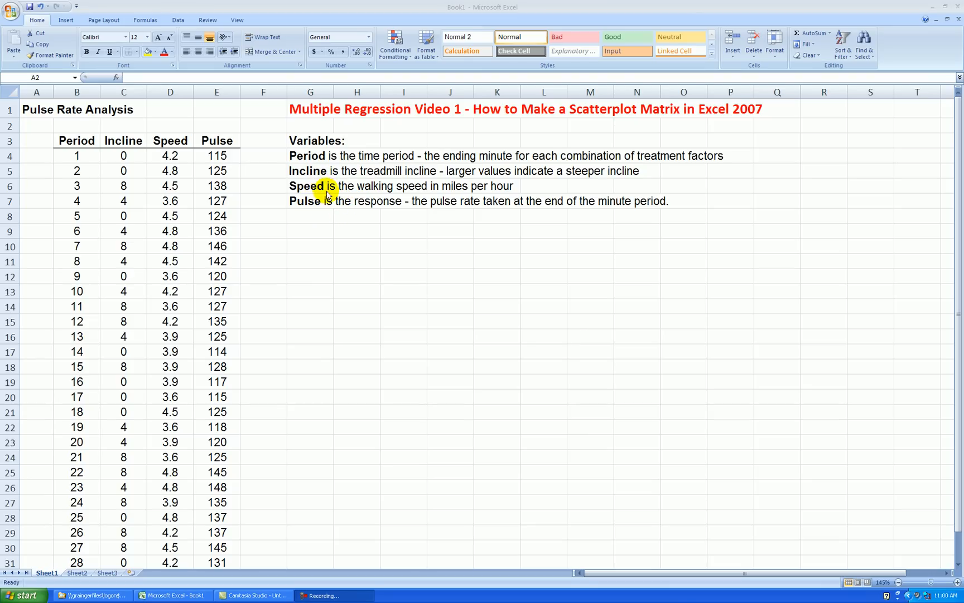
{"action": "mouse_move", "coordinate": [149, 154]}
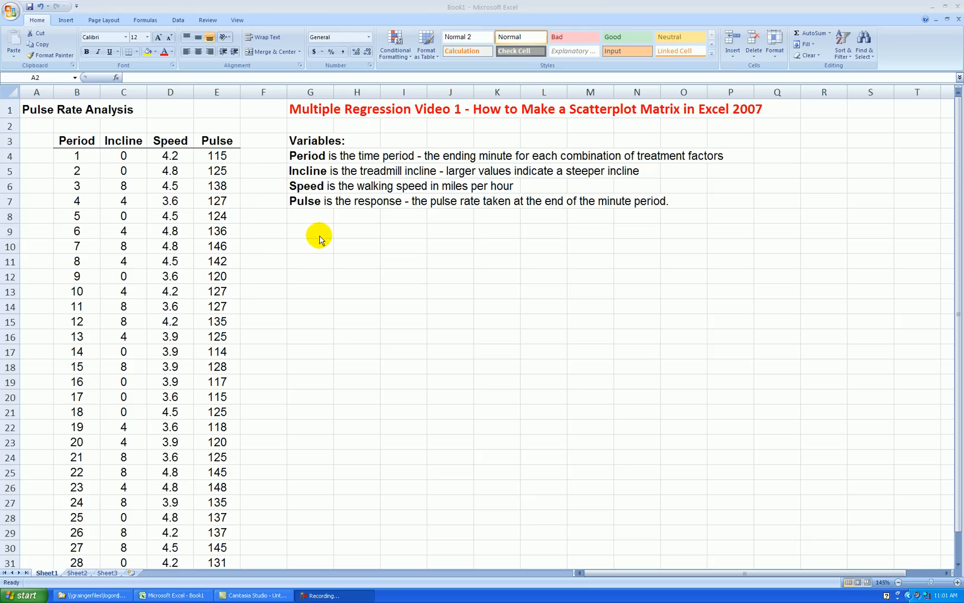
{"action": "mouse_move", "coordinate": [326, 266]}
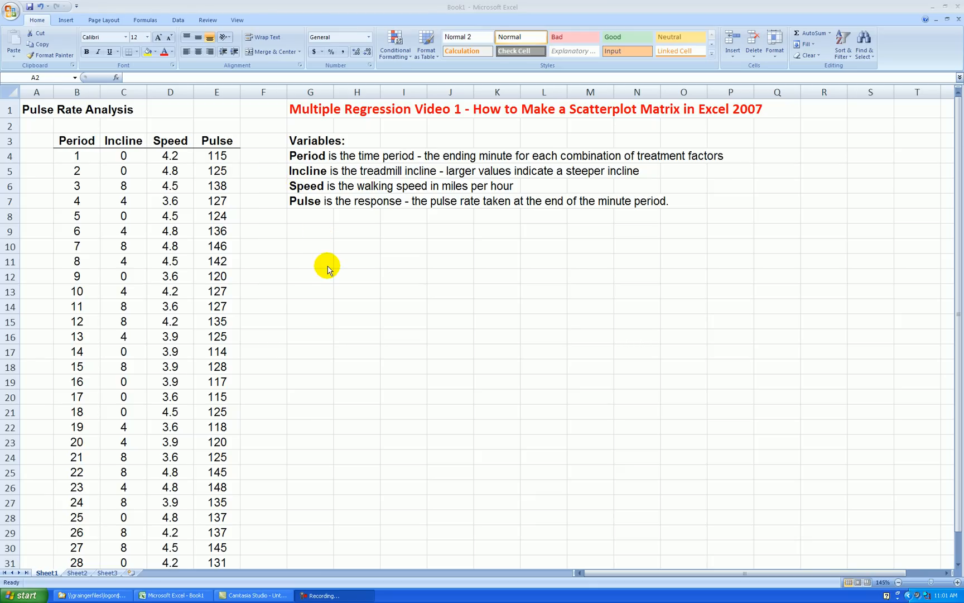
{"action": "mouse_move", "coordinate": [320, 271]}
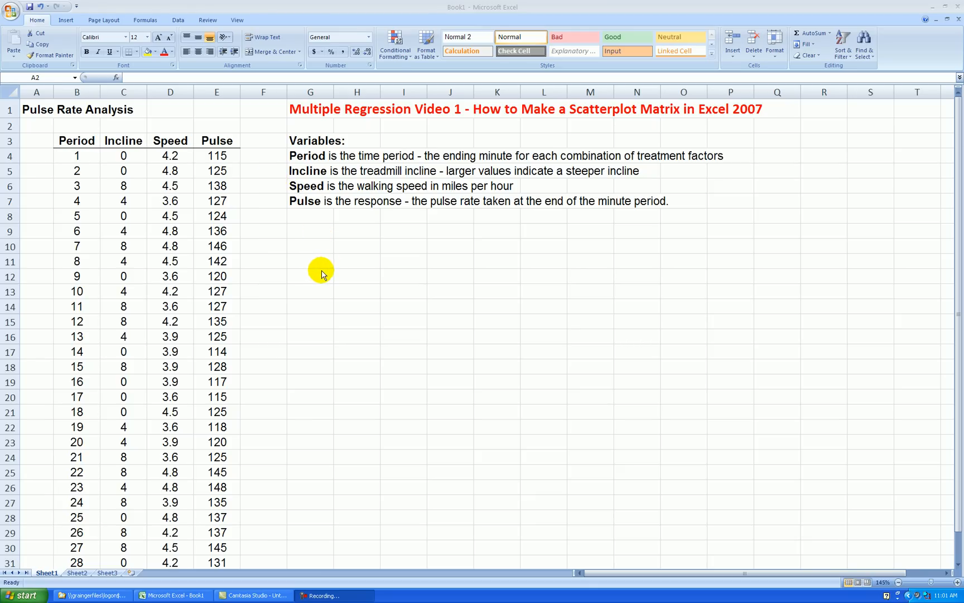
{"action": "mouse_move", "coordinate": [327, 265]}
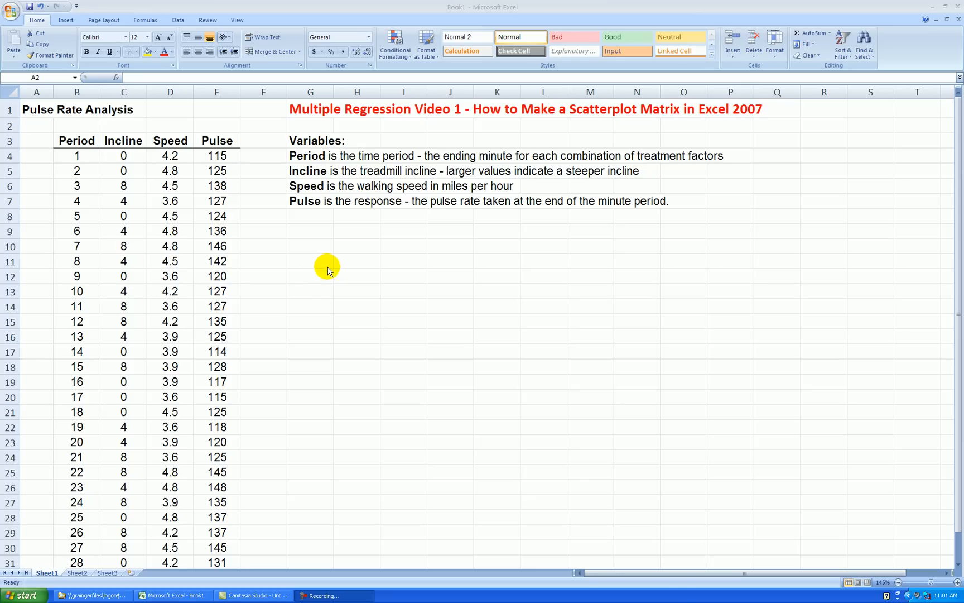
{"action": "mouse_move", "coordinate": [323, 255]}
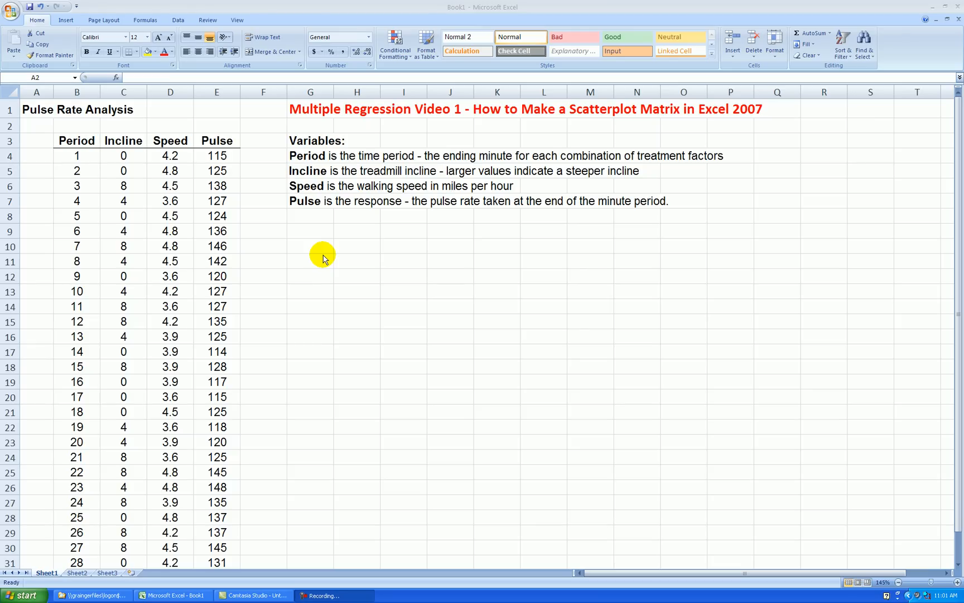
{"action": "mouse_move", "coordinate": [321, 250]}
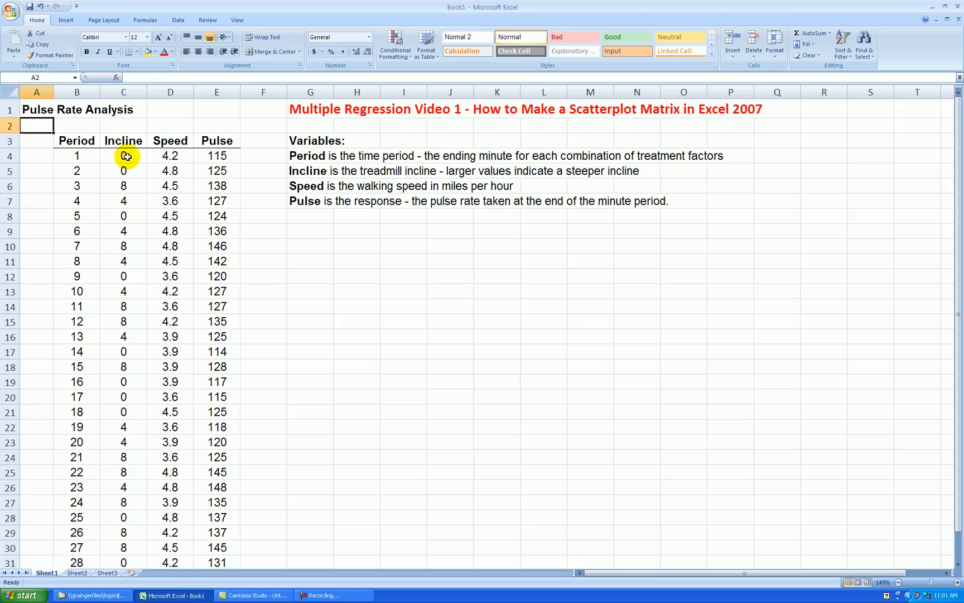
Select the Incline, Speed and Pulse data and bring up the Insert tab's scatter chart types.
{"action": "left_click", "coordinate": [123, 155]}
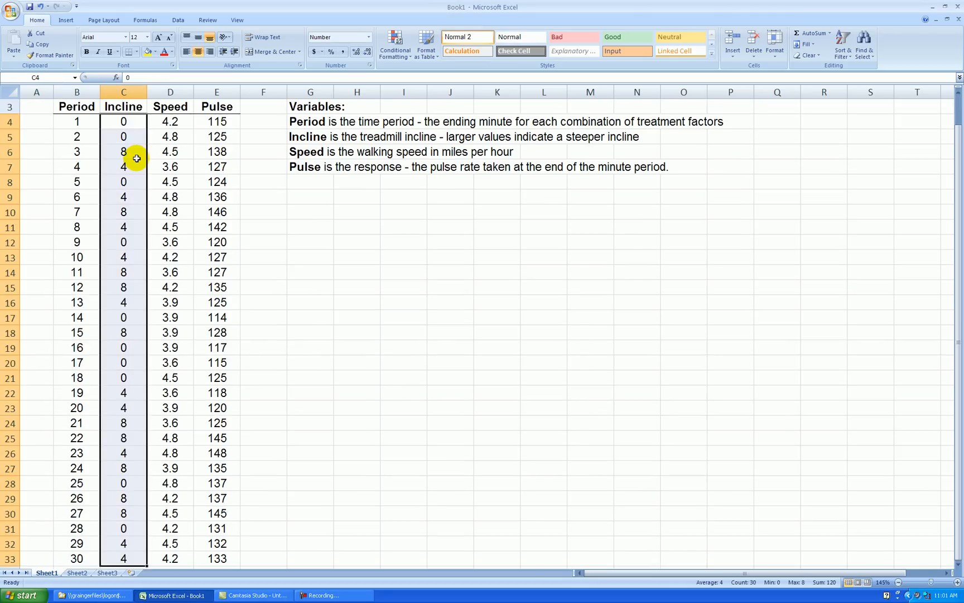
{"action": "scroll", "scroll_direction": "down", "scroll_amount": 3}
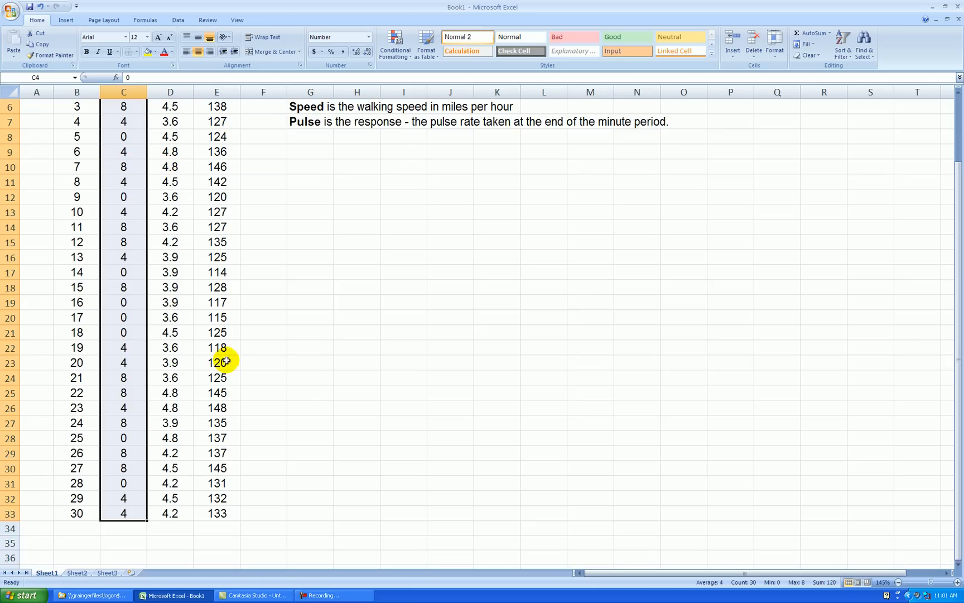
{"action": "scroll", "scroll_direction": "down", "scroll_amount": 3}
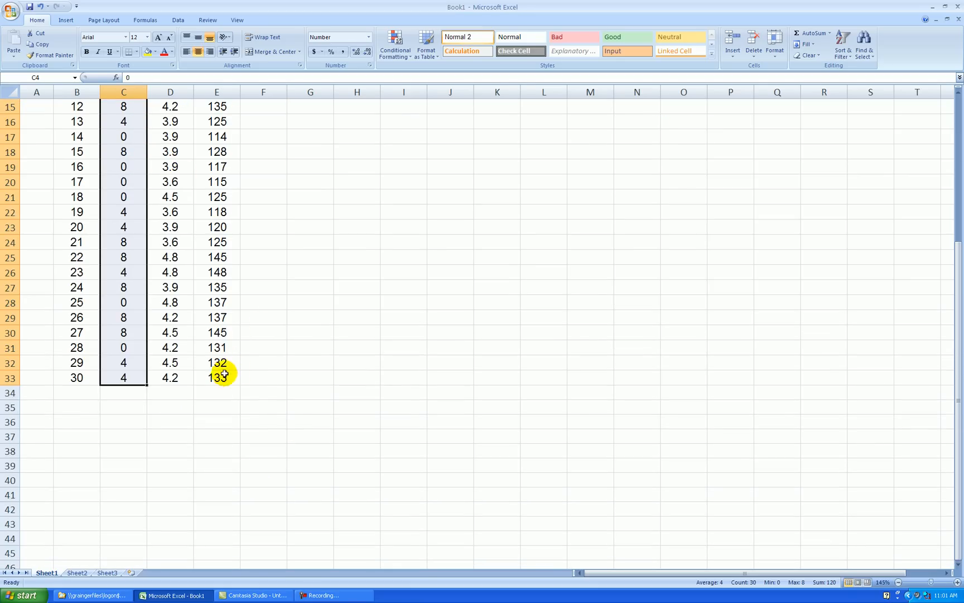
{"action": "mouse_move", "coordinate": [242, 353]}
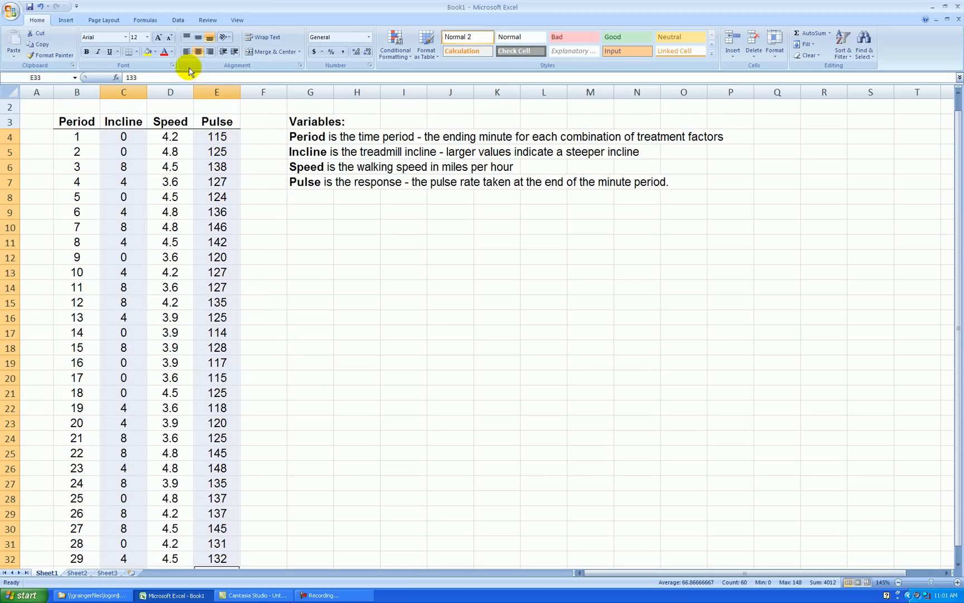
{"action": "left_click", "coordinate": [269, 42]}
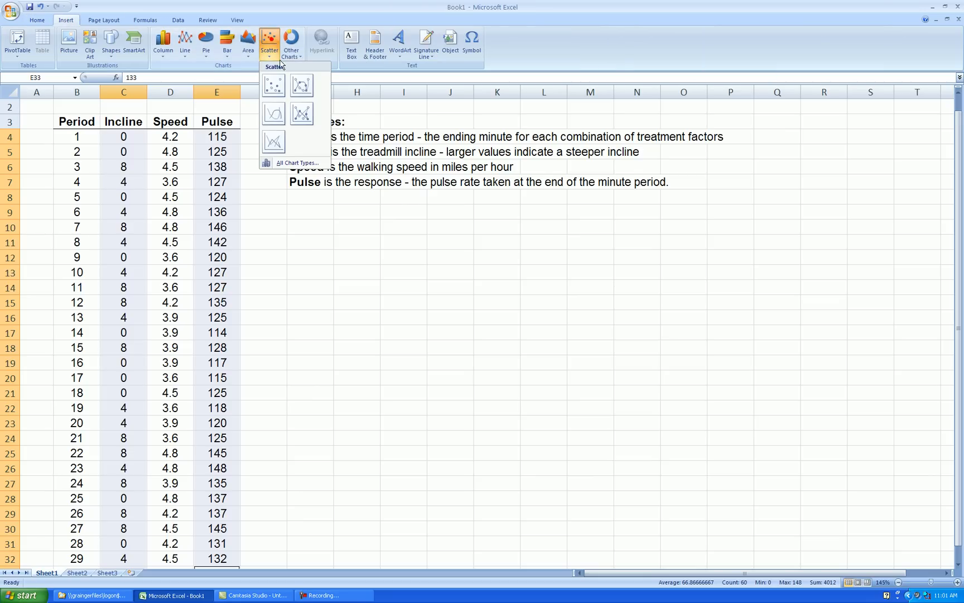
Insert a markers-only Pulse vs Incline scatter chart, remove the Series1 legend, and shrink it square.
{"action": "left_click", "coordinate": [274, 85]}
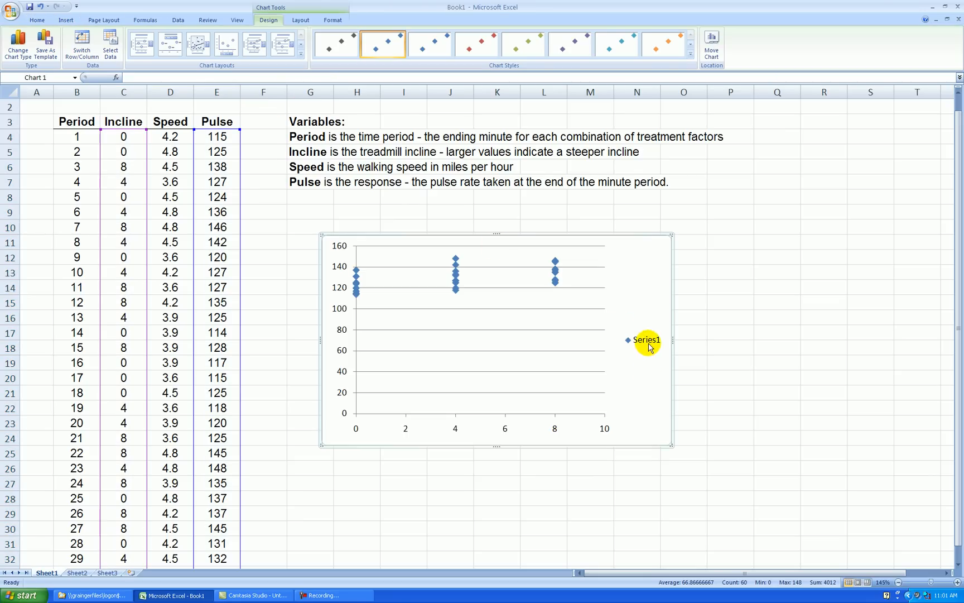
{"action": "left_click", "coordinate": [645, 340]}
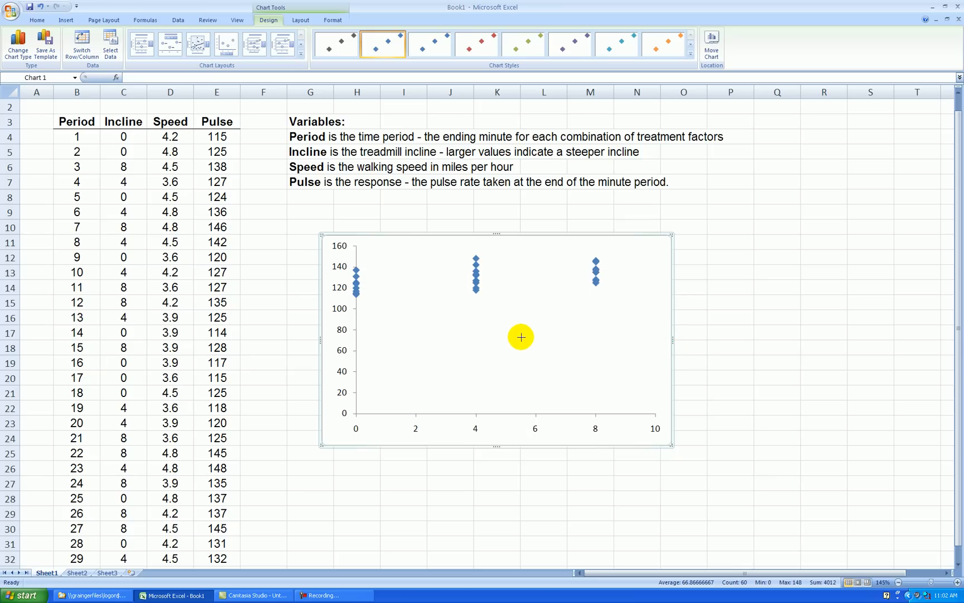
{"action": "left_click_drag", "start_coordinate": [673, 338], "coordinate": [523, 339]}
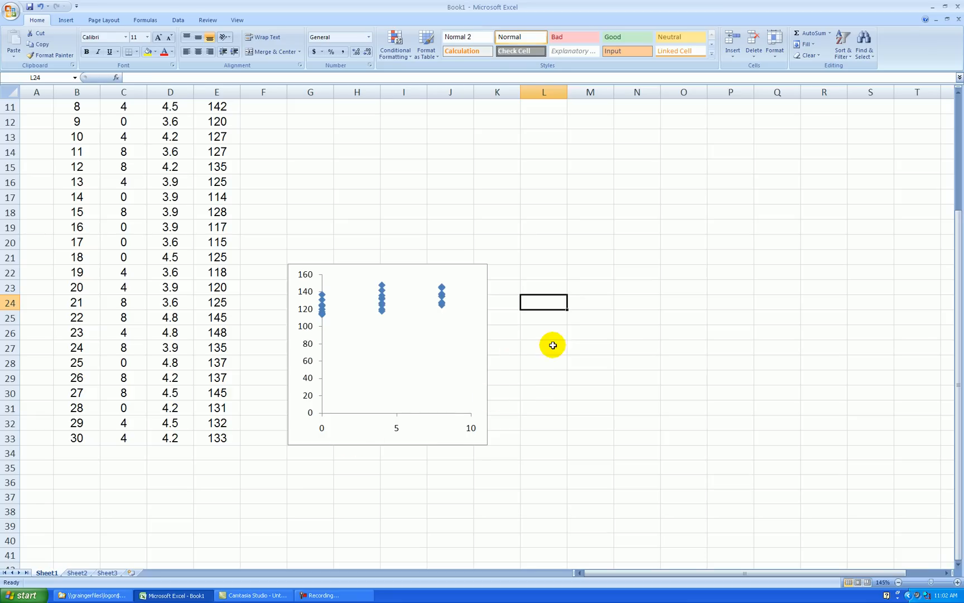
{"action": "scroll", "scroll_direction": "down", "scroll_amount": 3}
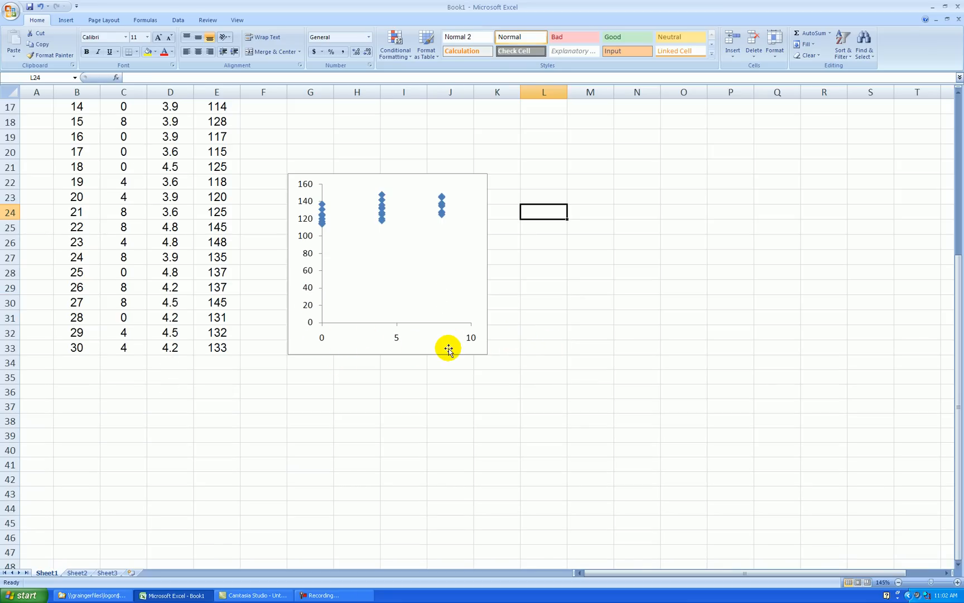
{"action": "mouse_move", "coordinate": [329, 345]}
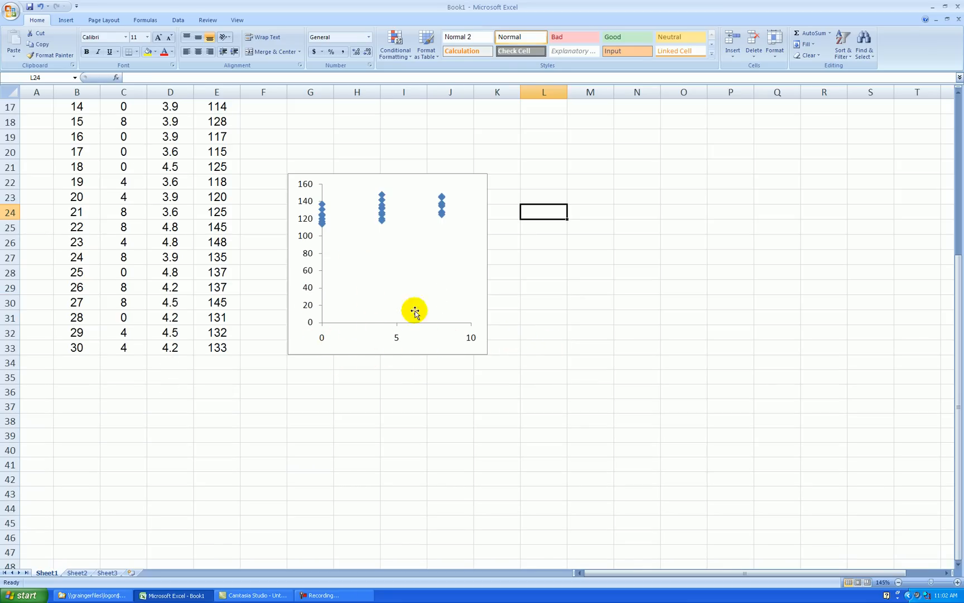
{"action": "mouse_move", "coordinate": [404, 335]}
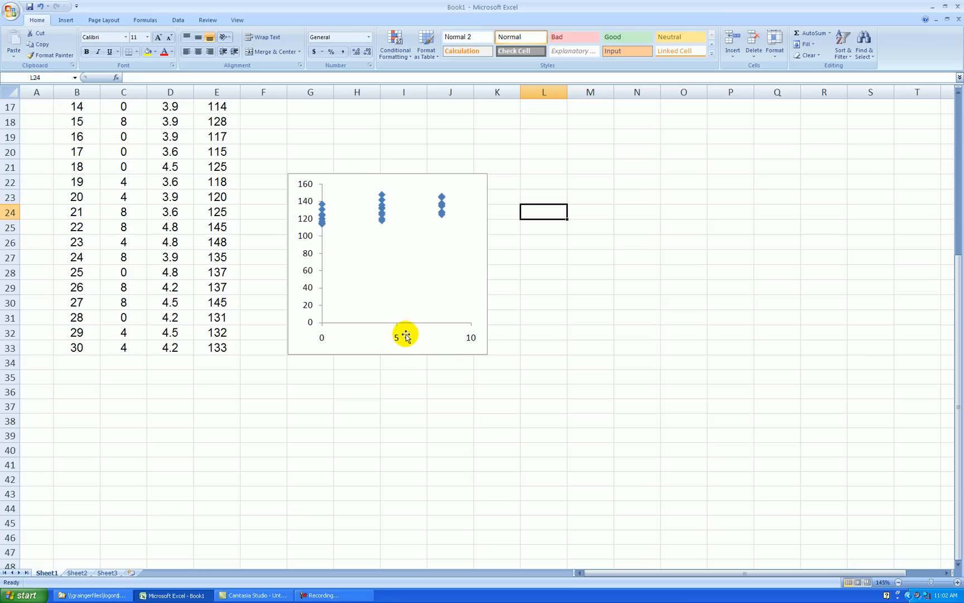
Fix the horizontal Incline axis at minimum 0, maximum 8, major unit 4.
{"action": "right_click", "coordinate": [399, 336]}
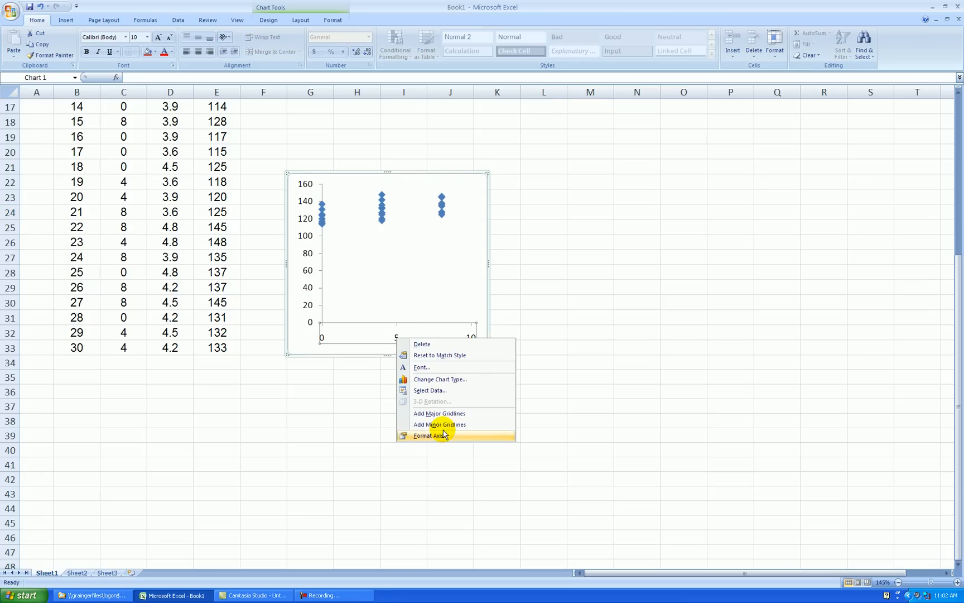
{"action": "left_click", "coordinate": [431, 435]}
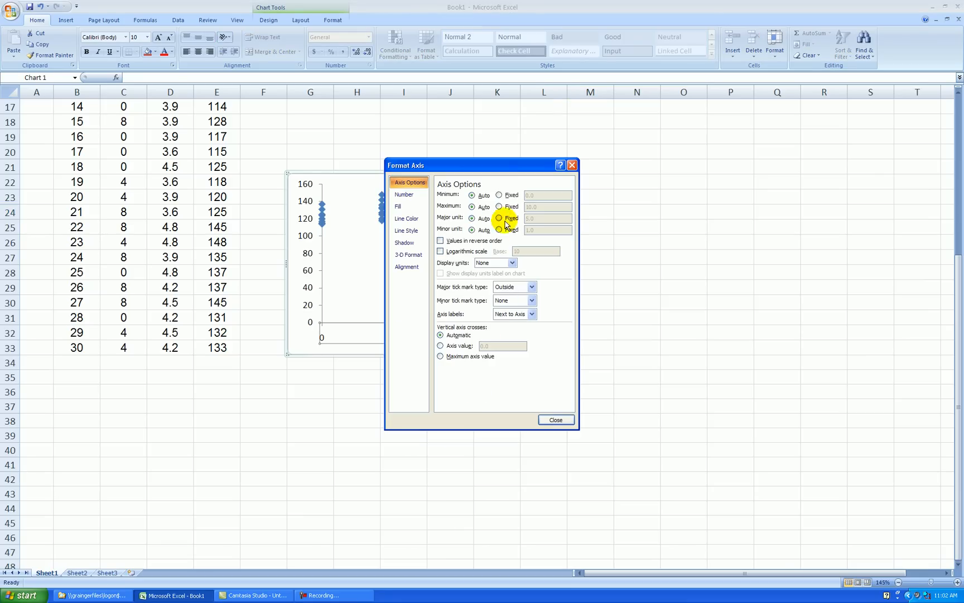
{"action": "left_click", "coordinate": [499, 195]}
{"action": "type", "text": "8"}
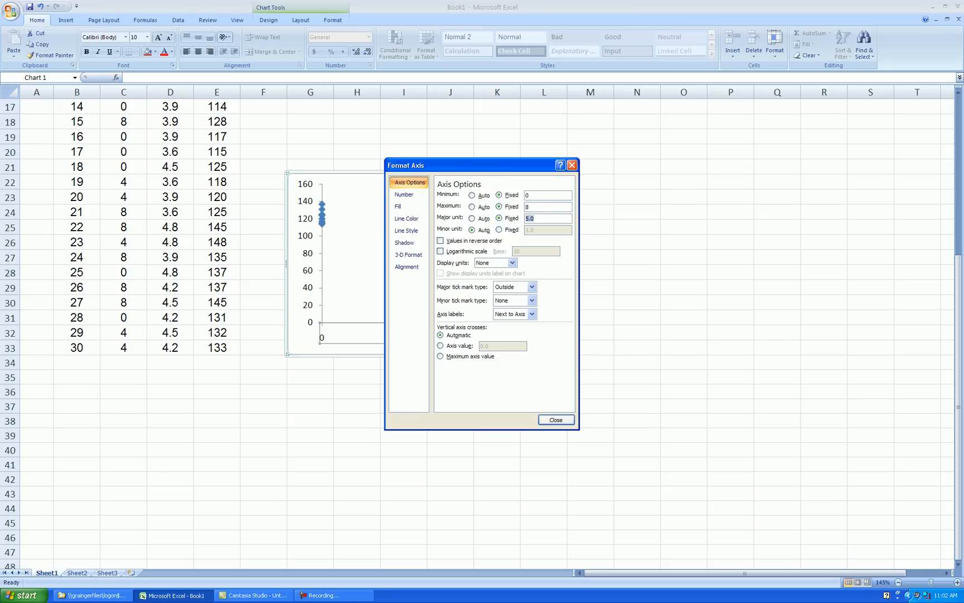
{"action": "left_click", "coordinate": [557, 420]}
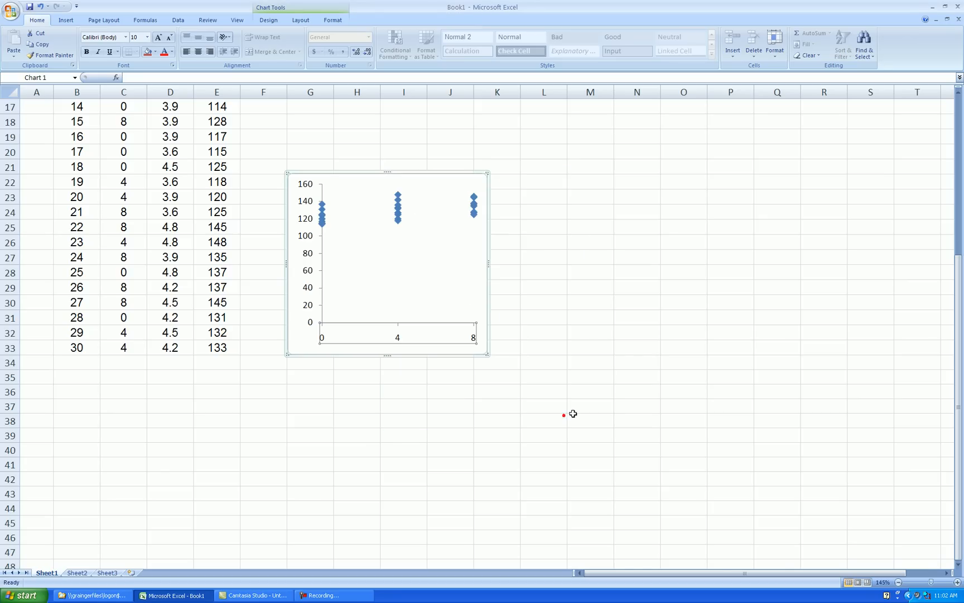
{"action": "left_click", "coordinate": [590, 405]}
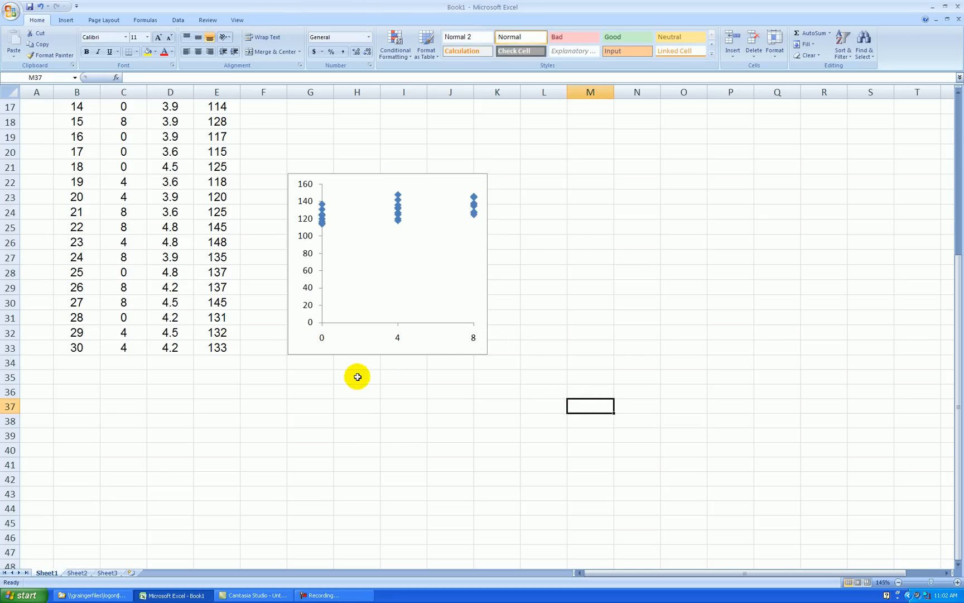
Fix the vertical Pulse axis at 110 to 150 with major unit 10.
{"action": "scroll", "scroll_direction": "up", "scroll_amount": 3}
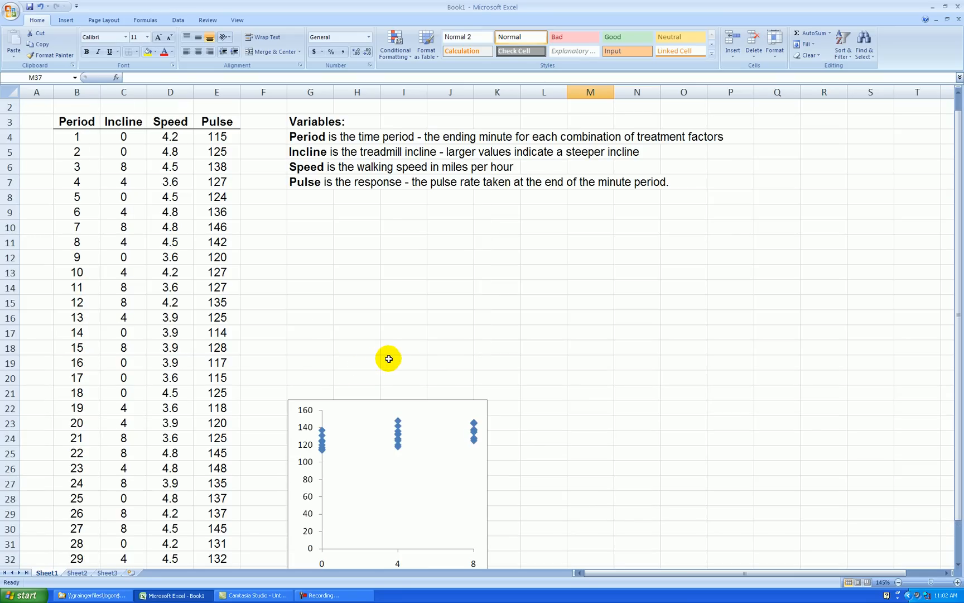
{"action": "scroll", "scroll_direction": "down", "scroll_amount": 3}
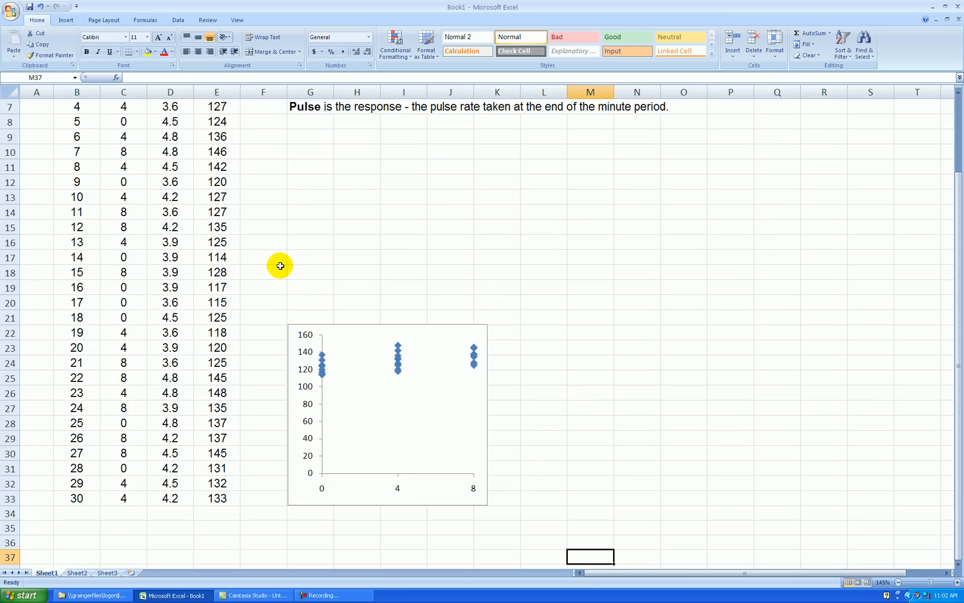
{"action": "scroll", "scroll_direction": "down", "scroll_amount": 3}
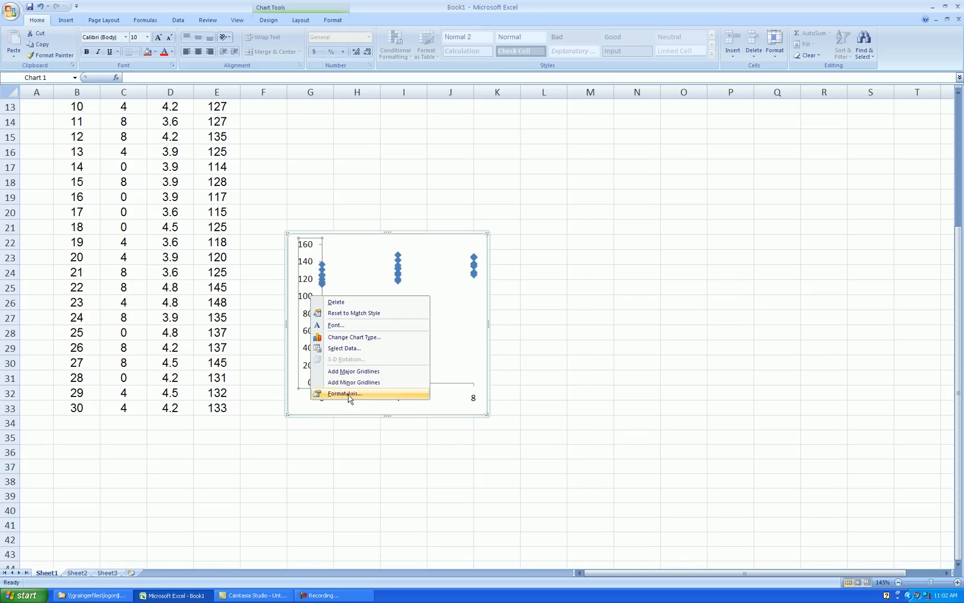
{"action": "left_click", "coordinate": [344, 393]}
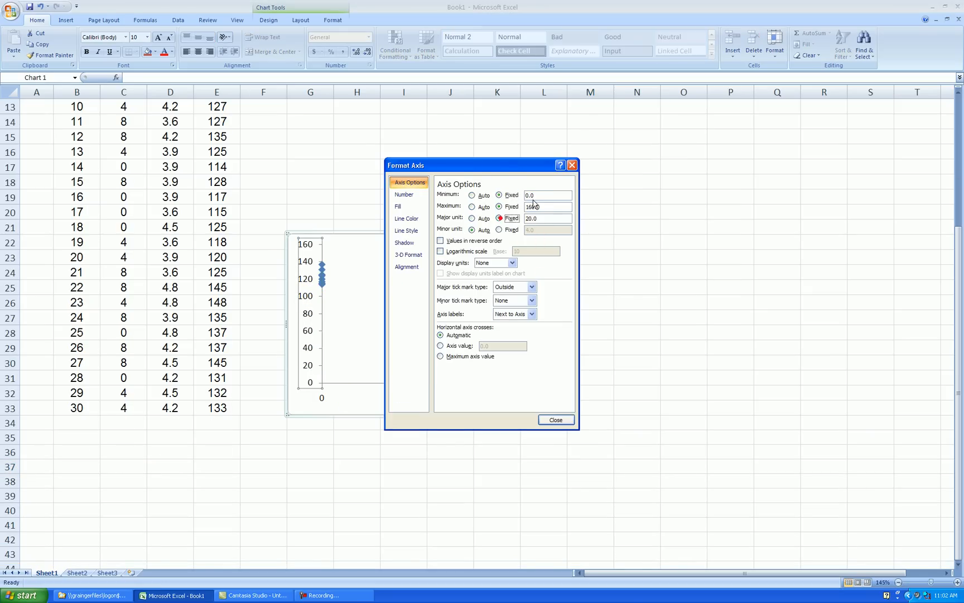
{"action": "type", "text": "15"}
{"action": "left_click", "coordinate": [547, 218]}
{"action": "type", "text": "10"}
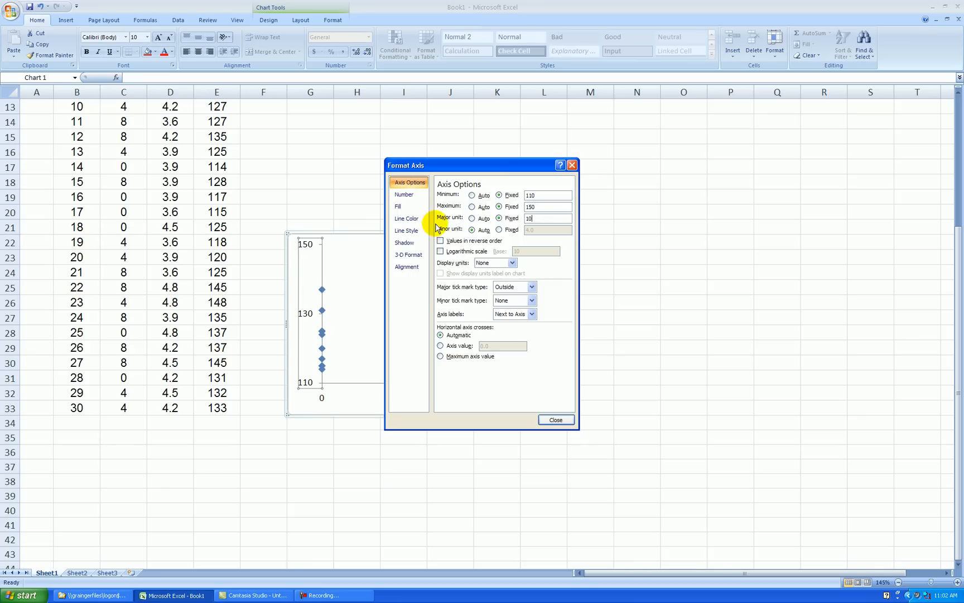
{"action": "left_click", "coordinate": [557, 420]}
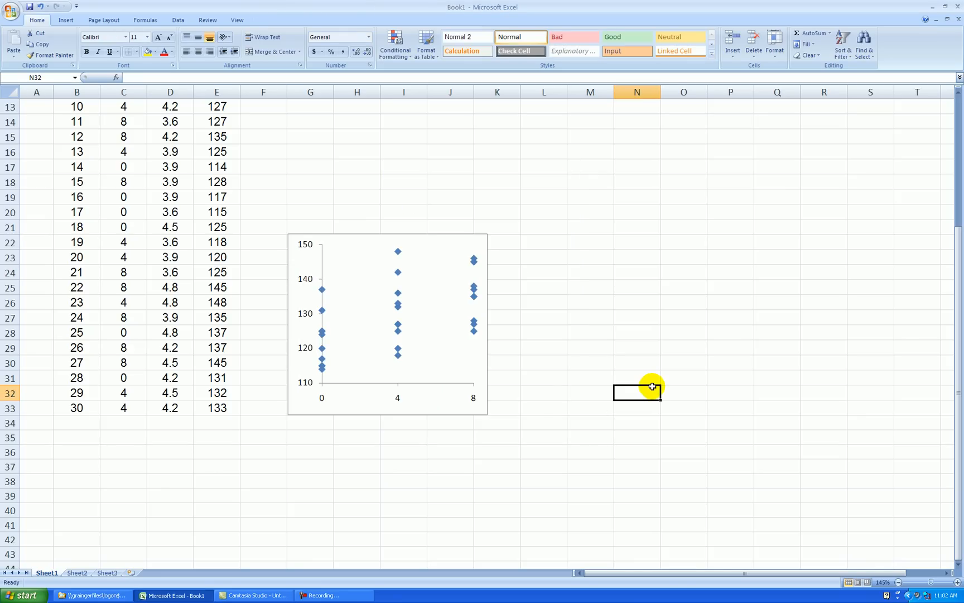
{"action": "mouse_move", "coordinate": [306, 363]}
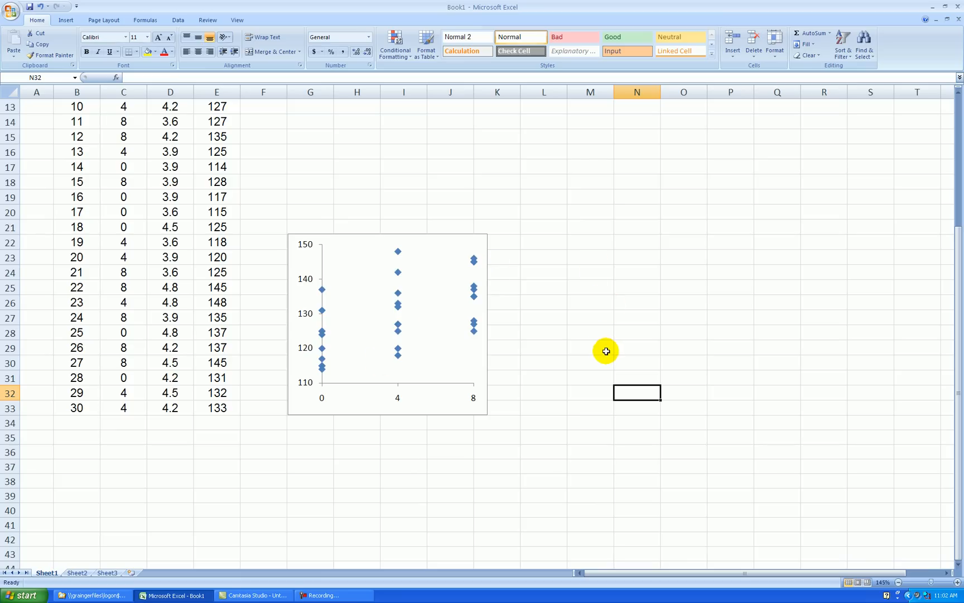
{"action": "mouse_move", "coordinate": [602, 344]}
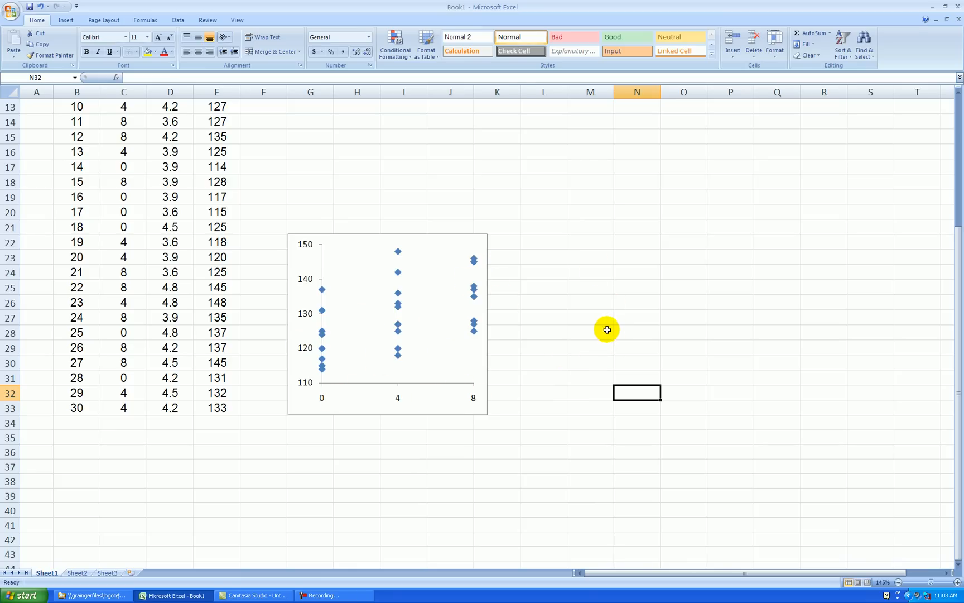
{"action": "mouse_move", "coordinate": [565, 337]}
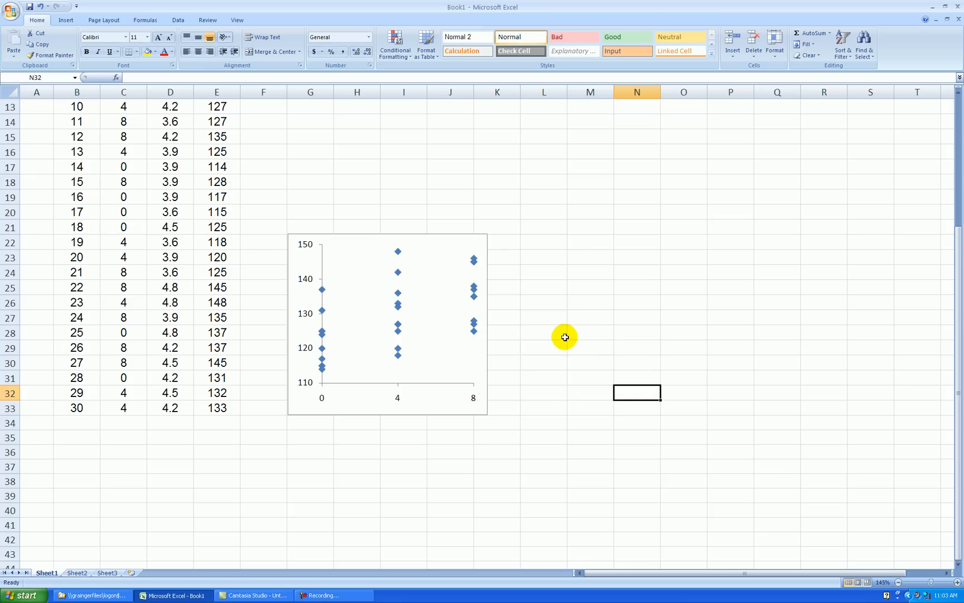
{"action": "mouse_move", "coordinate": [540, 334]}
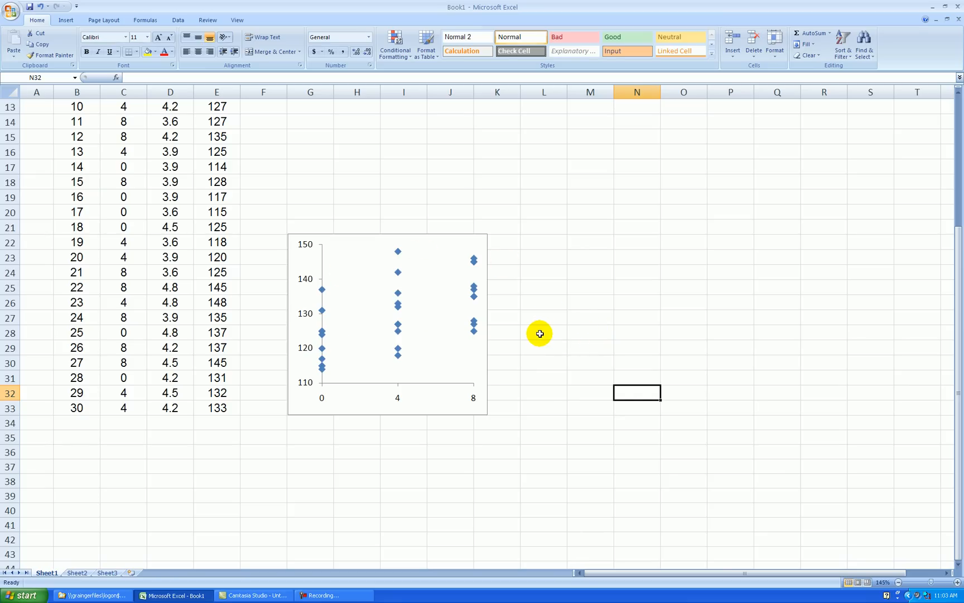
{"action": "mouse_move", "coordinate": [483, 291]}
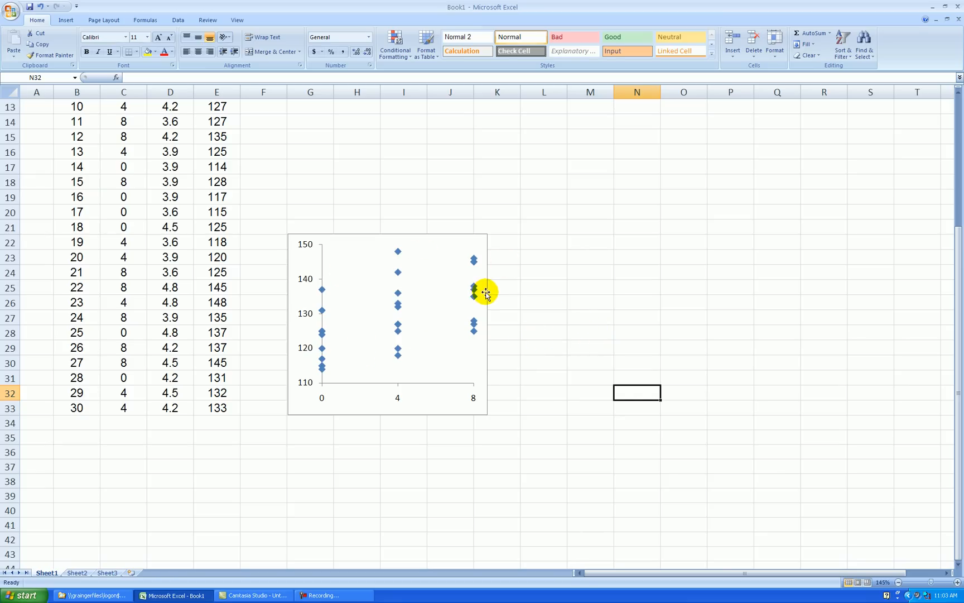
{"action": "mouse_move", "coordinate": [513, 304]}
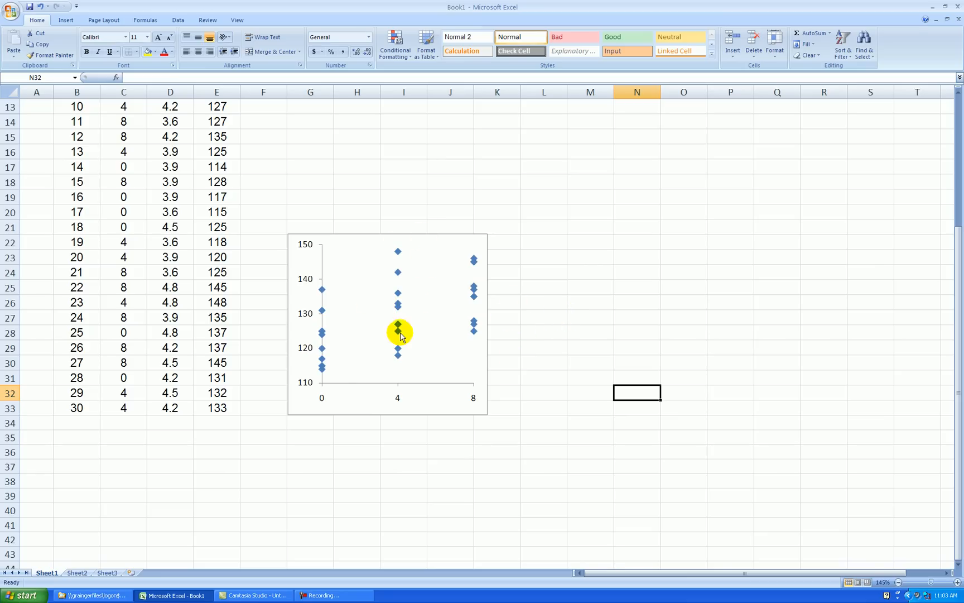
{"action": "mouse_move", "coordinate": [554, 321]}
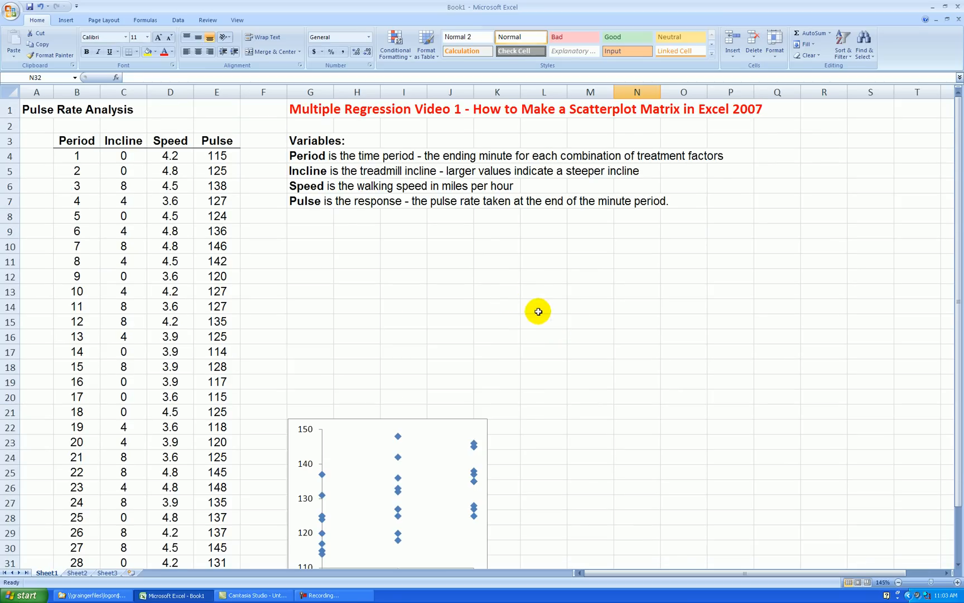
Insert a markers-only scatter chart of the Speed and Pulse values D4:E33.
{"action": "left_click_drag", "start_coordinate": [170, 156], "coordinate": [216, 185]}
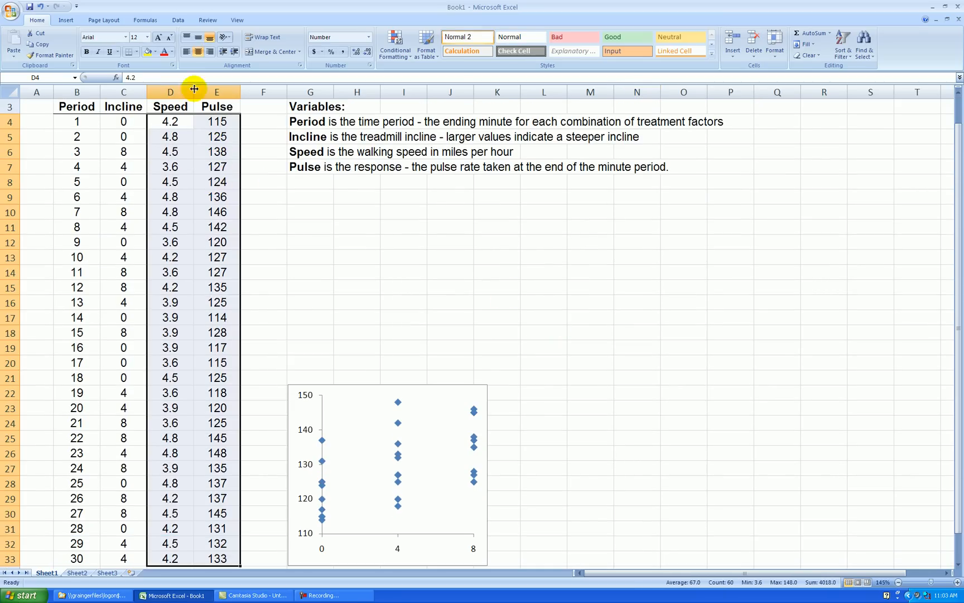
{"action": "left_click", "coordinate": [66, 19]}
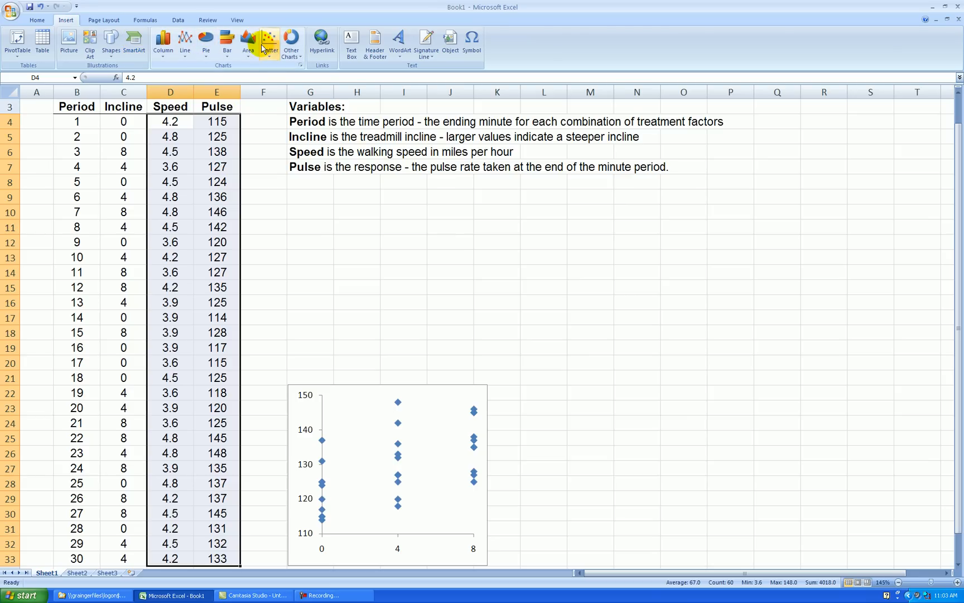
{"action": "left_click", "coordinate": [268, 42]}
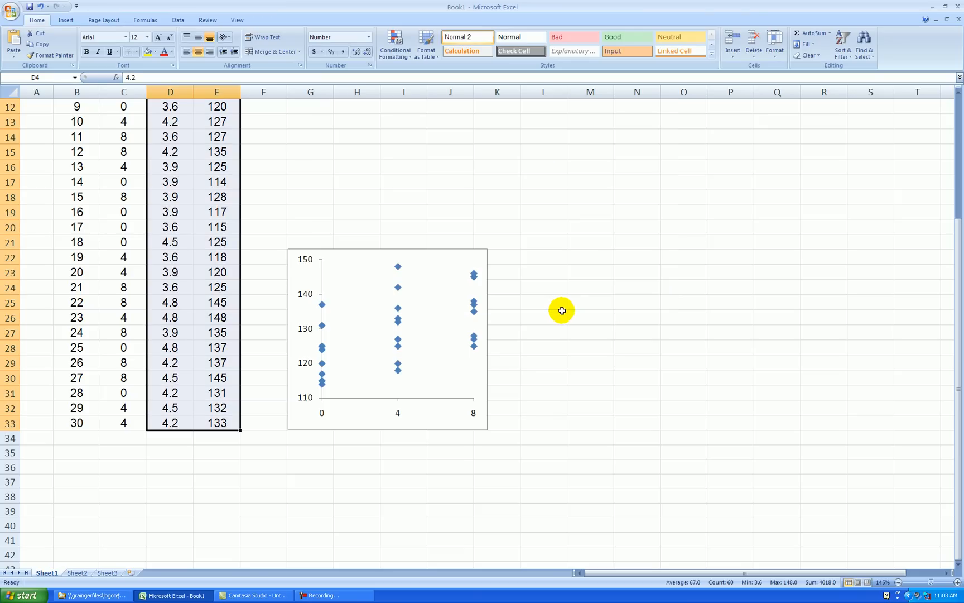
{"action": "left_click", "coordinate": [505, 258]}
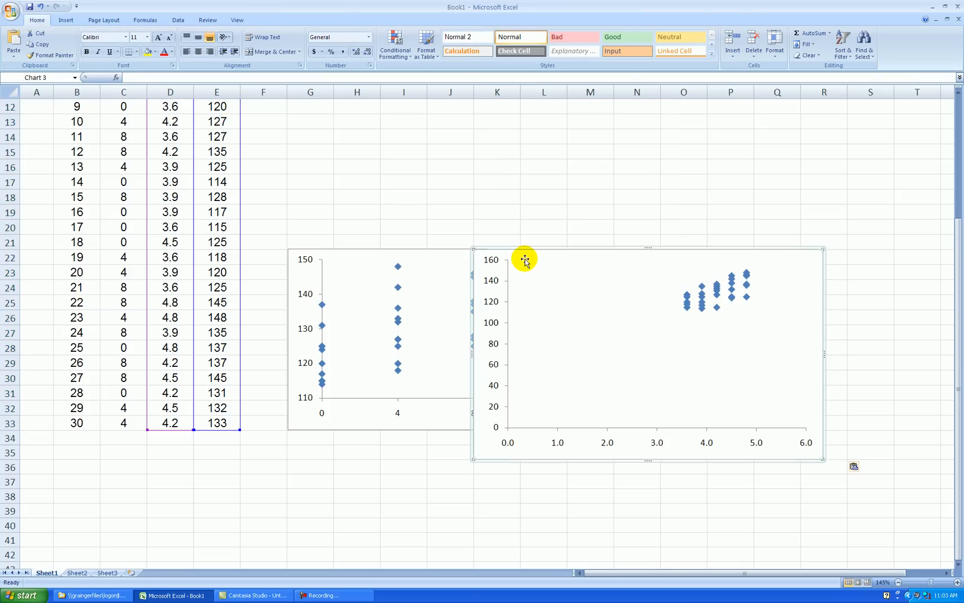
Resize the Speed–Pulse chart and line it up beside the Incline–Pulse chart.
{"action": "left_click", "coordinate": [524, 259]}
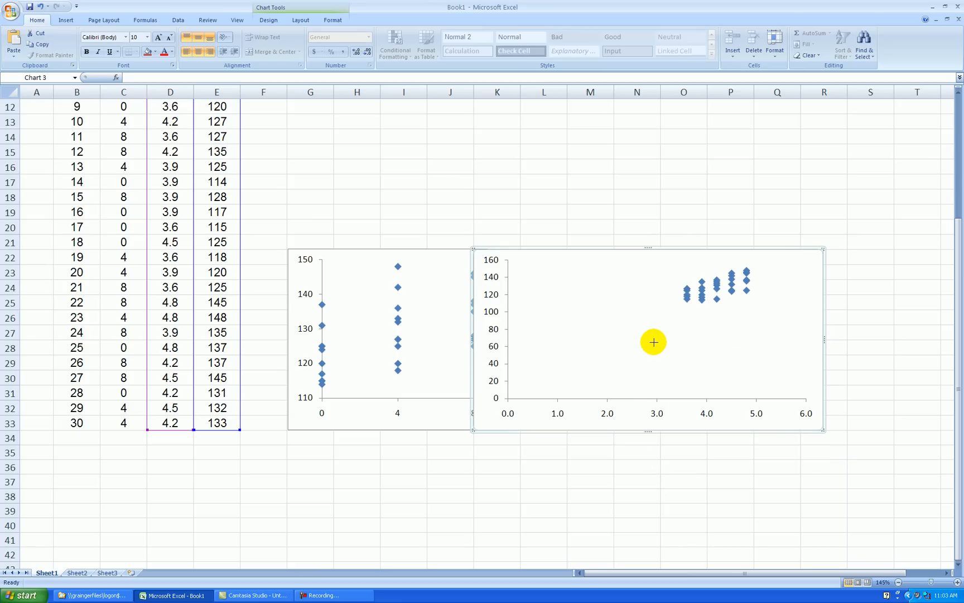
{"action": "left_click", "coordinate": [729, 362]}
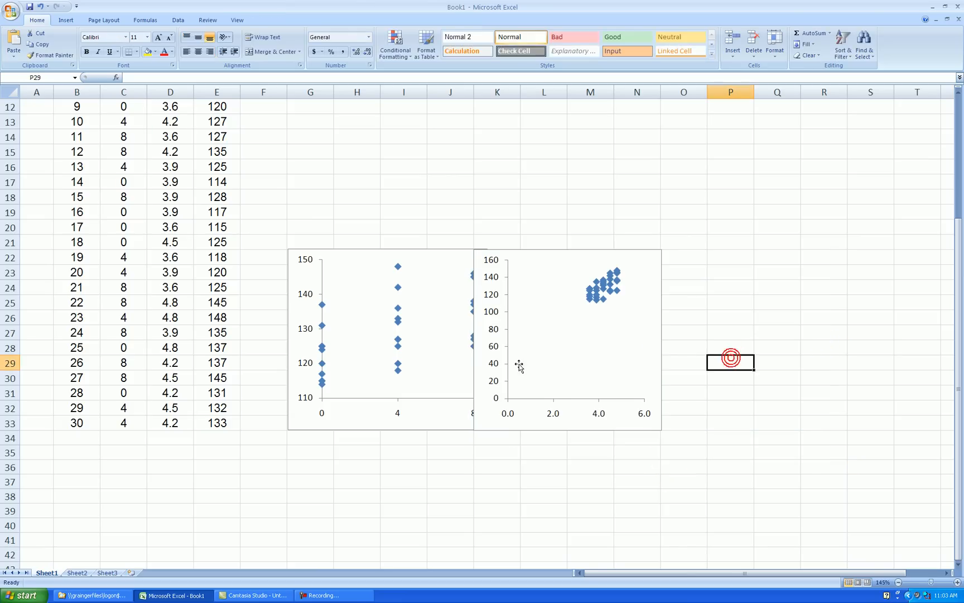
{"action": "left_click", "coordinate": [565, 350]}
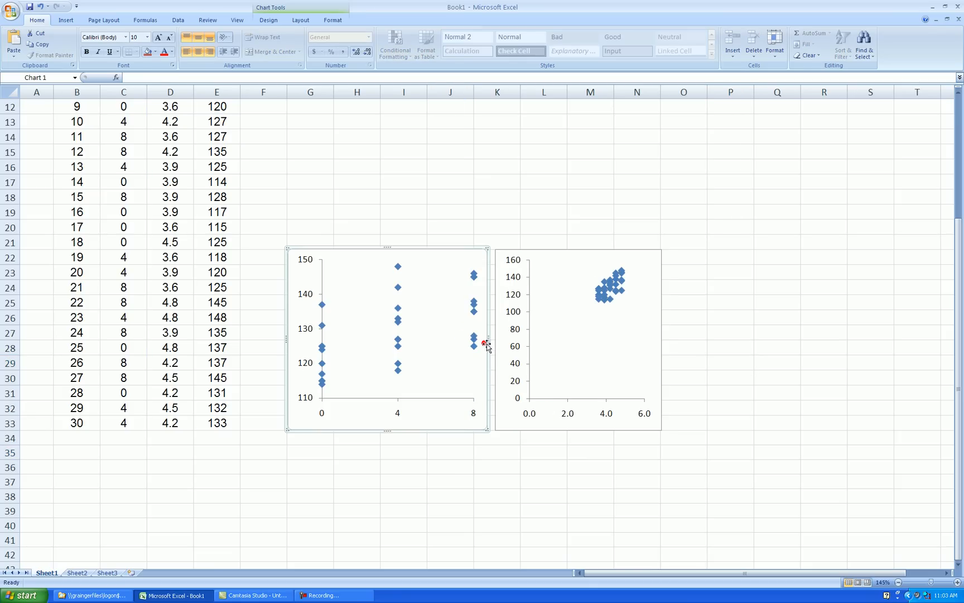
{"action": "left_click", "coordinate": [474, 342]}
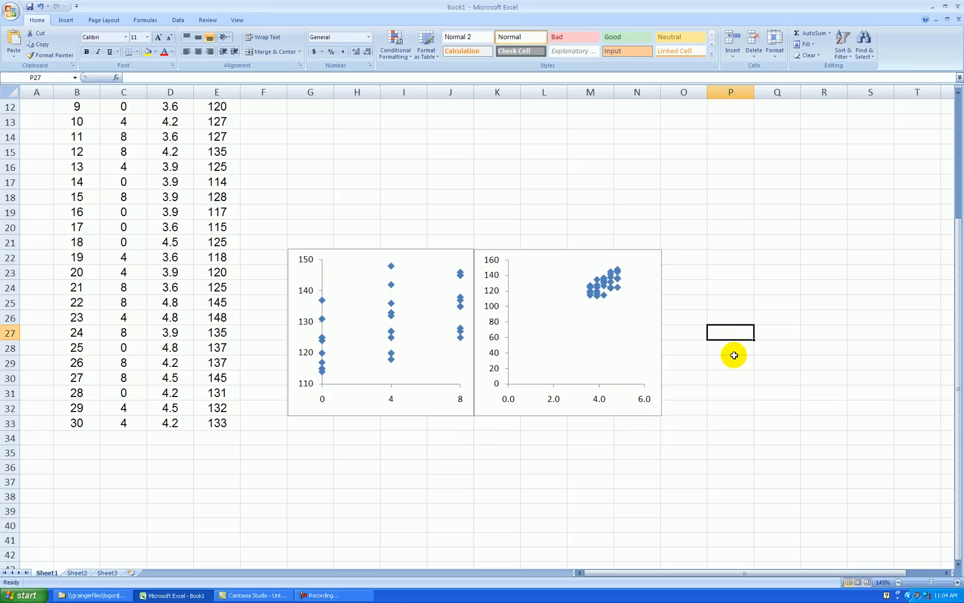
{"action": "mouse_move", "coordinate": [595, 397]}
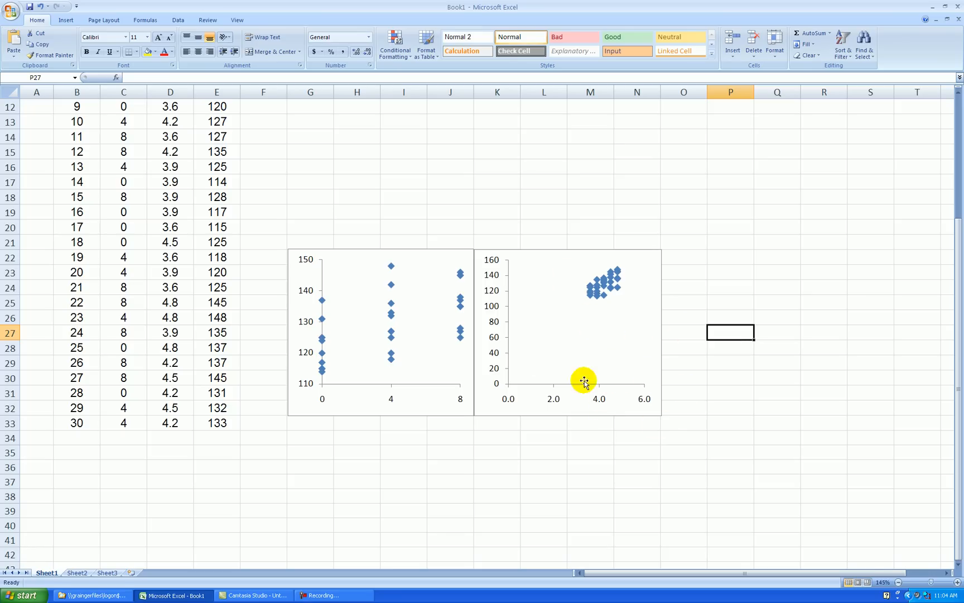
Fix the Speed chart's horizontal axis at minimum 3.6 and maximum 4.8.
{"action": "scroll", "scroll_direction": "down", "scroll_amount": 3}
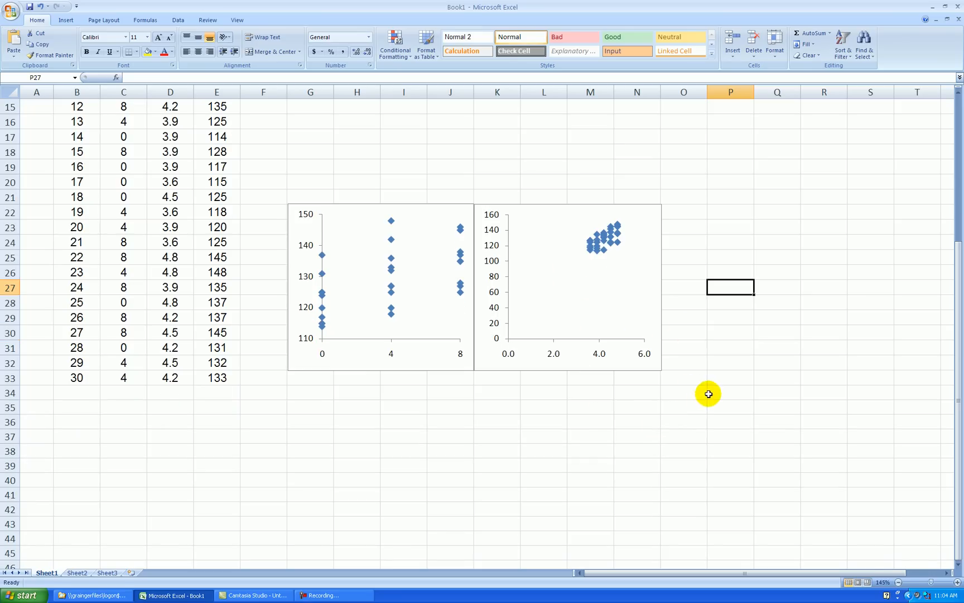
{"action": "mouse_move", "coordinate": [599, 355]}
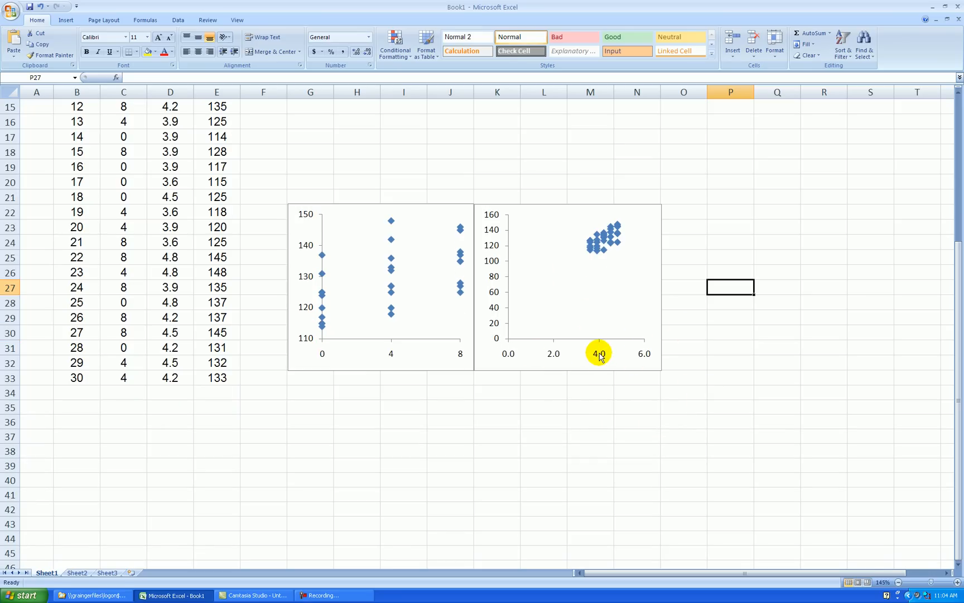
{"action": "double_click", "coordinate": [597, 353]}
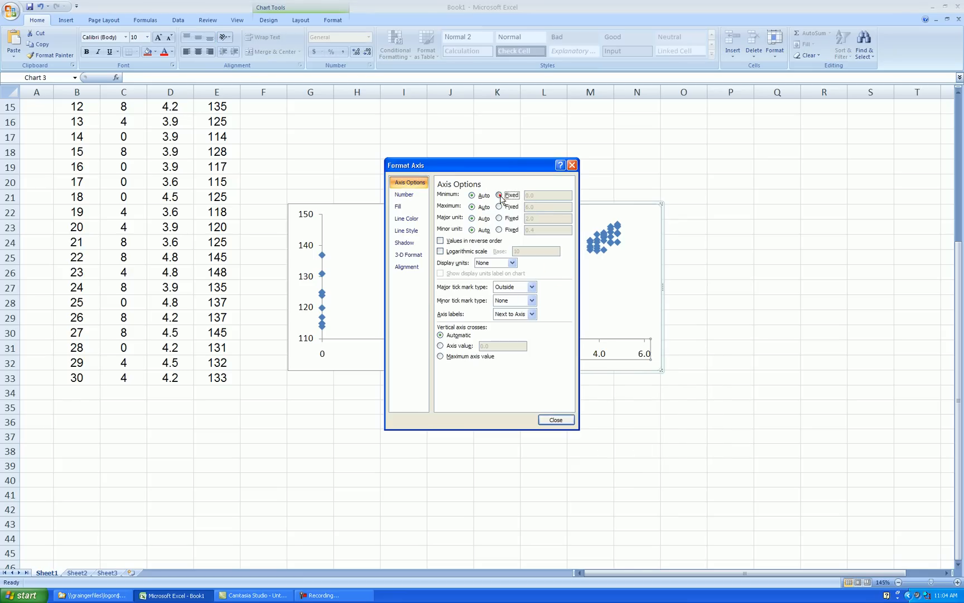
{"action": "left_click", "coordinate": [499, 195]}
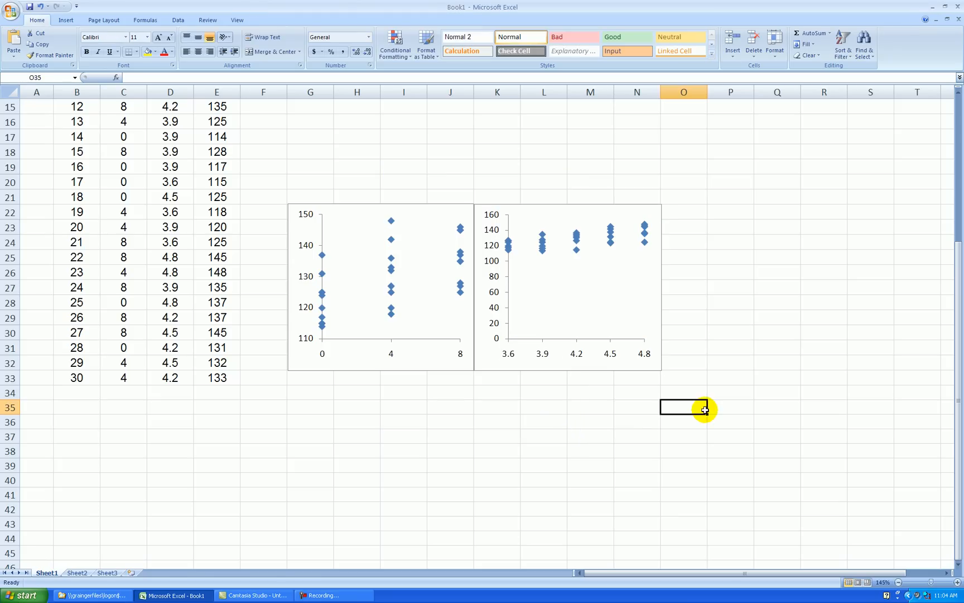
{"action": "mouse_move", "coordinate": [498, 221]}
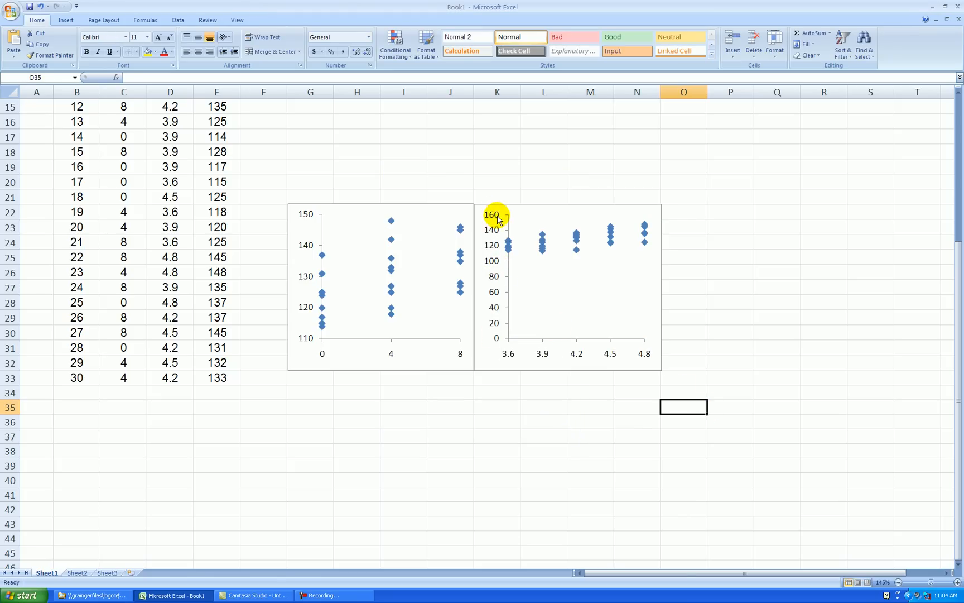
Fix the Speed chart's Pulse axis at 110 to 150 with major unit 10.
{"action": "right_click", "coordinate": [493, 219]}
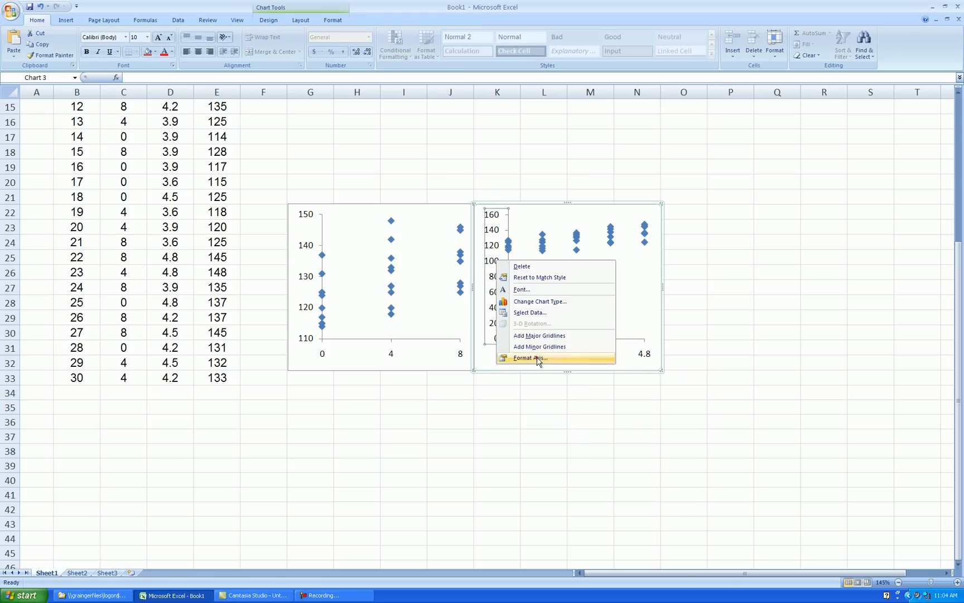
{"action": "left_click", "coordinate": [529, 358]}
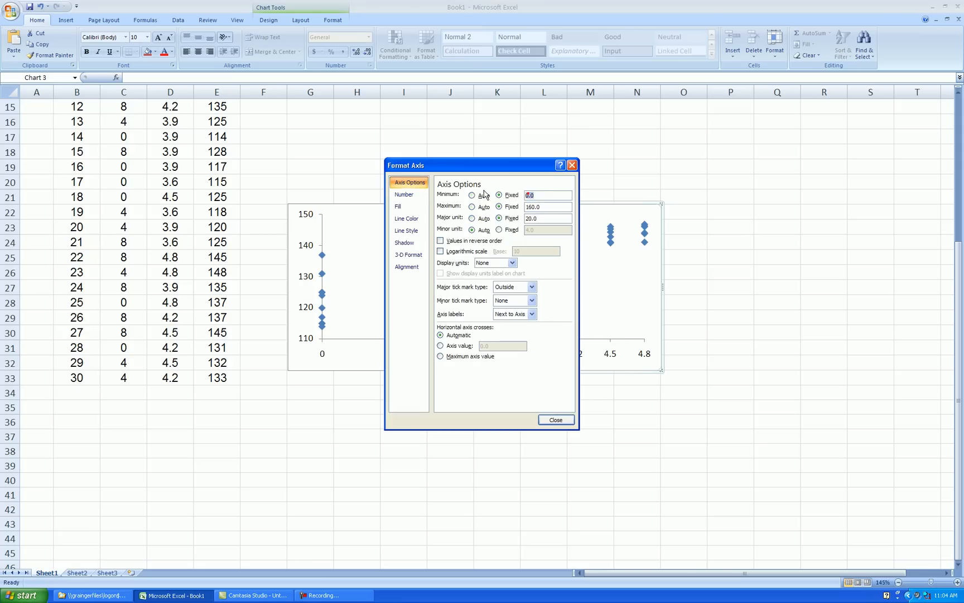
{"action": "type", "text": "110"}
{"action": "left_click", "coordinate": [547, 206]}
{"action": "type", "text": "150"}
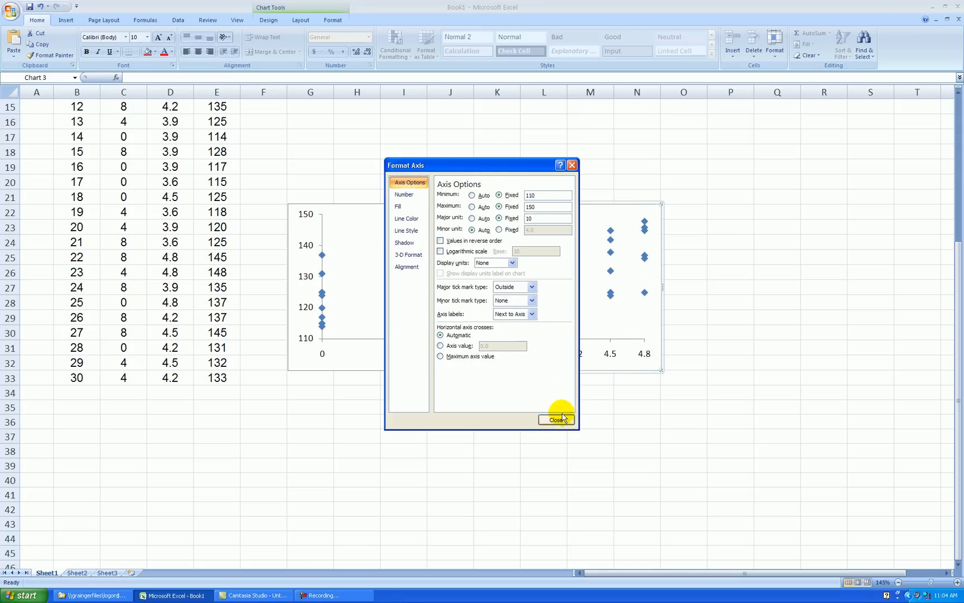
{"action": "left_click", "coordinate": [556, 419]}
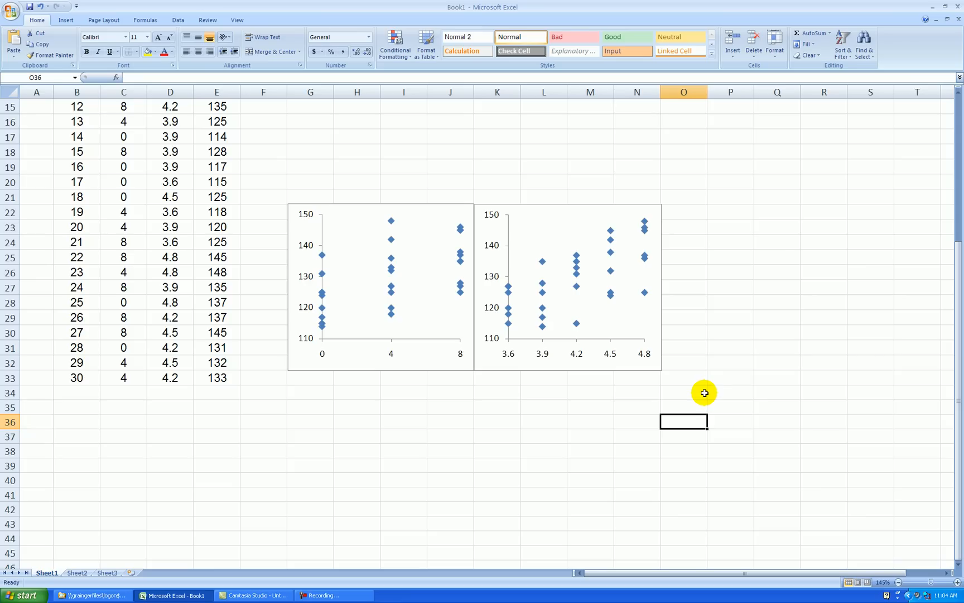
{"action": "mouse_move", "coordinate": [723, 394]}
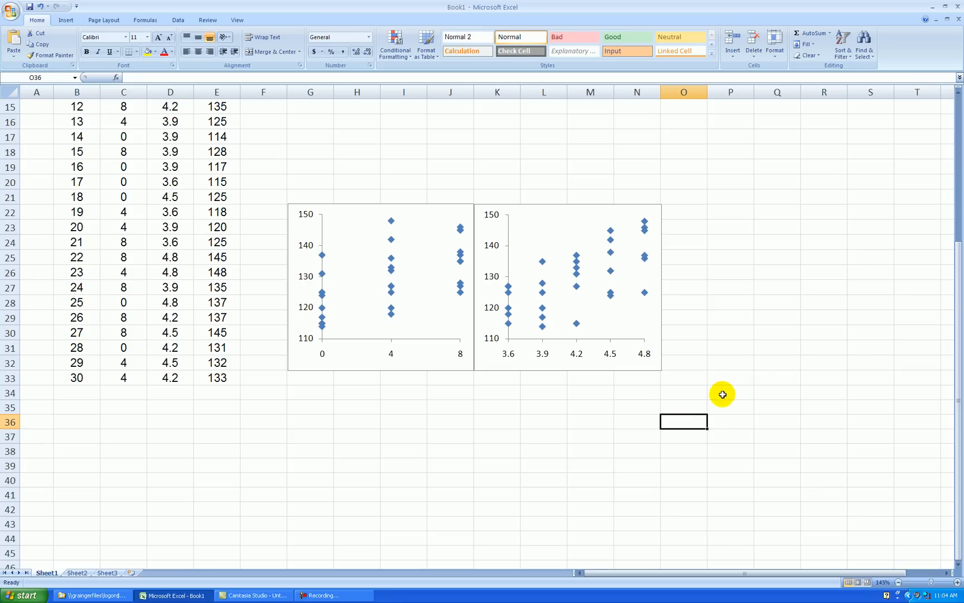
Insert a markers-only Speed vs Incline scatter chart and align it above the Incline–Pulse chart.
{"action": "scroll", "scroll_direction": "up", "scroll_amount": 3}
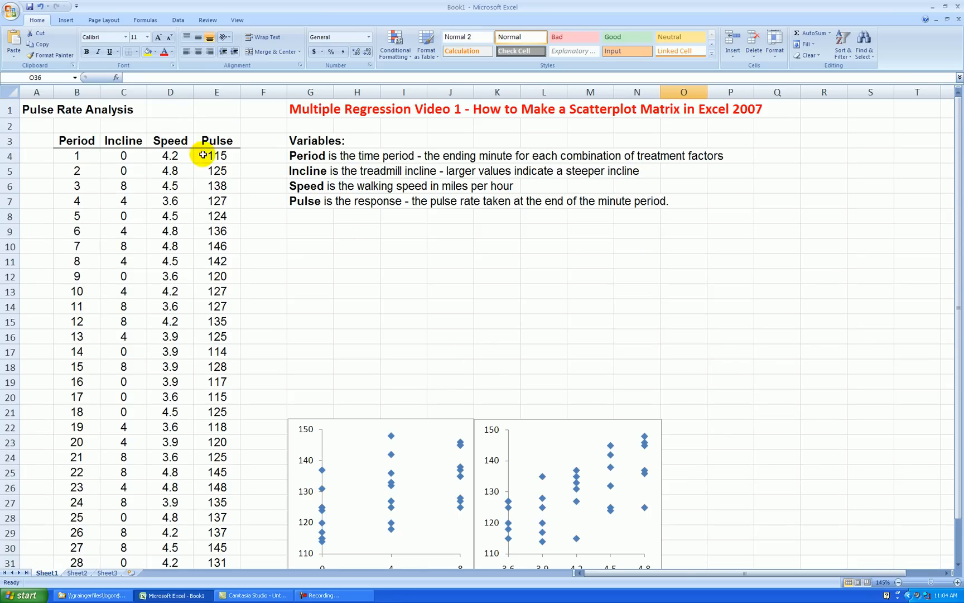
{"action": "left_click_drag", "start_coordinate": [123, 155], "coordinate": [169, 200]}
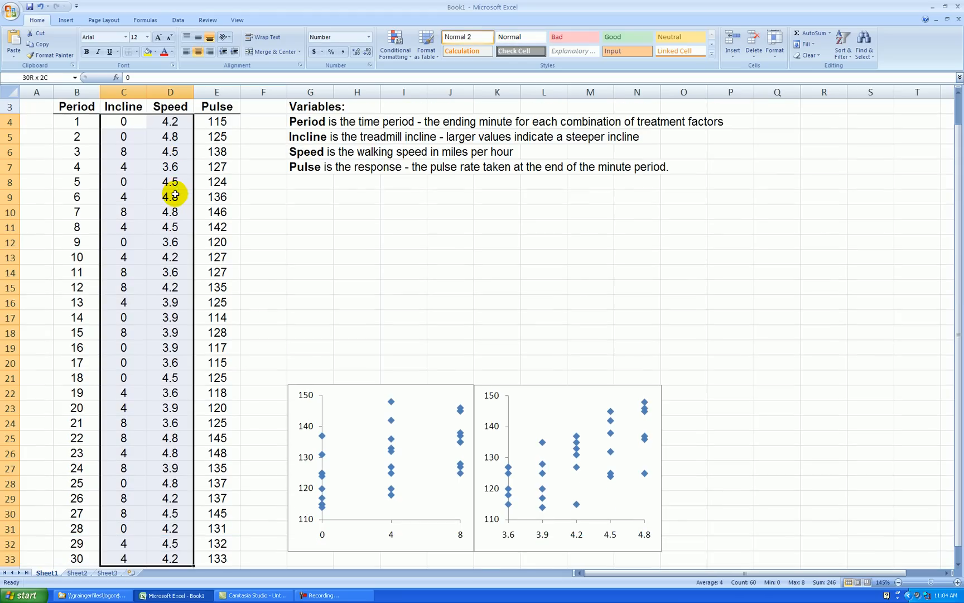
{"action": "left_click", "coordinate": [267, 39]}
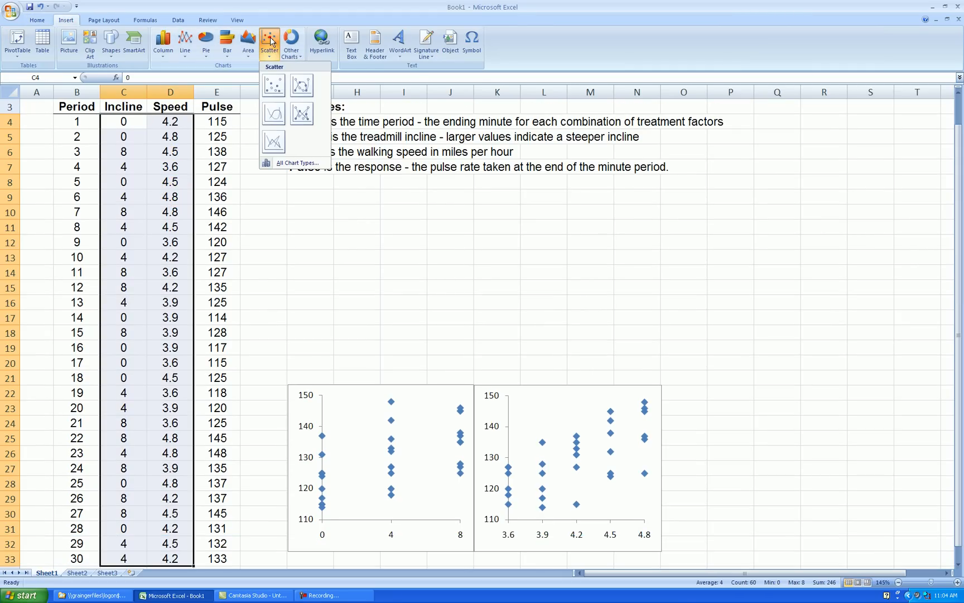
{"action": "left_click", "coordinate": [273, 85]}
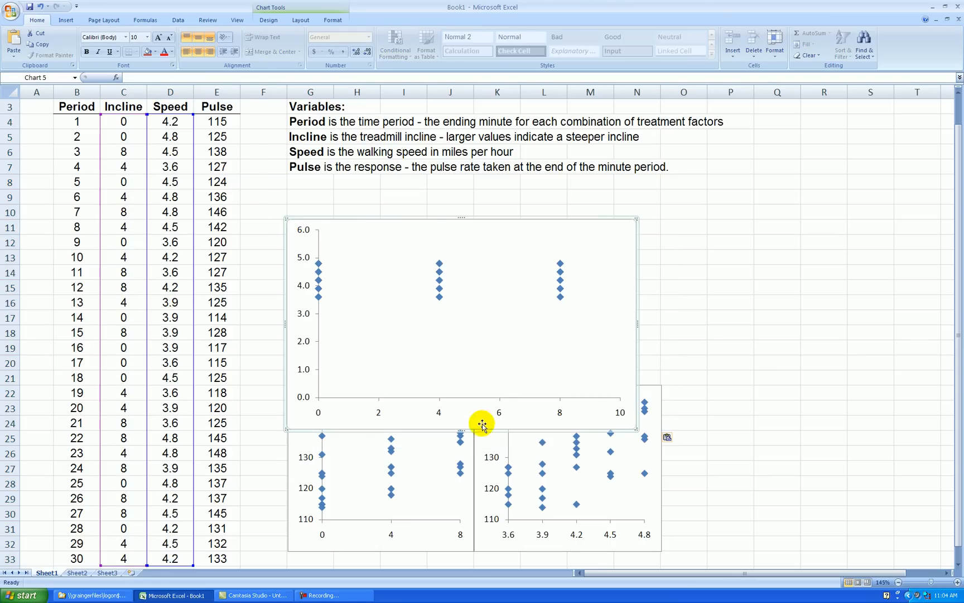
{"action": "mouse_move", "coordinate": [468, 382]}
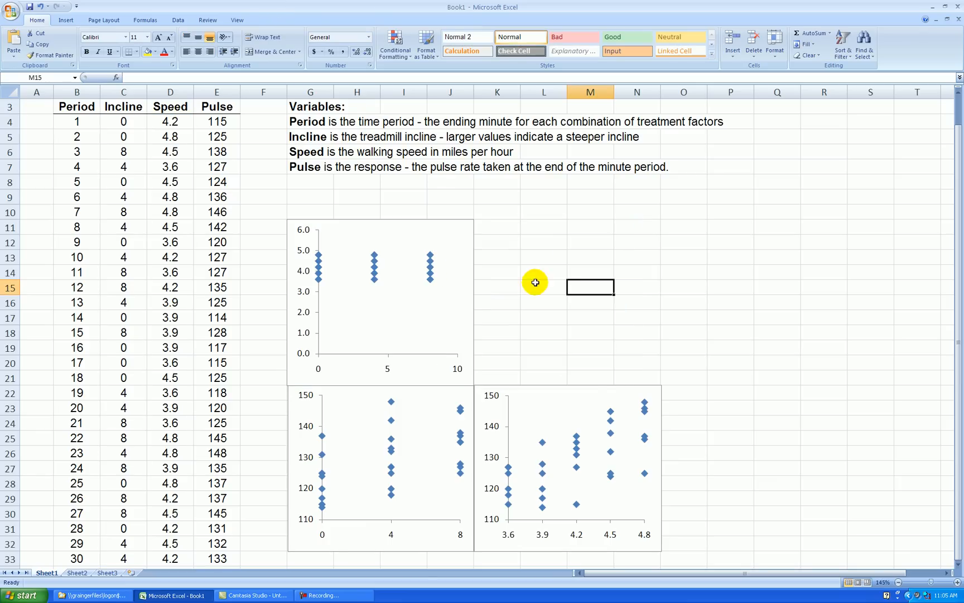
{"action": "mouse_move", "coordinate": [314, 315]}
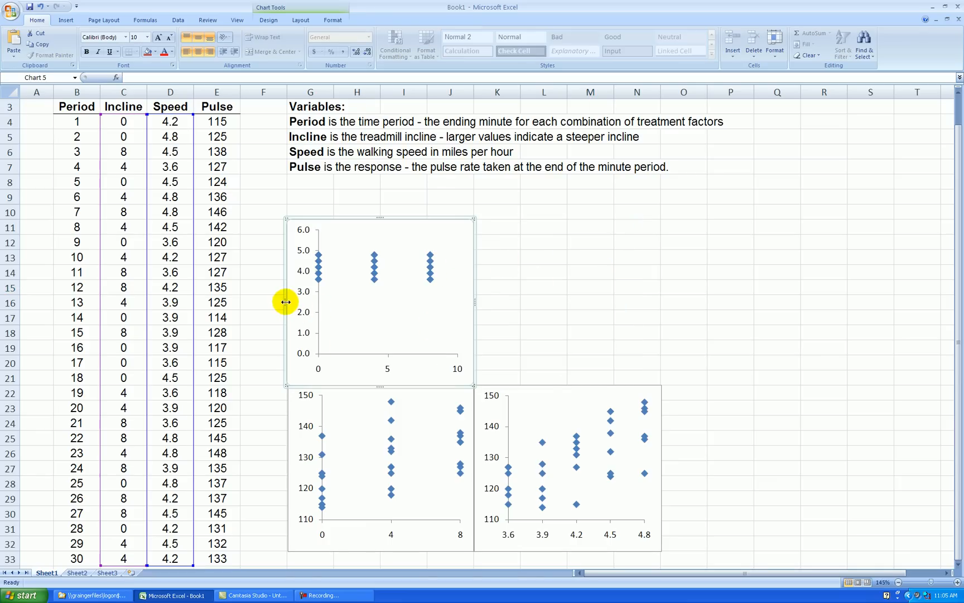
{"action": "left_click", "coordinate": [590, 287]}
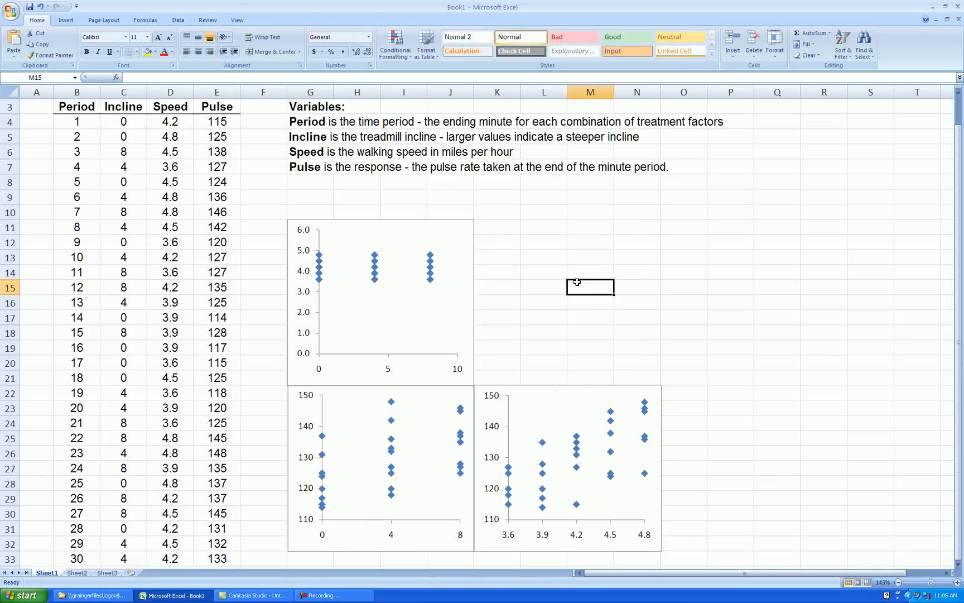
{"action": "scroll", "scroll_direction": "down", "scroll_amount": 3}
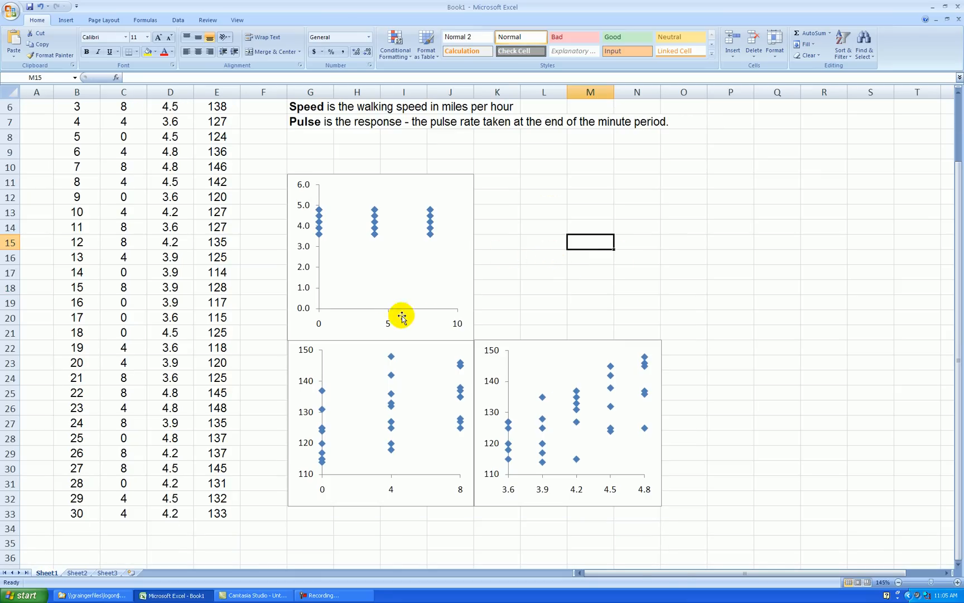
Fix the top chart's Incline axis at 0–8 by 4, then start entering Speed axis bounds.
{"action": "double_click", "coordinate": [400, 317]}
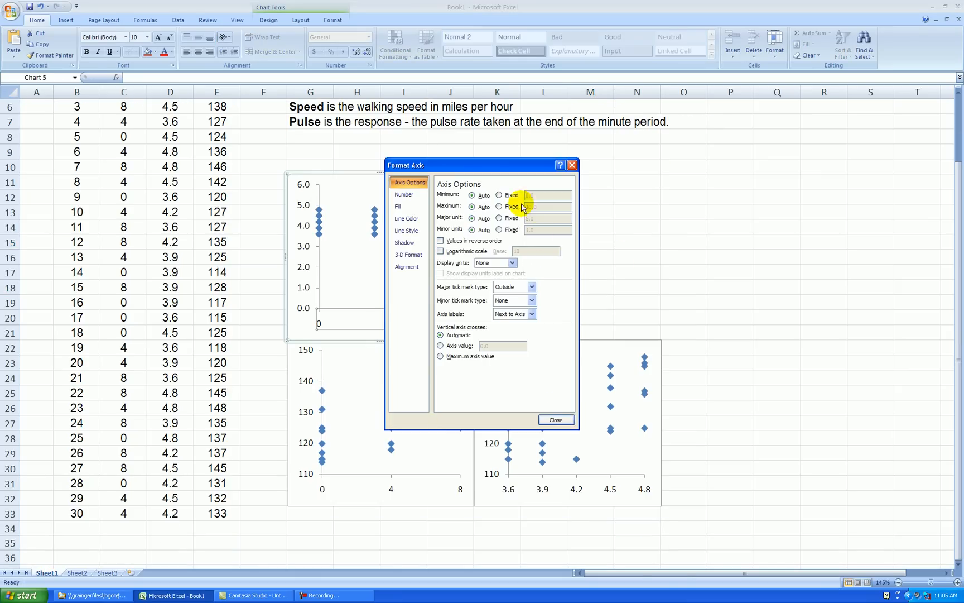
{"action": "left_click", "coordinate": [499, 206]}
{"action": "type", "text": "8"}
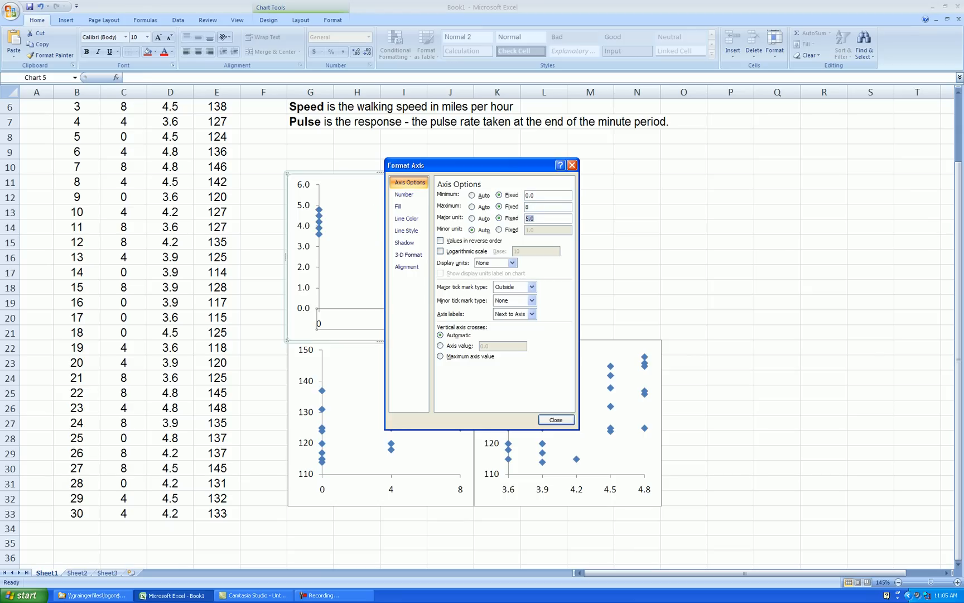
{"action": "left_click", "coordinate": [557, 420]}
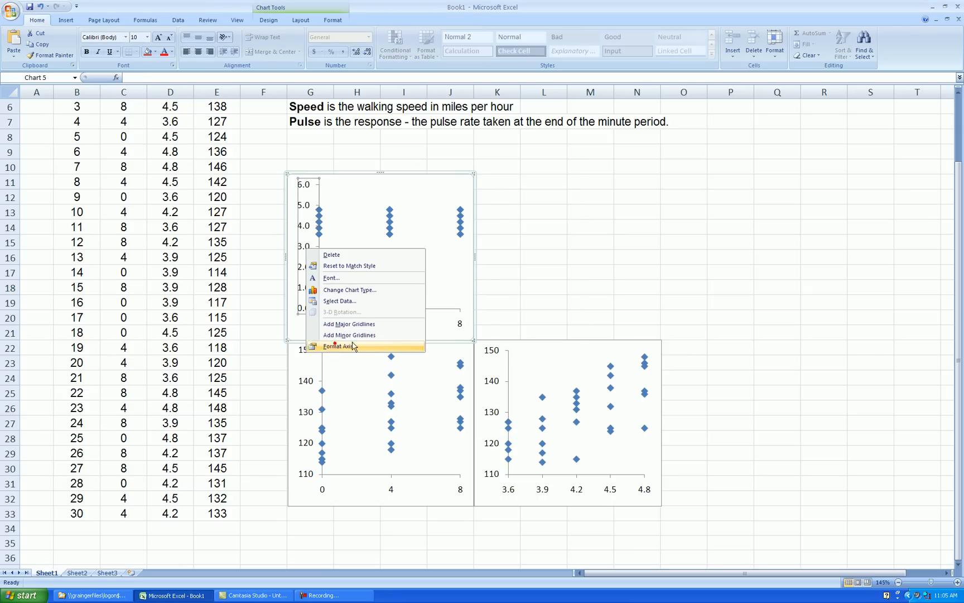
{"action": "left_click", "coordinate": [336, 347]}
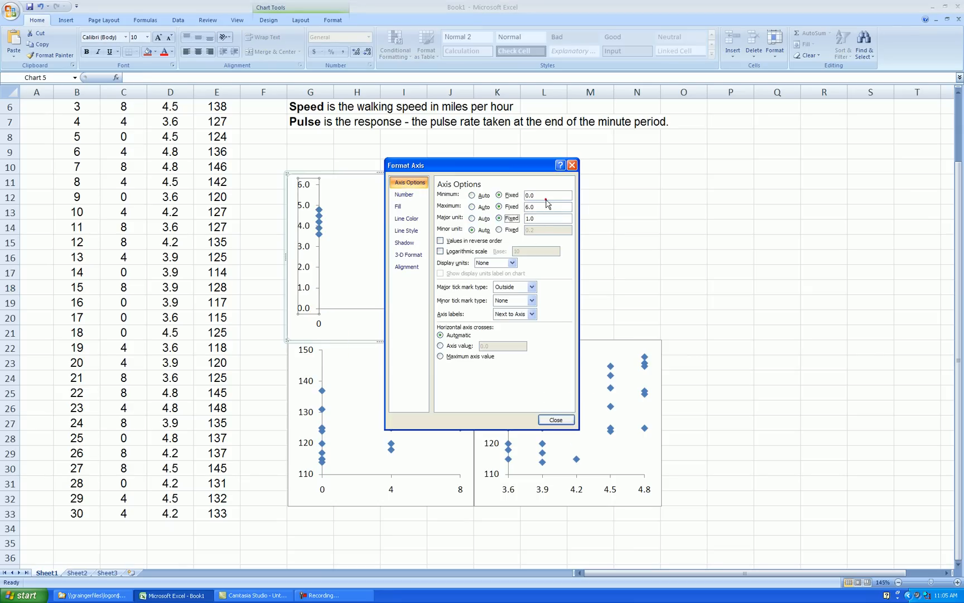
{"action": "type", "text": "3.6"}
{"action": "left_click", "coordinate": [548, 218]}
{"action": "type", "text": ".3"}
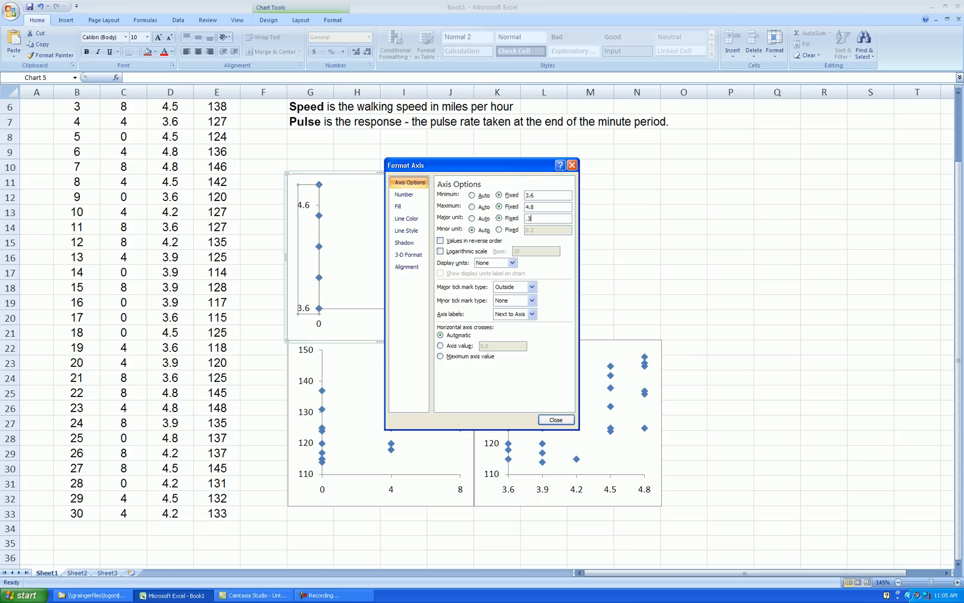
Apply the top chart's Speed axis scale of 3.6 to 4.8 in 0.3 steps.
{"action": "left_click", "coordinate": [556, 420]}
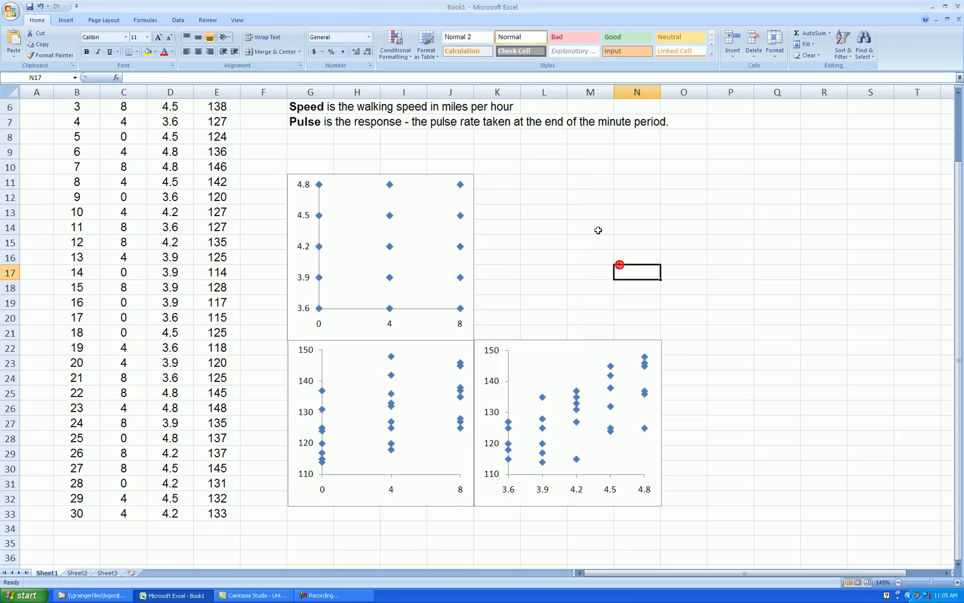
{"action": "mouse_move", "coordinate": [696, 262]}
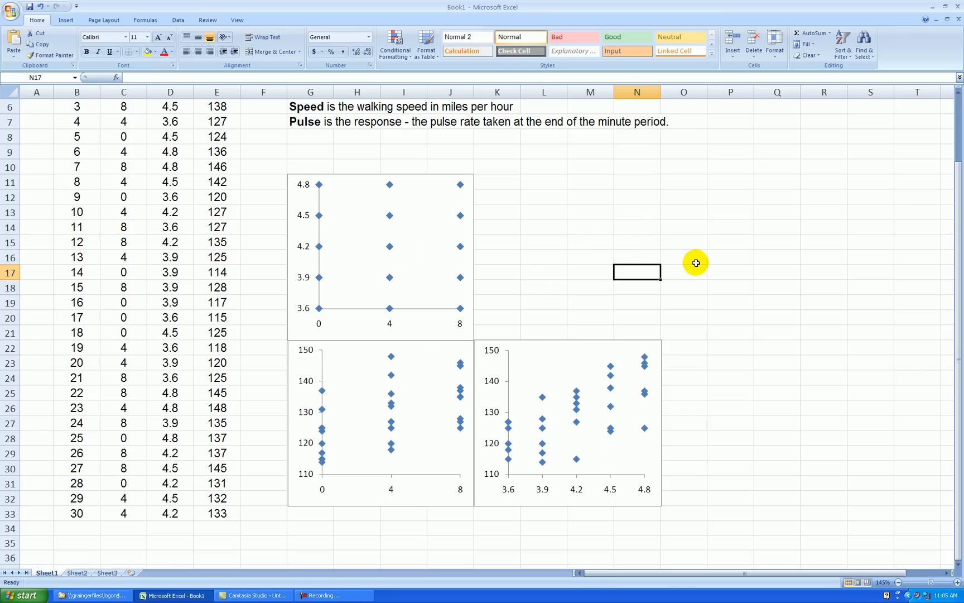
{"action": "mouse_move", "coordinate": [591, 314]}
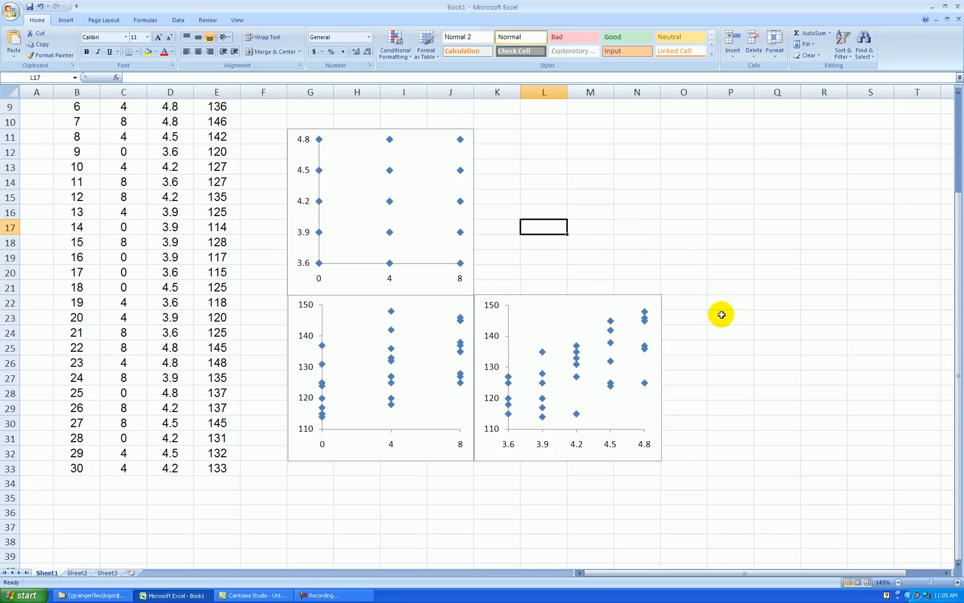
{"action": "mouse_move", "coordinate": [732, 335]}
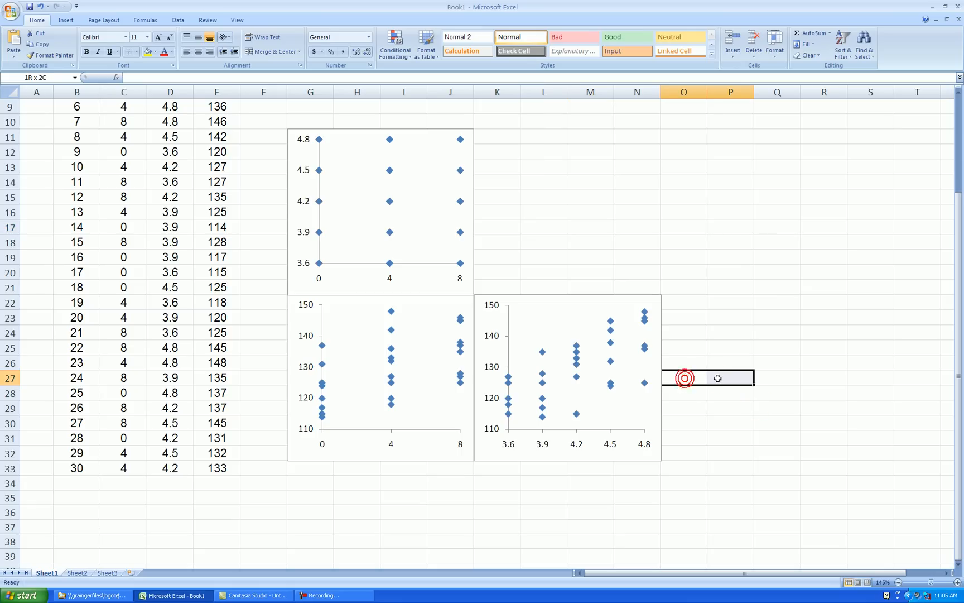
Merge O27:P27 beside the lower chart row and label it Pulse.
{"action": "left_click", "coordinate": [746, 423]}
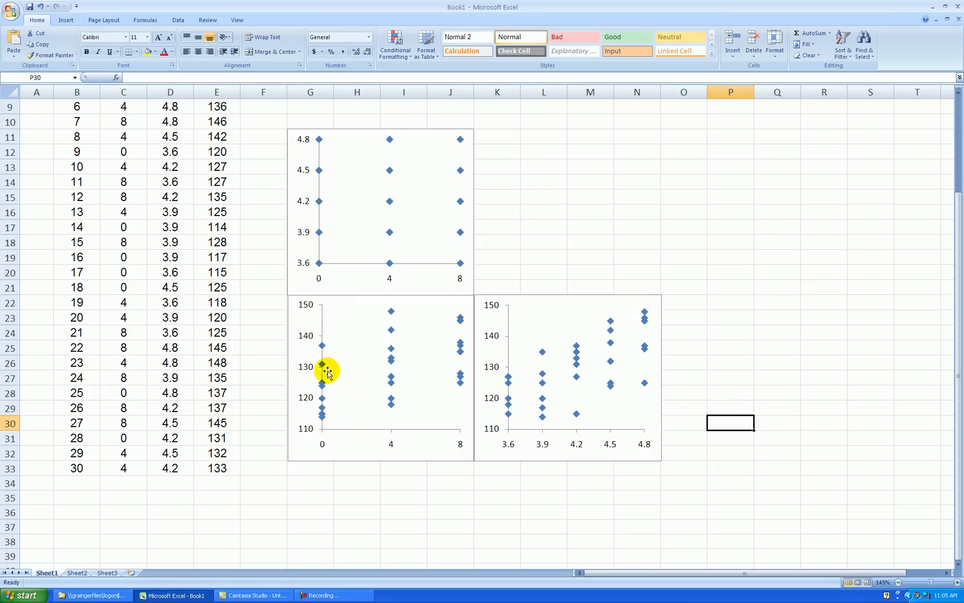
{"action": "mouse_move", "coordinate": [688, 369]}
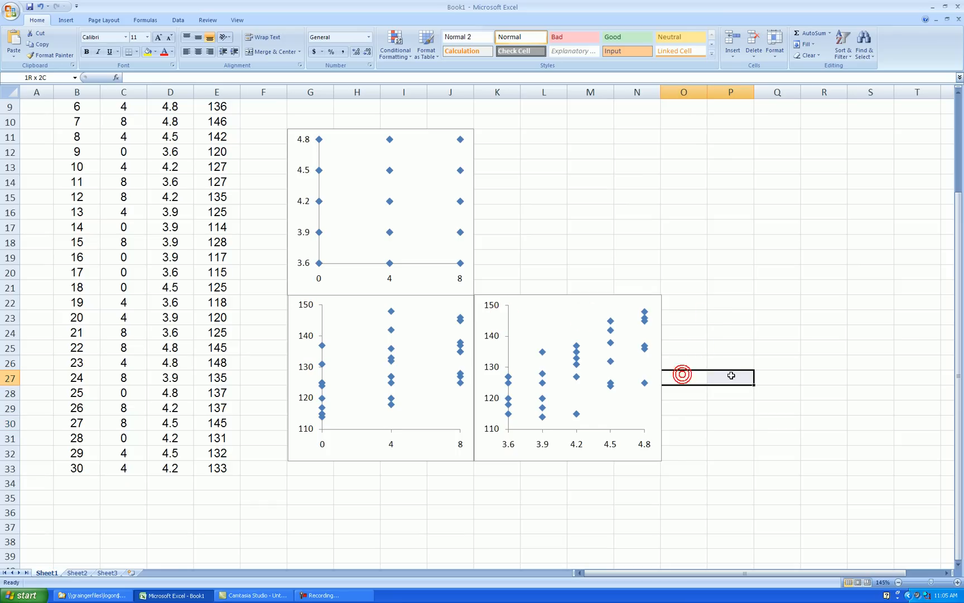
{"action": "left_click", "coordinate": [721, 377]}
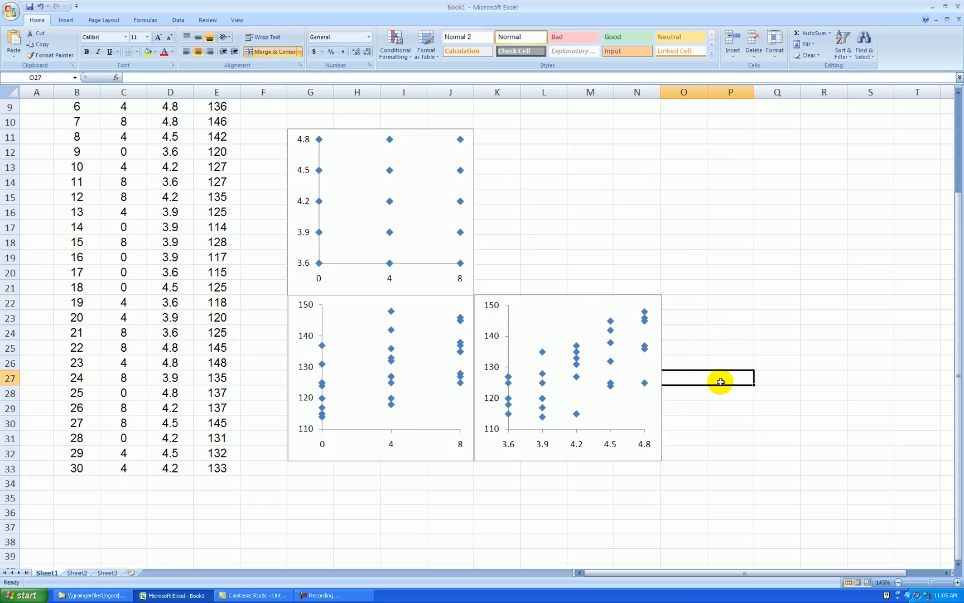
{"action": "type", "text": "Pulse"}
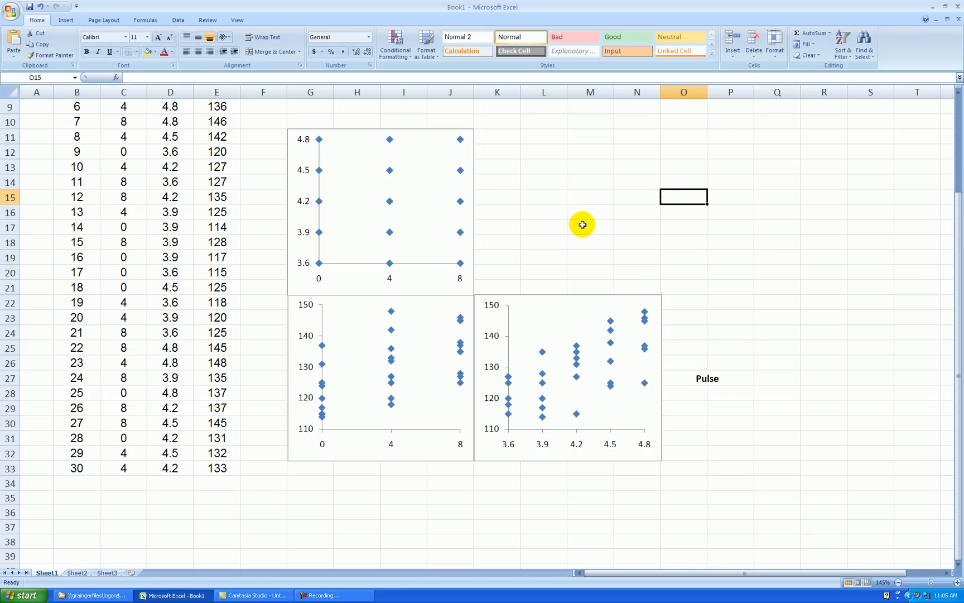
Select the cells beside the top Speed chart row and label them Speed.
{"action": "left_click", "coordinate": [497, 211]}
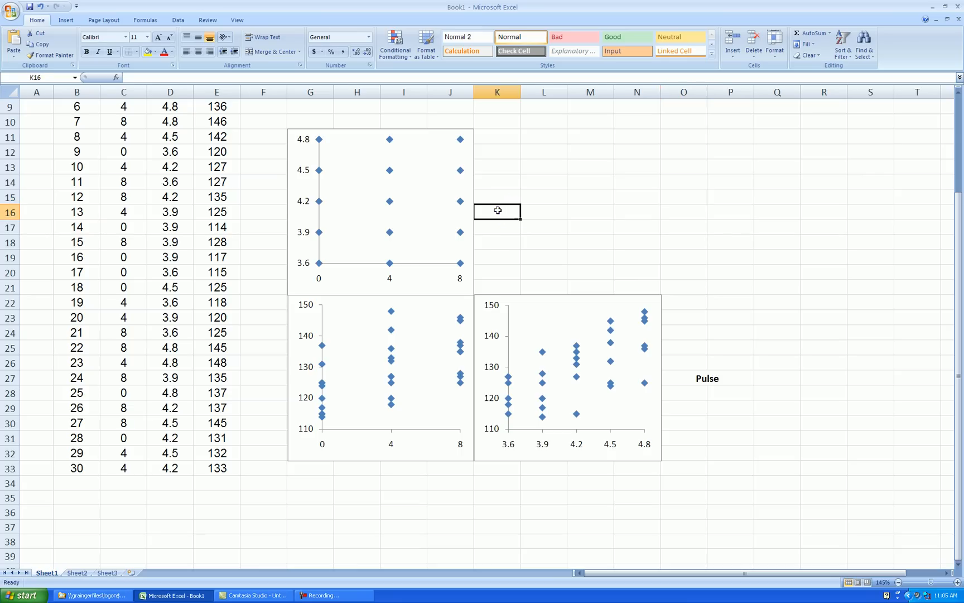
{"action": "left_click_drag", "start_coordinate": [497, 211], "coordinate": [637, 211]}
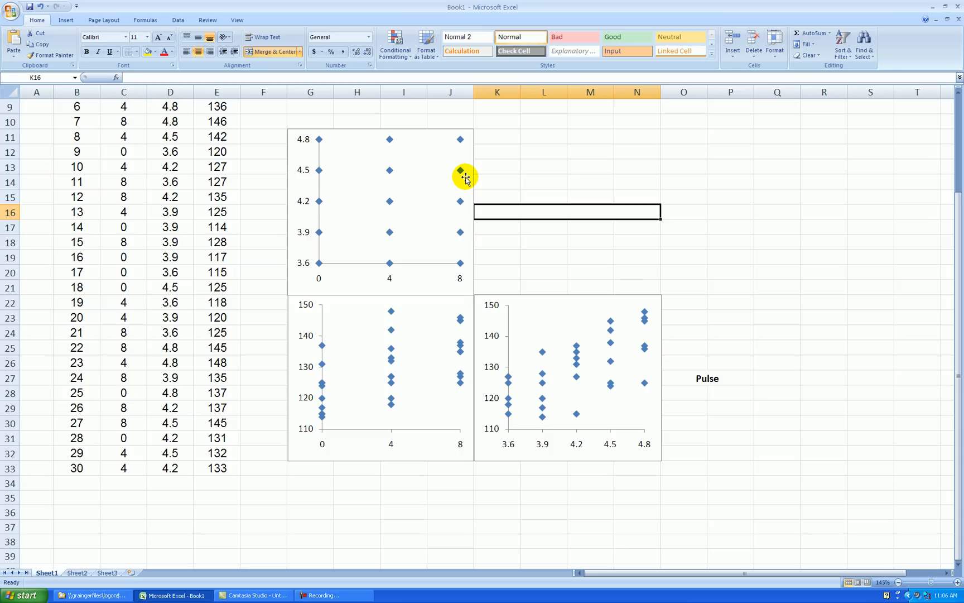
{"action": "type", "text": "Speed"}
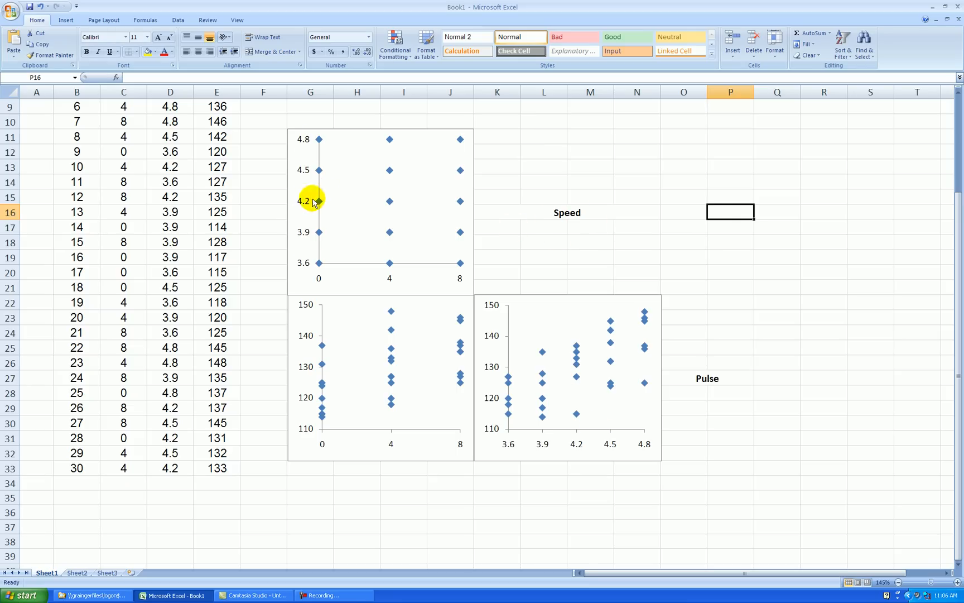
{"action": "mouse_move", "coordinate": [607, 441]}
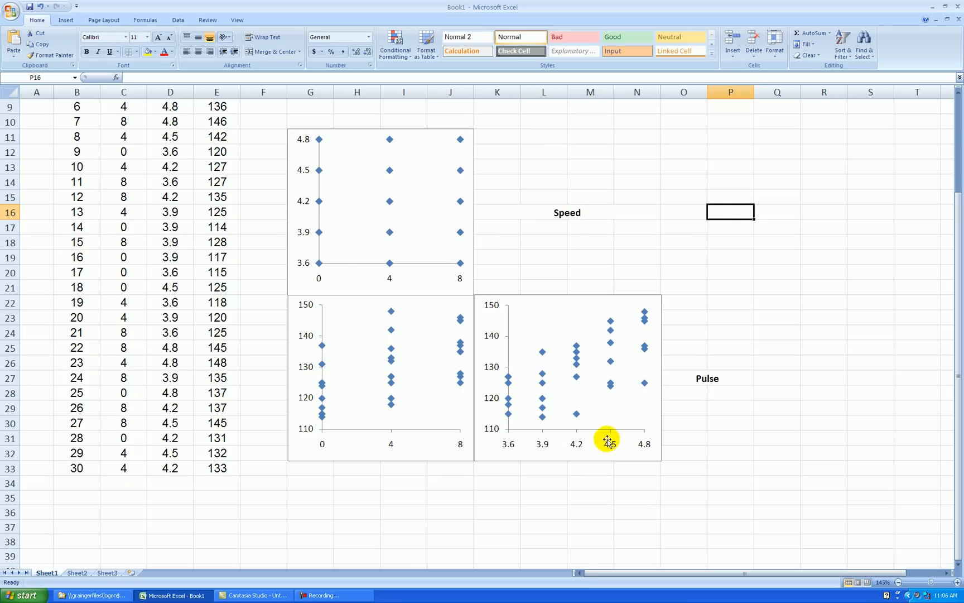
{"action": "mouse_move", "coordinate": [776, 276]}
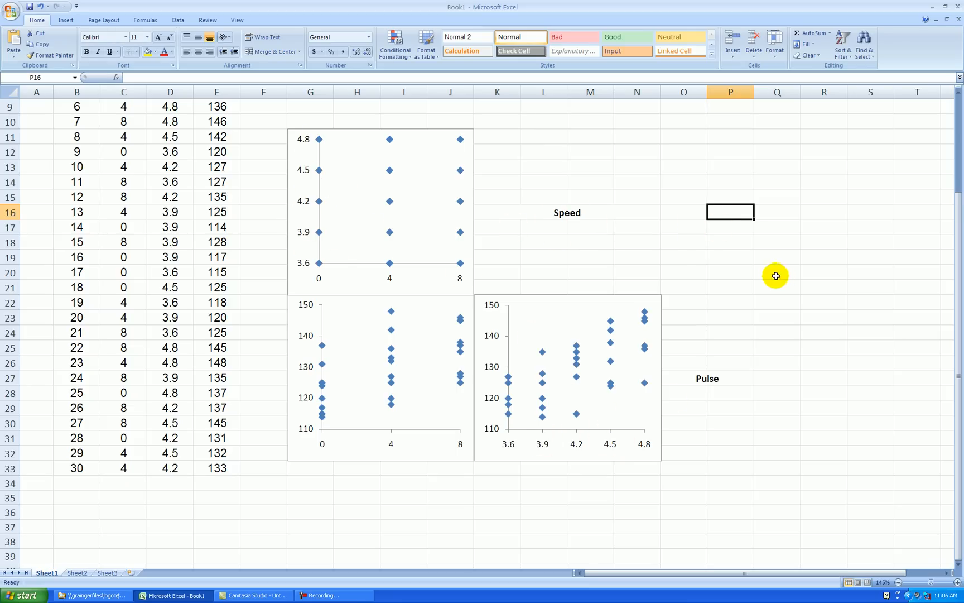
{"action": "mouse_move", "coordinate": [554, 447]}
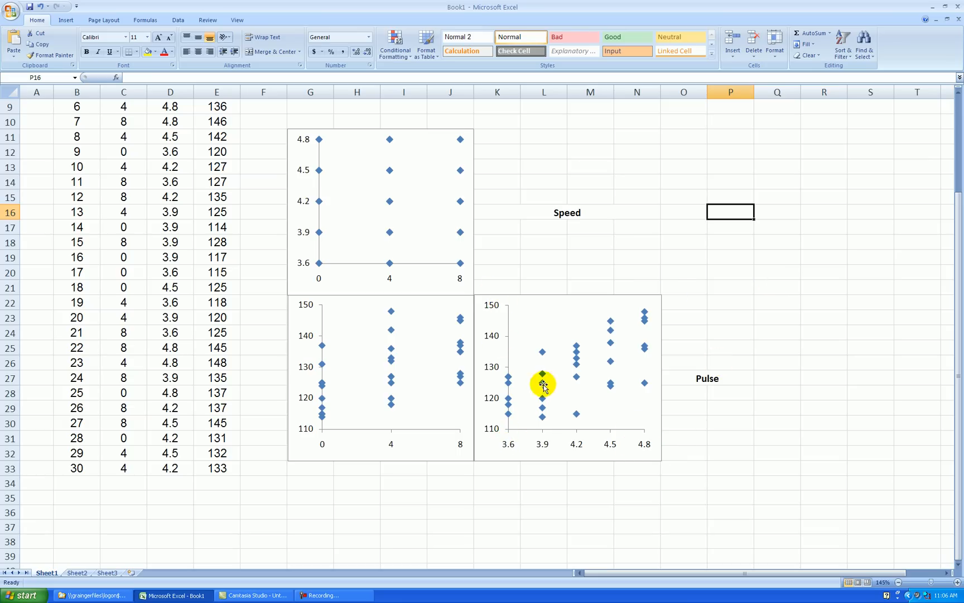
{"action": "mouse_move", "coordinate": [362, 341]}
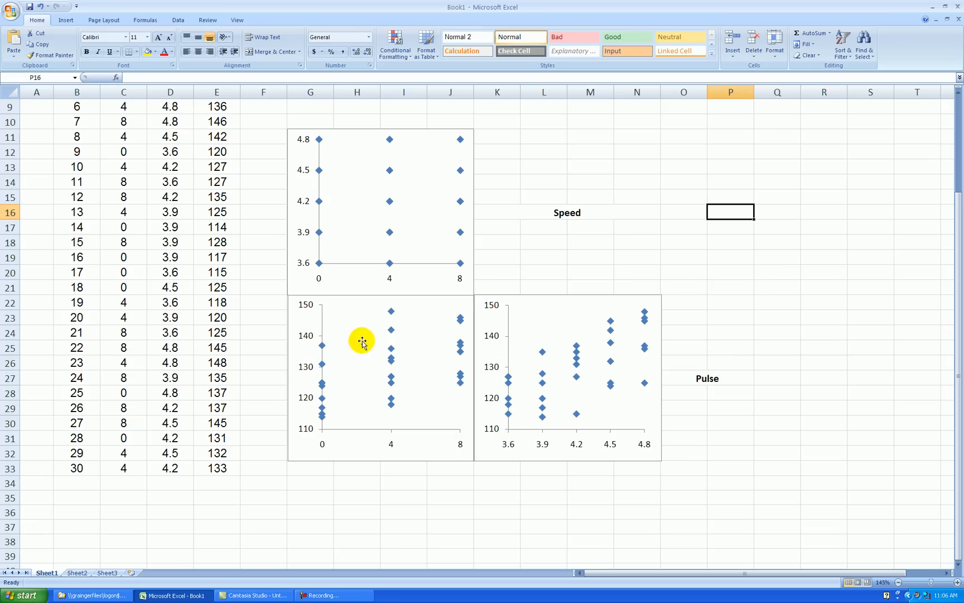
{"action": "mouse_move", "coordinate": [681, 312]}
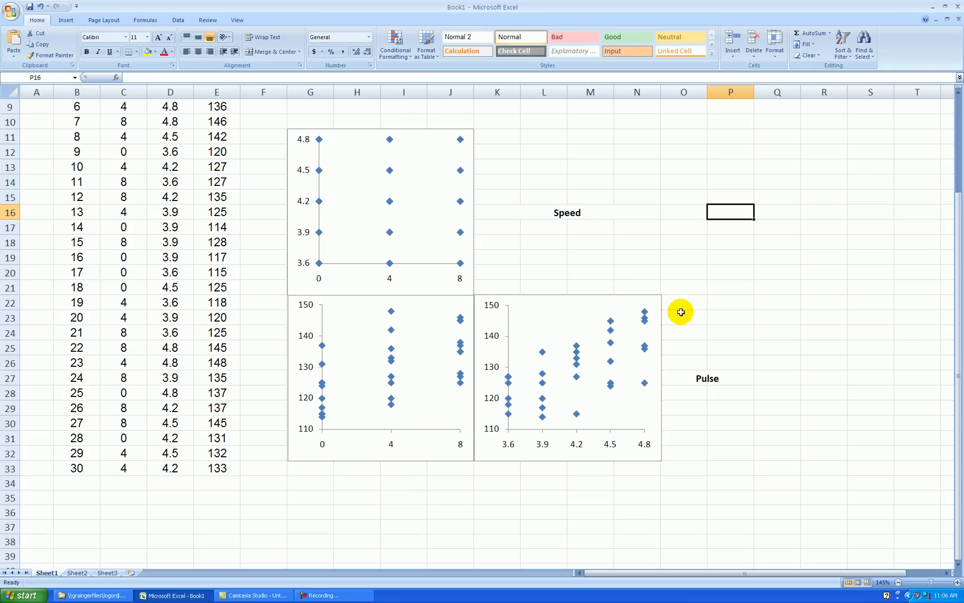
{"action": "mouse_move", "coordinate": [595, 399]}
{"action": "type", "text": "Incline"}
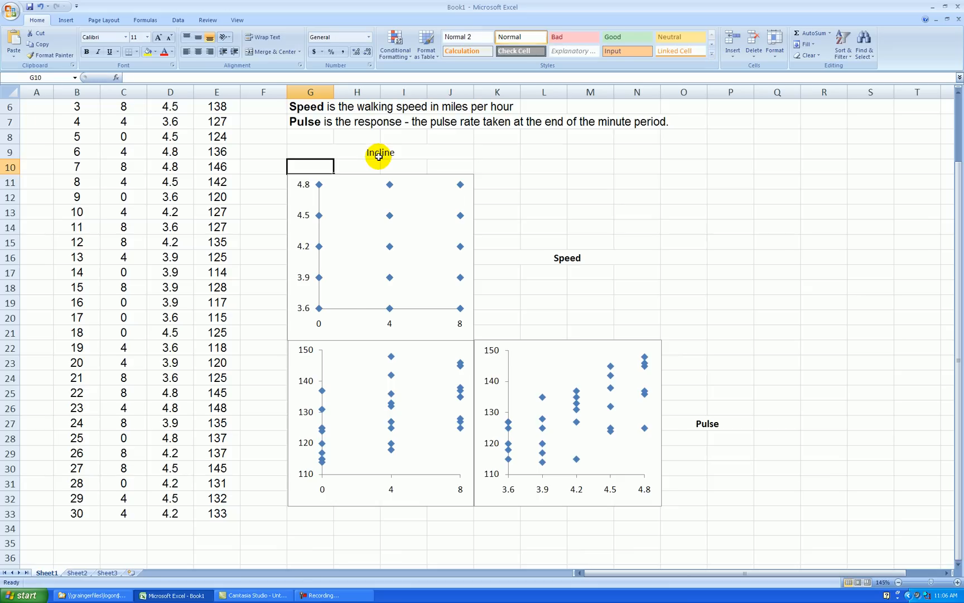
Finish the bold Incline label and select the bottom-right chart's Pulse axis values.
{"action": "left_click", "coordinate": [680, 210]}
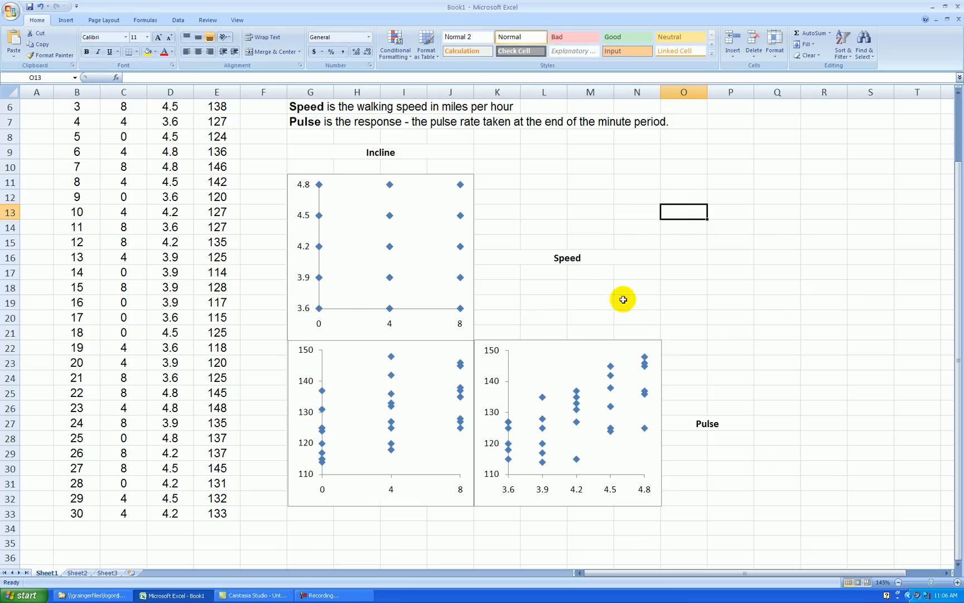
{"action": "mouse_move", "coordinate": [308, 195]}
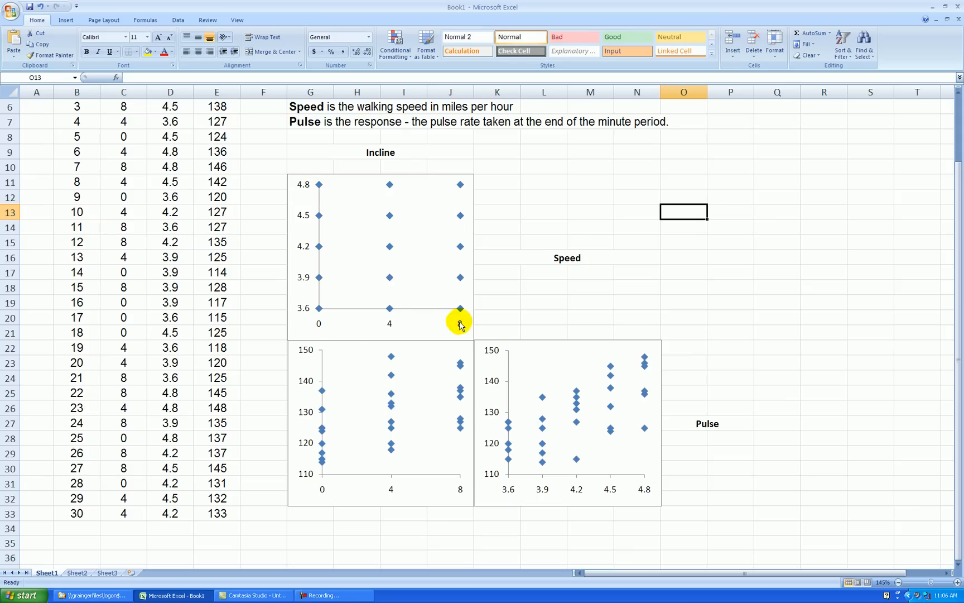
{"action": "mouse_move", "coordinate": [409, 235]}
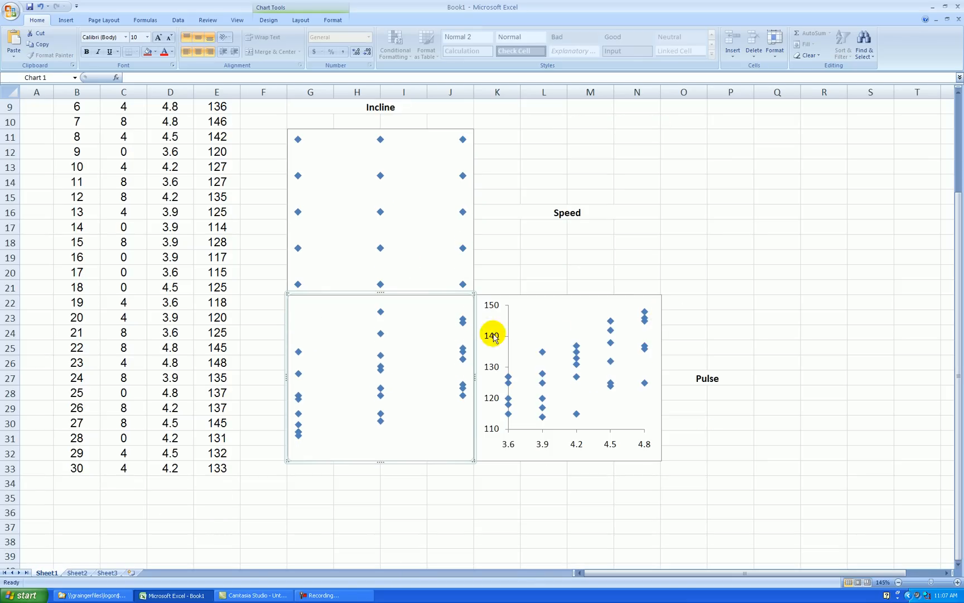
{"action": "left_click", "coordinate": [712, 446]}
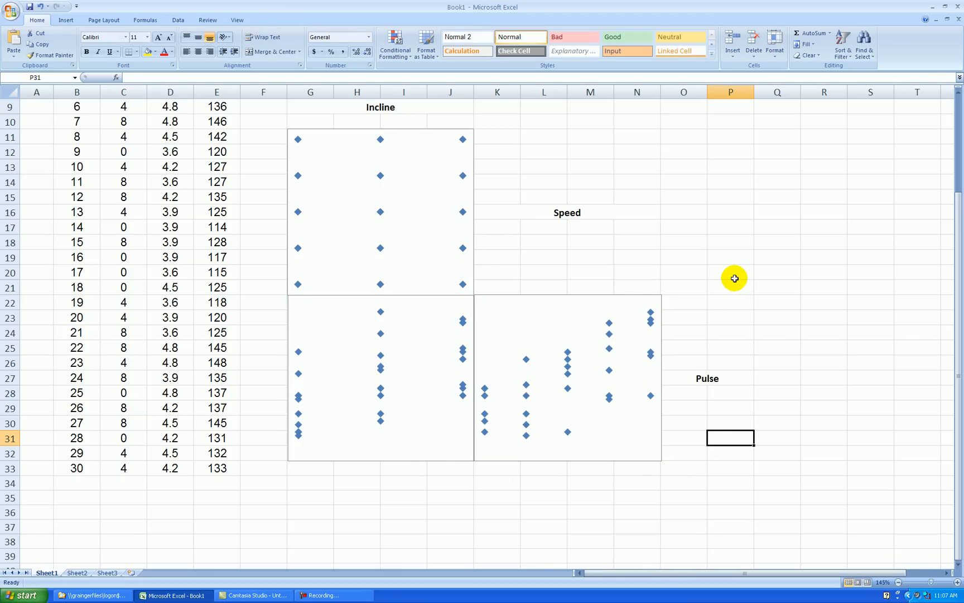
{"action": "mouse_move", "coordinate": [713, 250]}
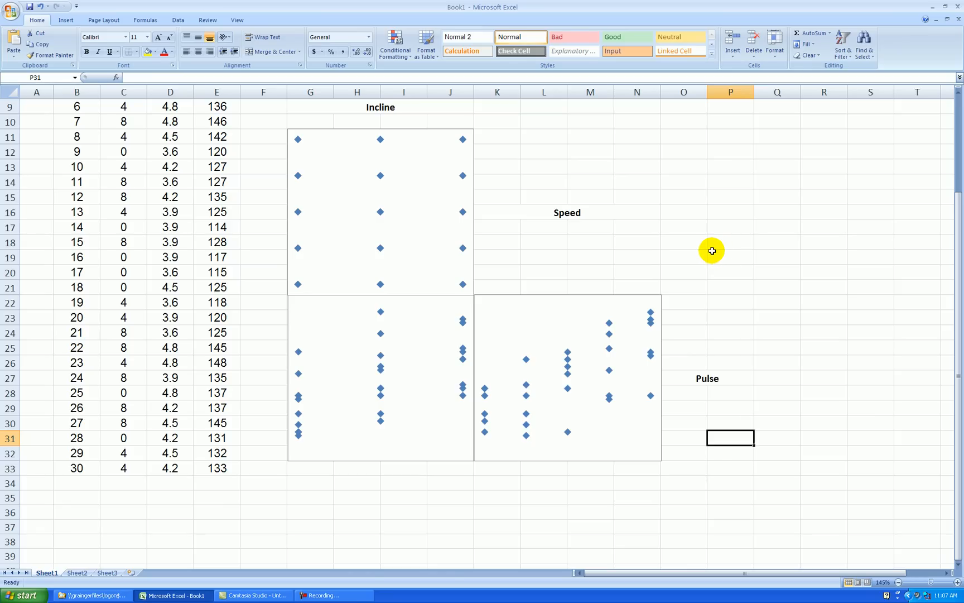
{"action": "mouse_move", "coordinate": [730, 280]}
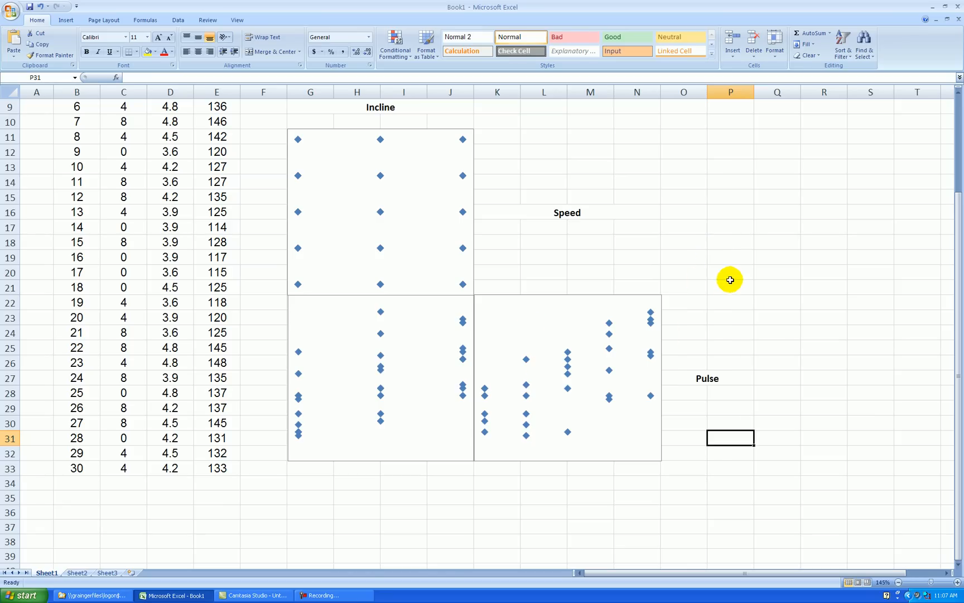
{"action": "mouse_move", "coordinate": [724, 262]}
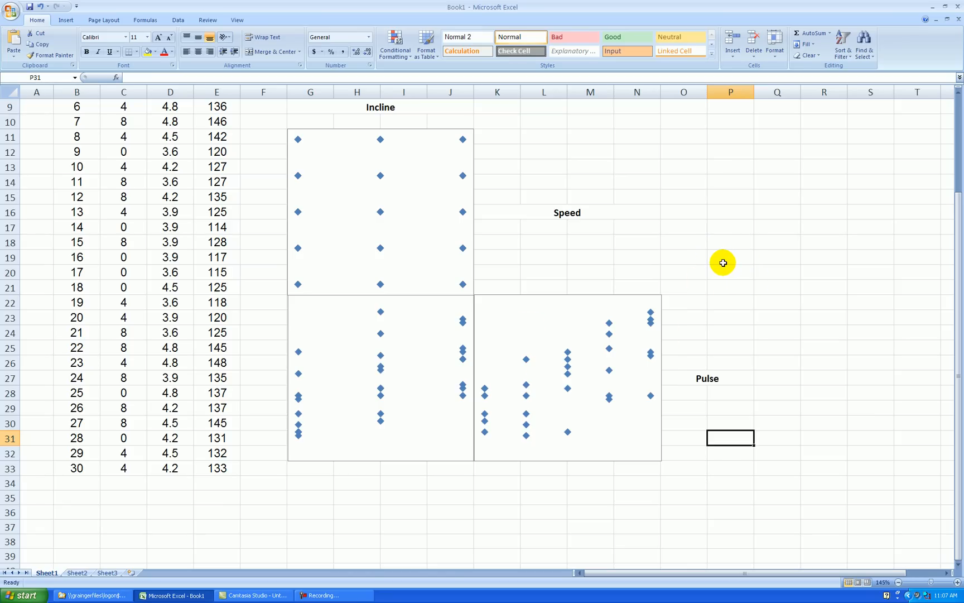
{"action": "mouse_move", "coordinate": [624, 456]}
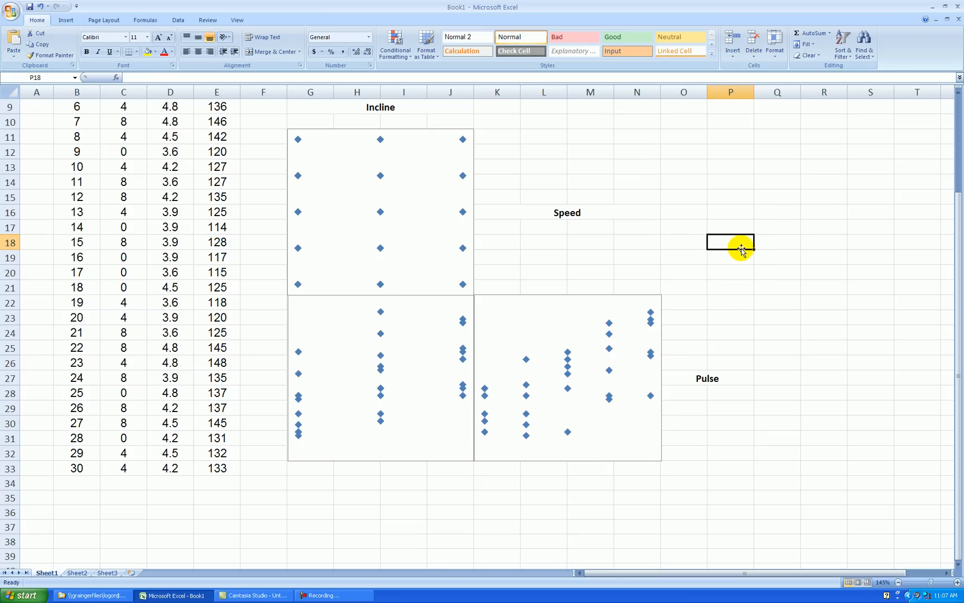
{"action": "mouse_move", "coordinate": [353, 107]}
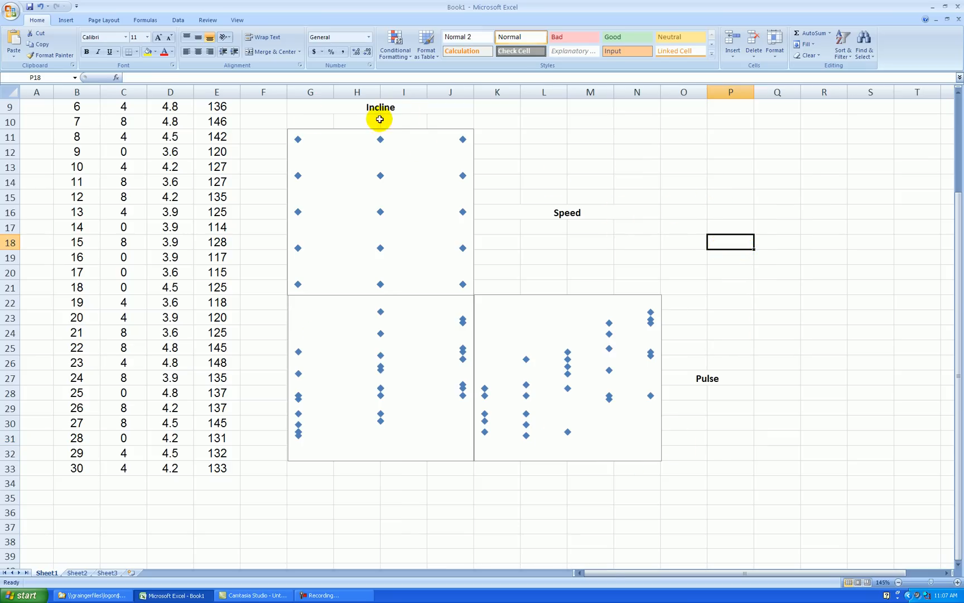
{"action": "mouse_move", "coordinate": [310, 274]}
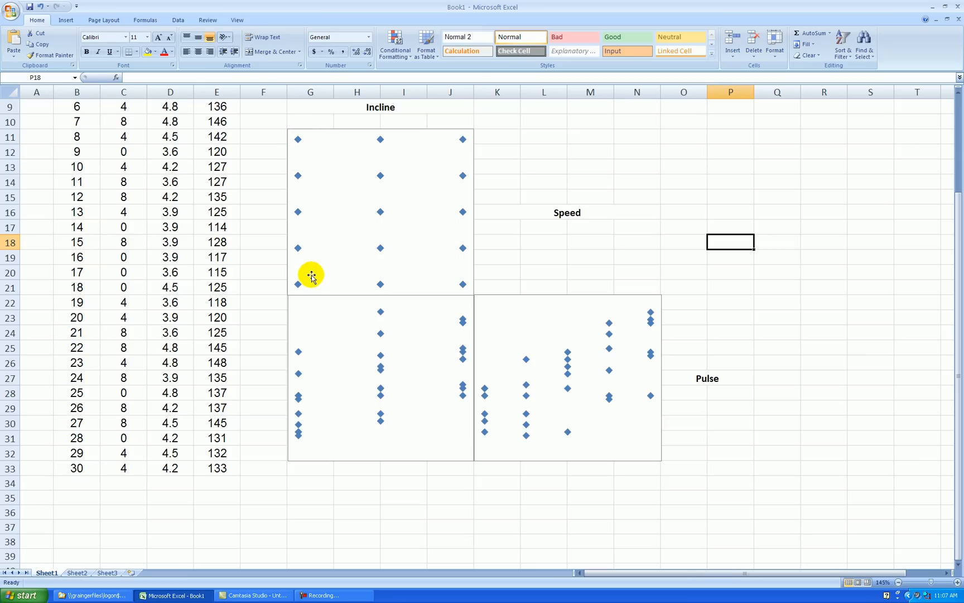
{"action": "mouse_move", "coordinate": [707, 199]}
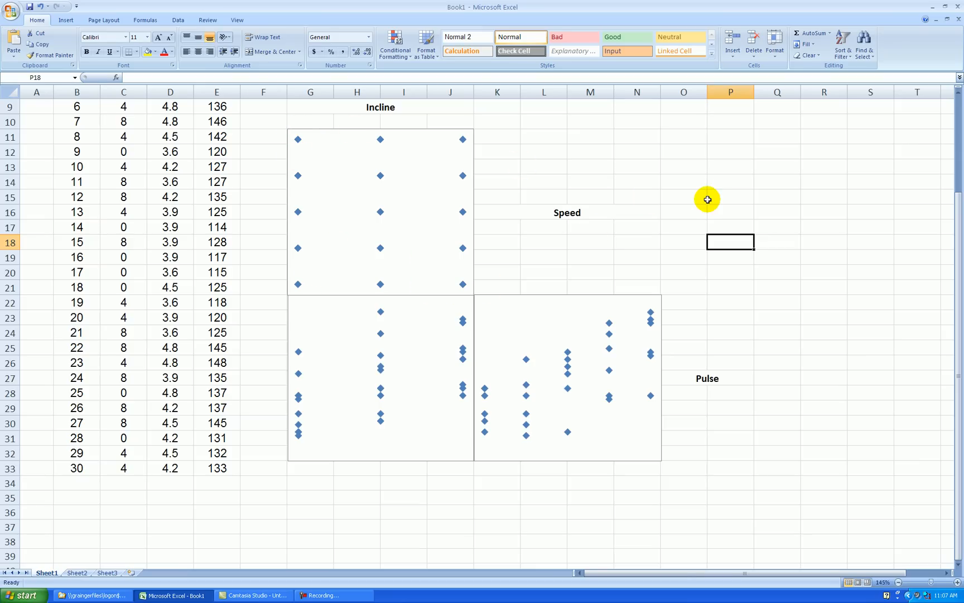
{"action": "mouse_move", "coordinate": [695, 208]}
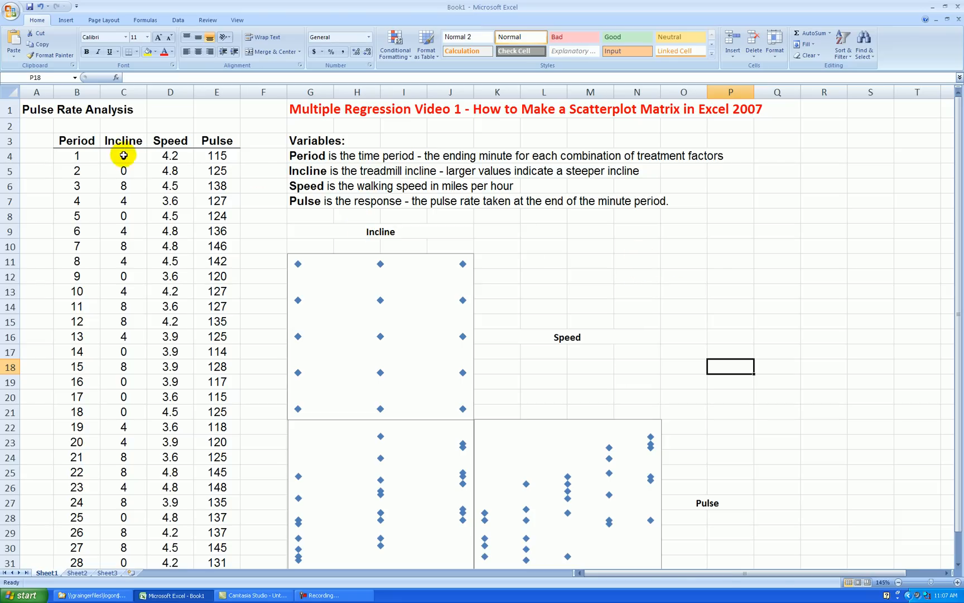
{"action": "left_click_drag", "start_coordinate": [123, 155], "coordinate": [170, 170]}
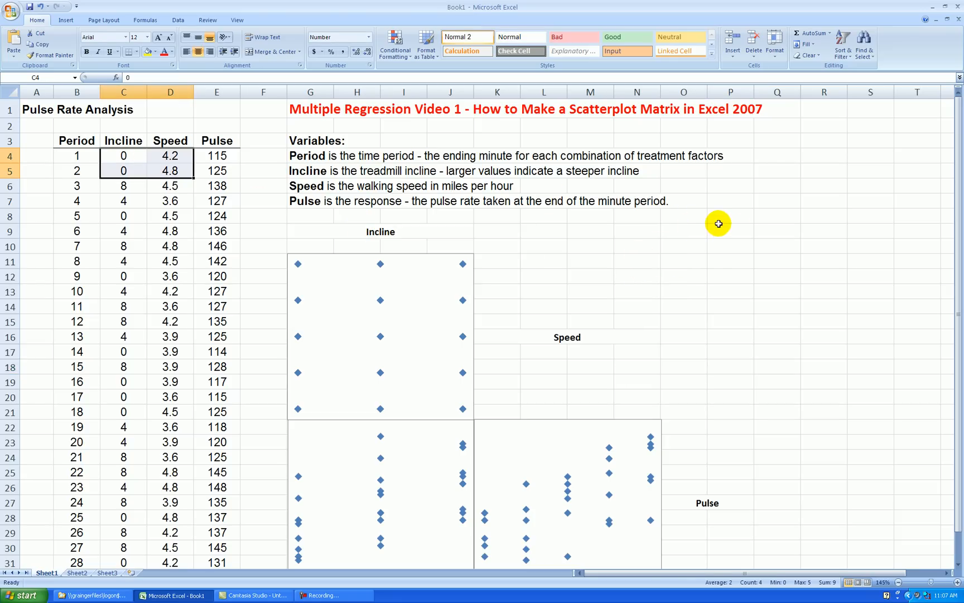
{"action": "left_click", "coordinate": [730, 231]}
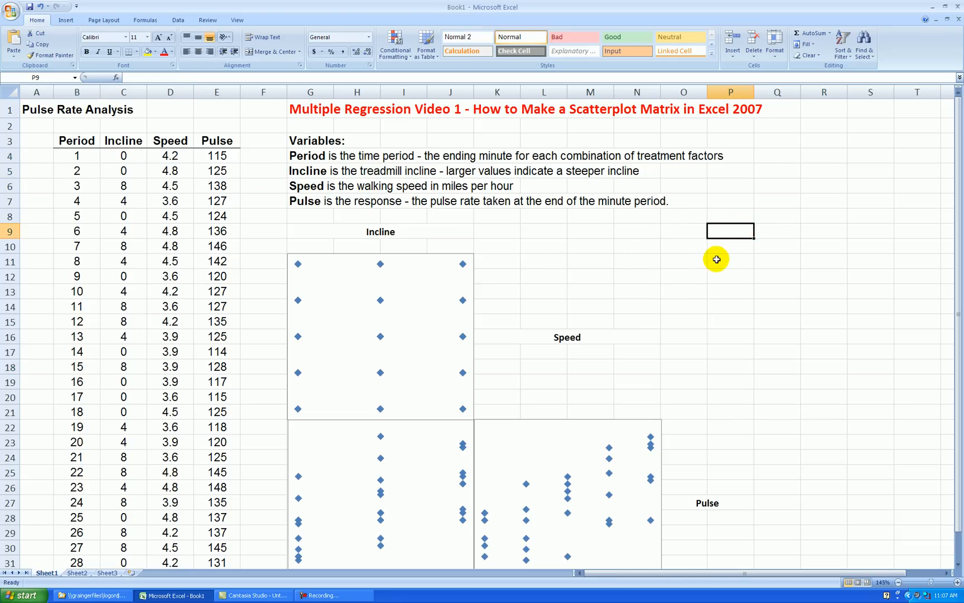
{"action": "mouse_move", "coordinate": [708, 319]}
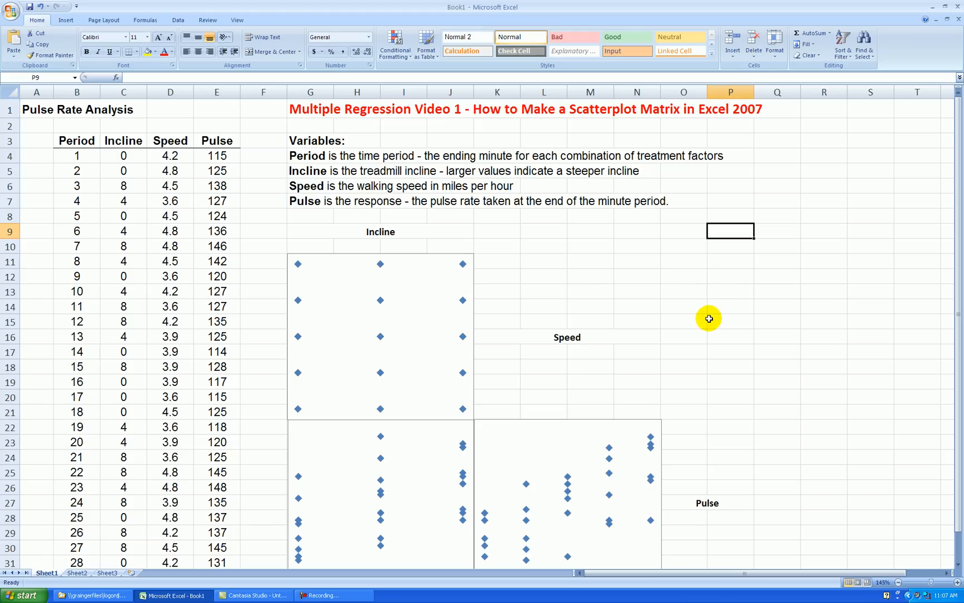
{"action": "mouse_move", "coordinate": [162, 176]}
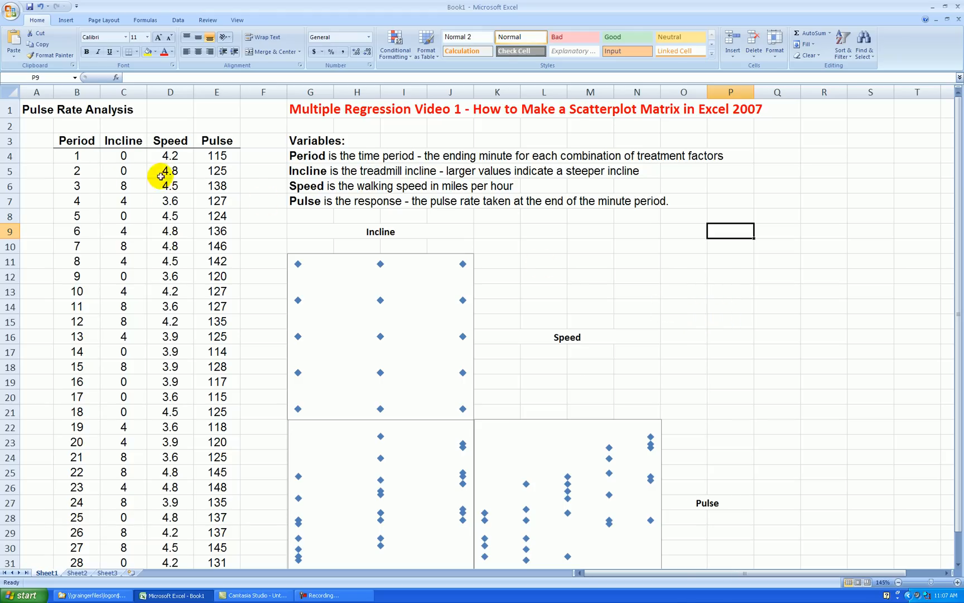
{"action": "left_click", "coordinate": [124, 155]}
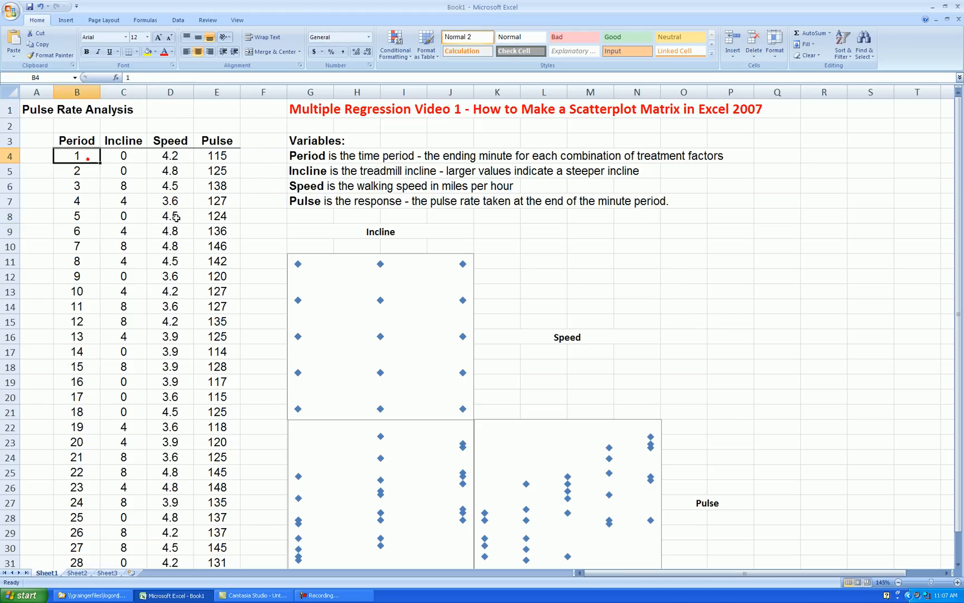
{"action": "mouse_move", "coordinate": [504, 264]}
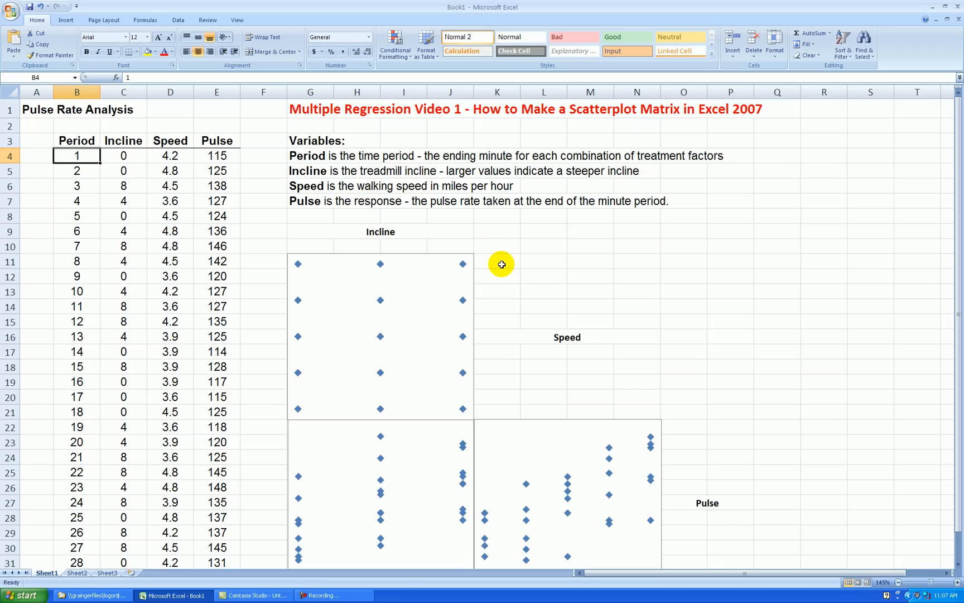
{"action": "scroll", "scroll_direction": "down", "scroll_amount": 3}
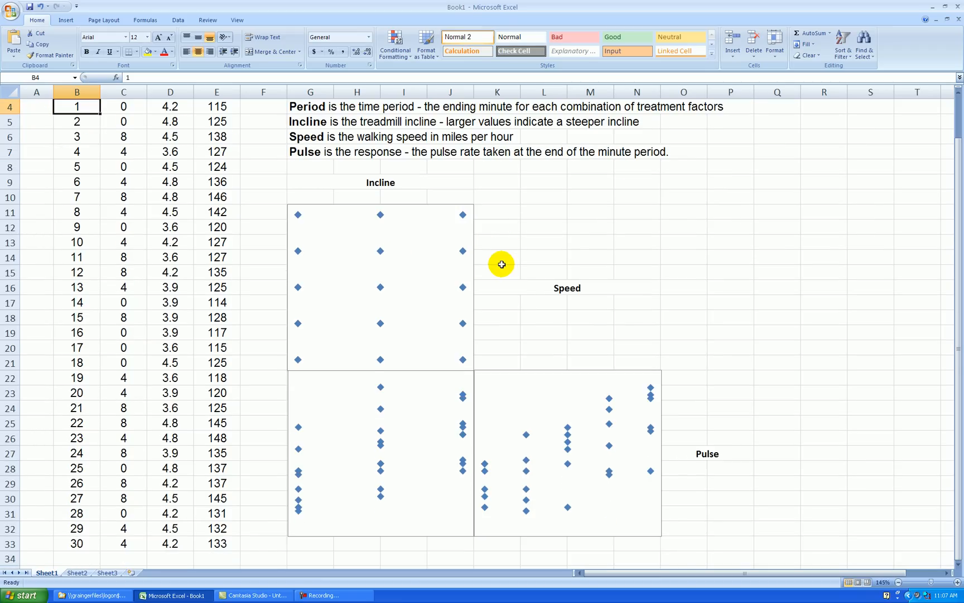
{"action": "scroll", "scroll_direction": "down", "scroll_amount": 3}
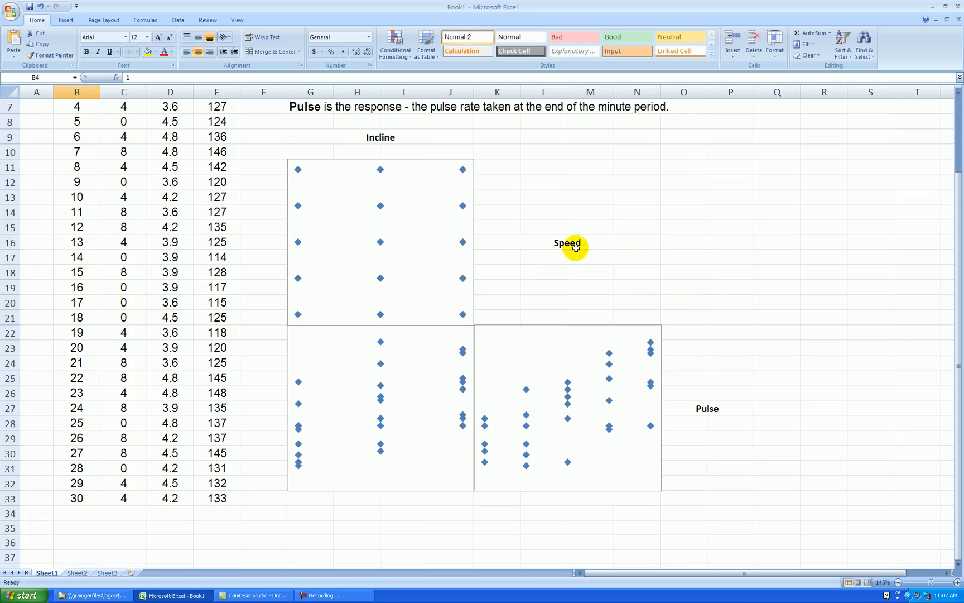
{"action": "mouse_move", "coordinate": [607, 228]}
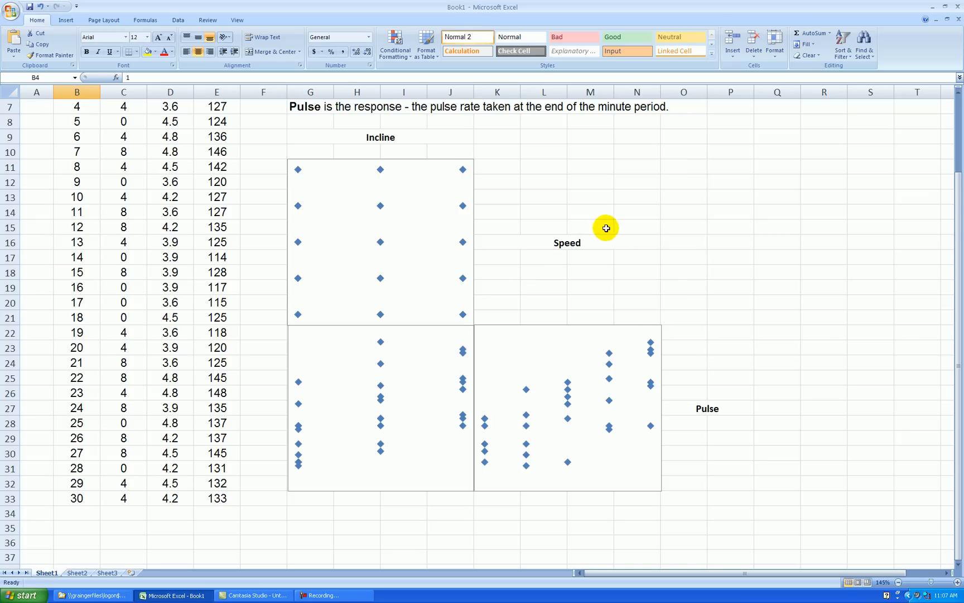
{"action": "mouse_move", "coordinate": [729, 273]}
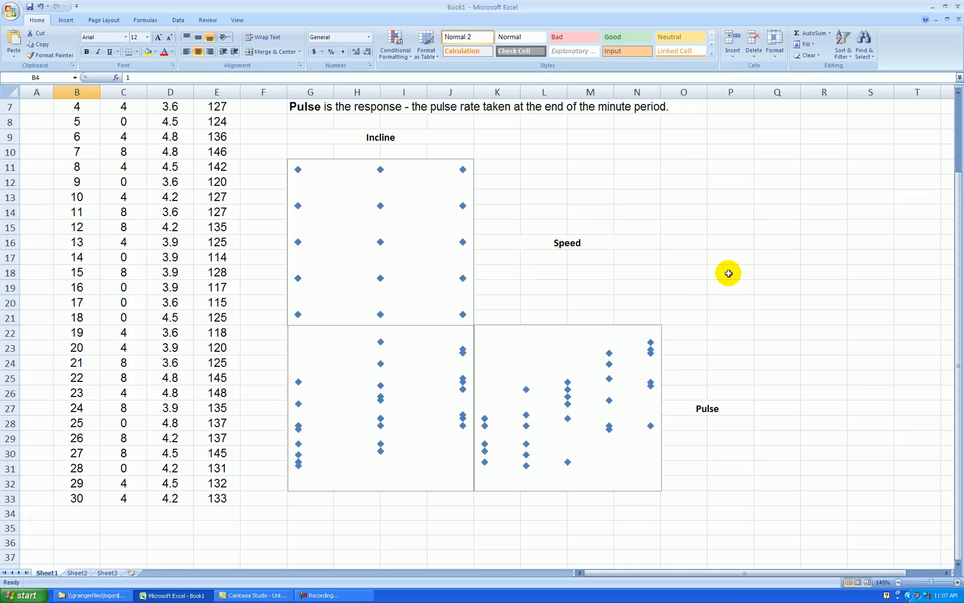
{"action": "mouse_move", "coordinate": [715, 249]}
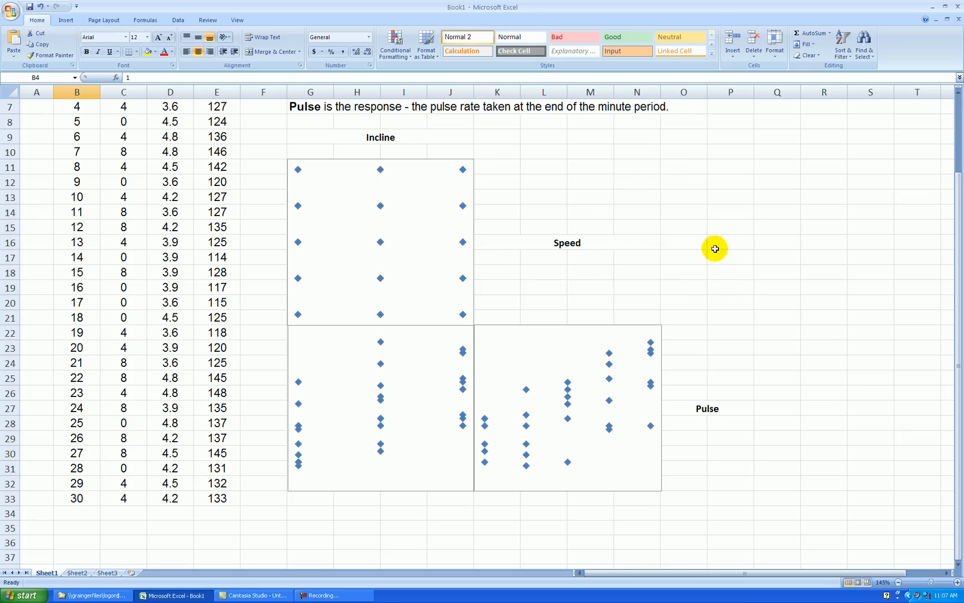
{"action": "mouse_move", "coordinate": [740, 249]}
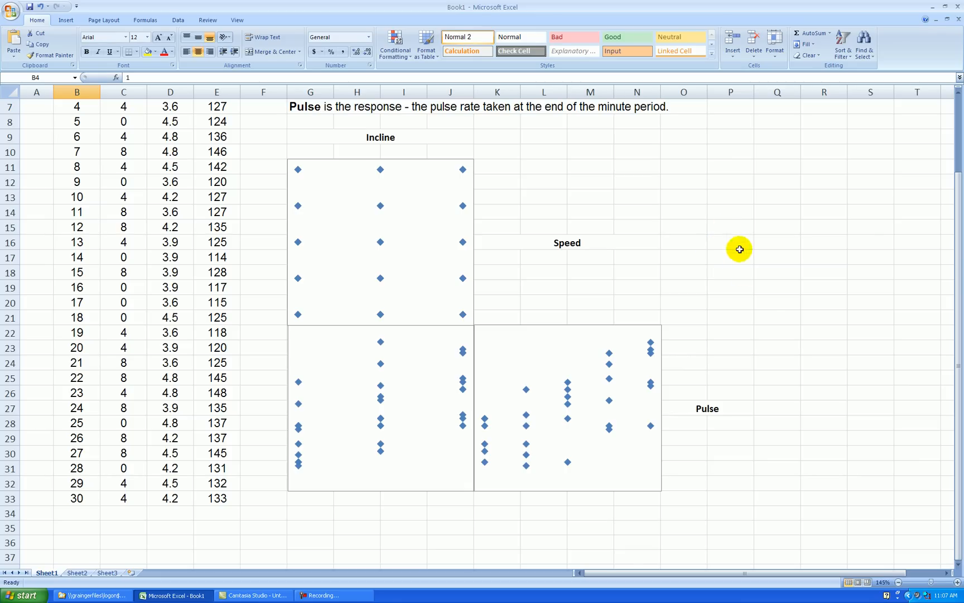
{"action": "mouse_move", "coordinate": [774, 306]}
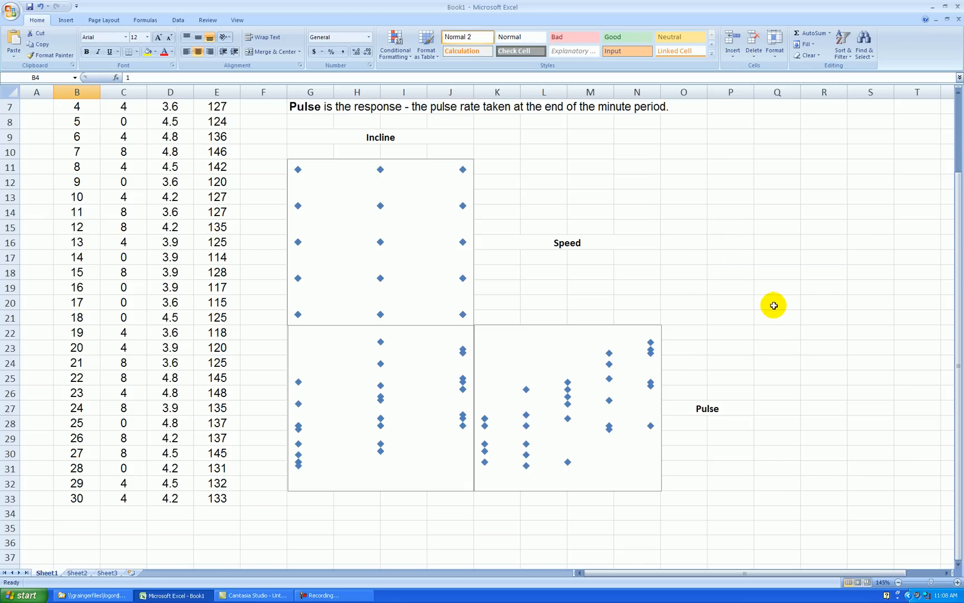
{"action": "left_click", "coordinate": [807, 307]}
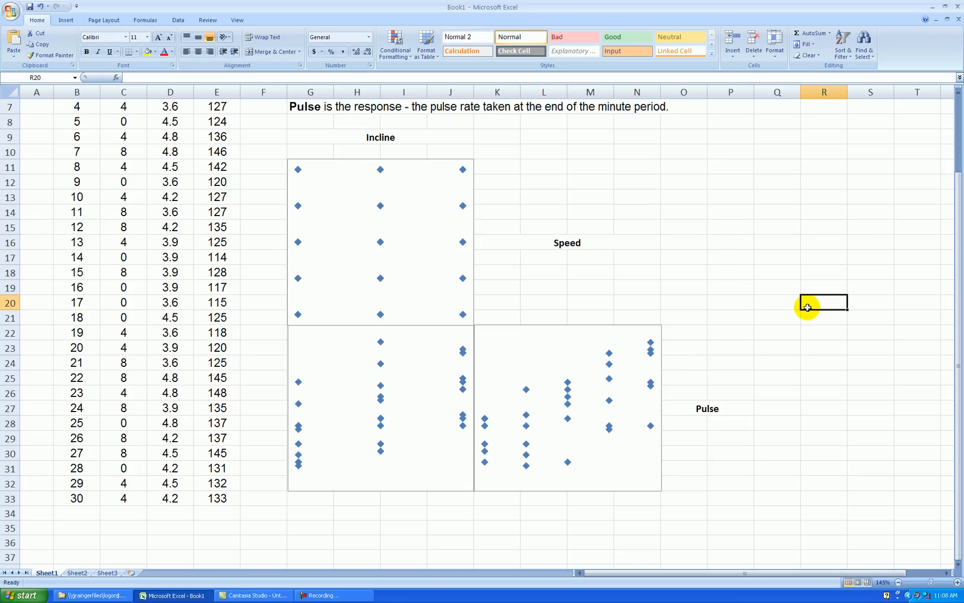